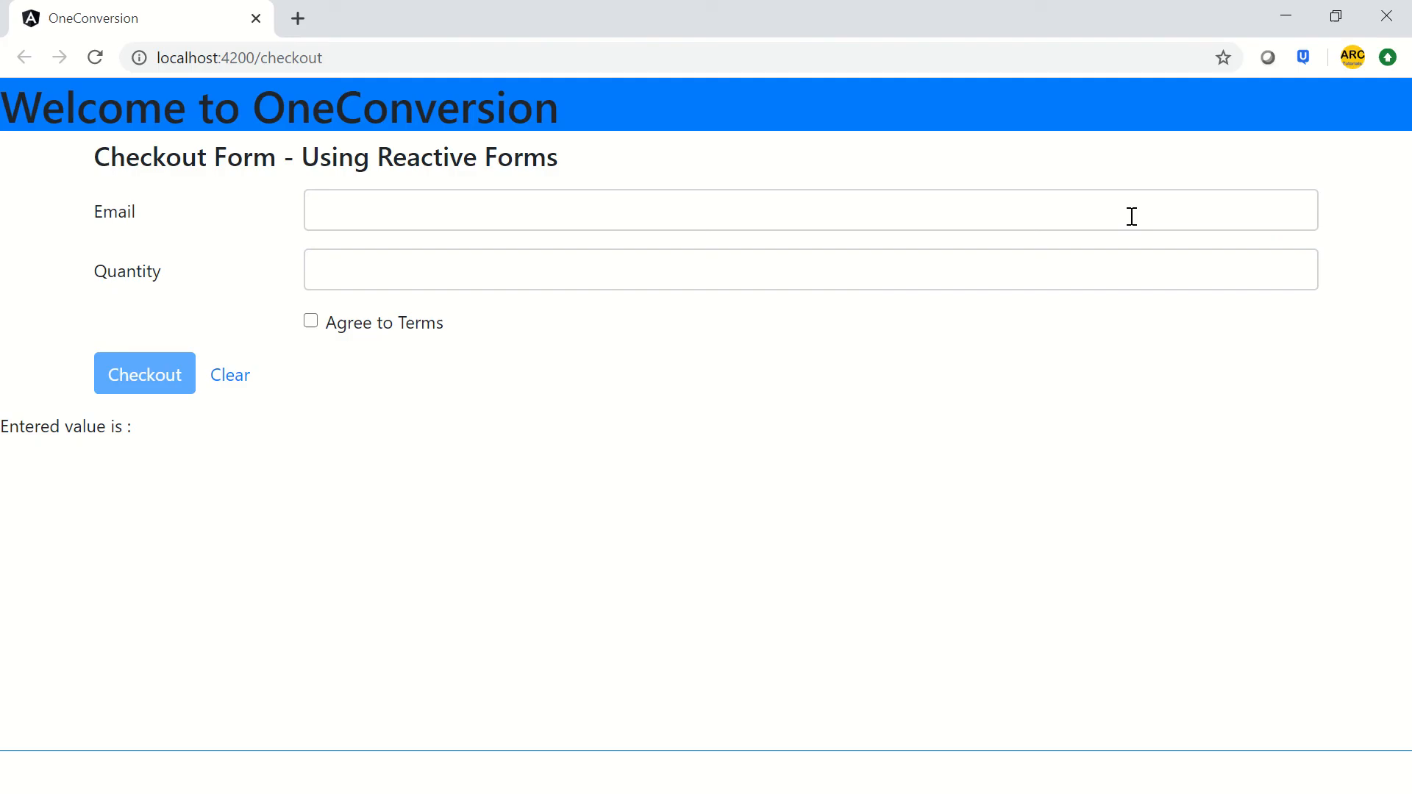
click(810, 209)
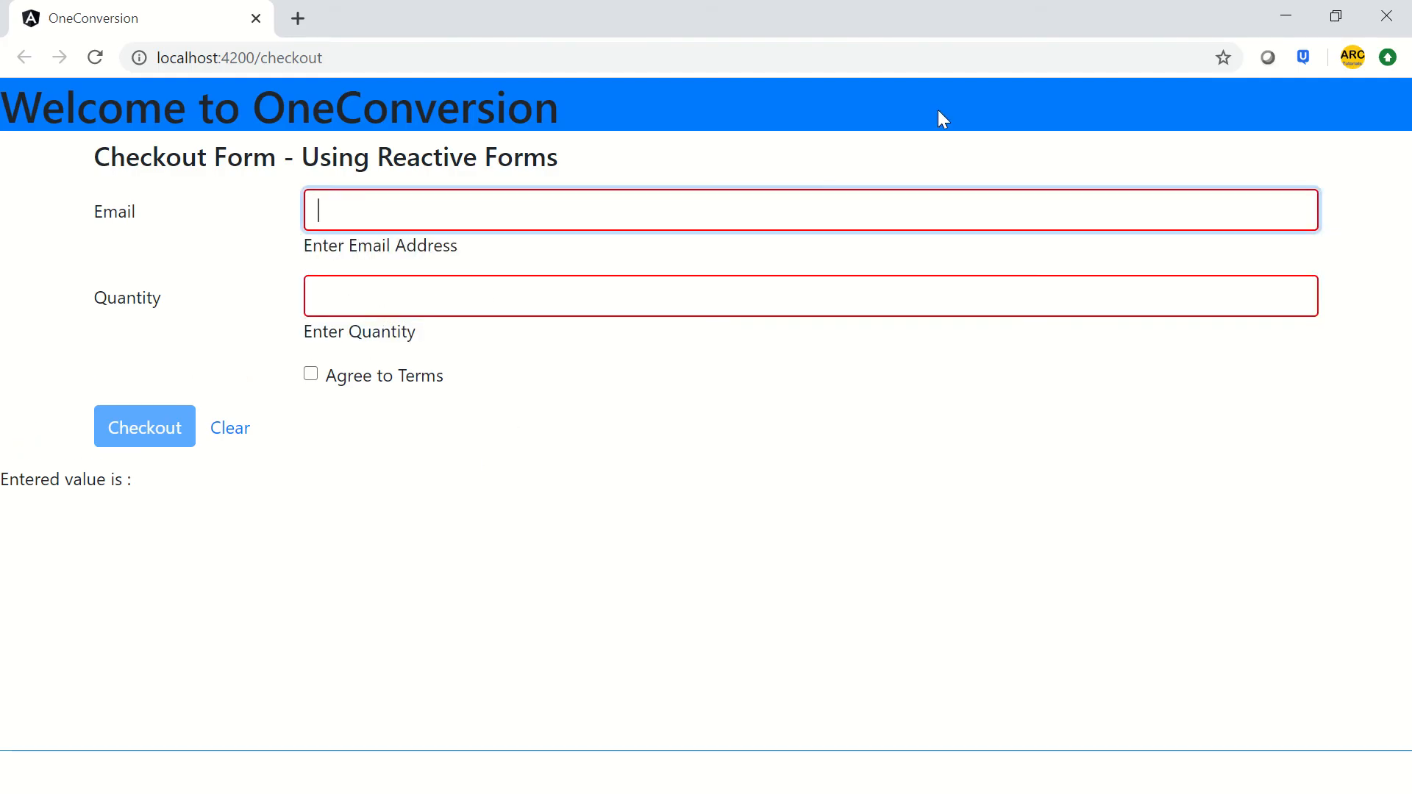
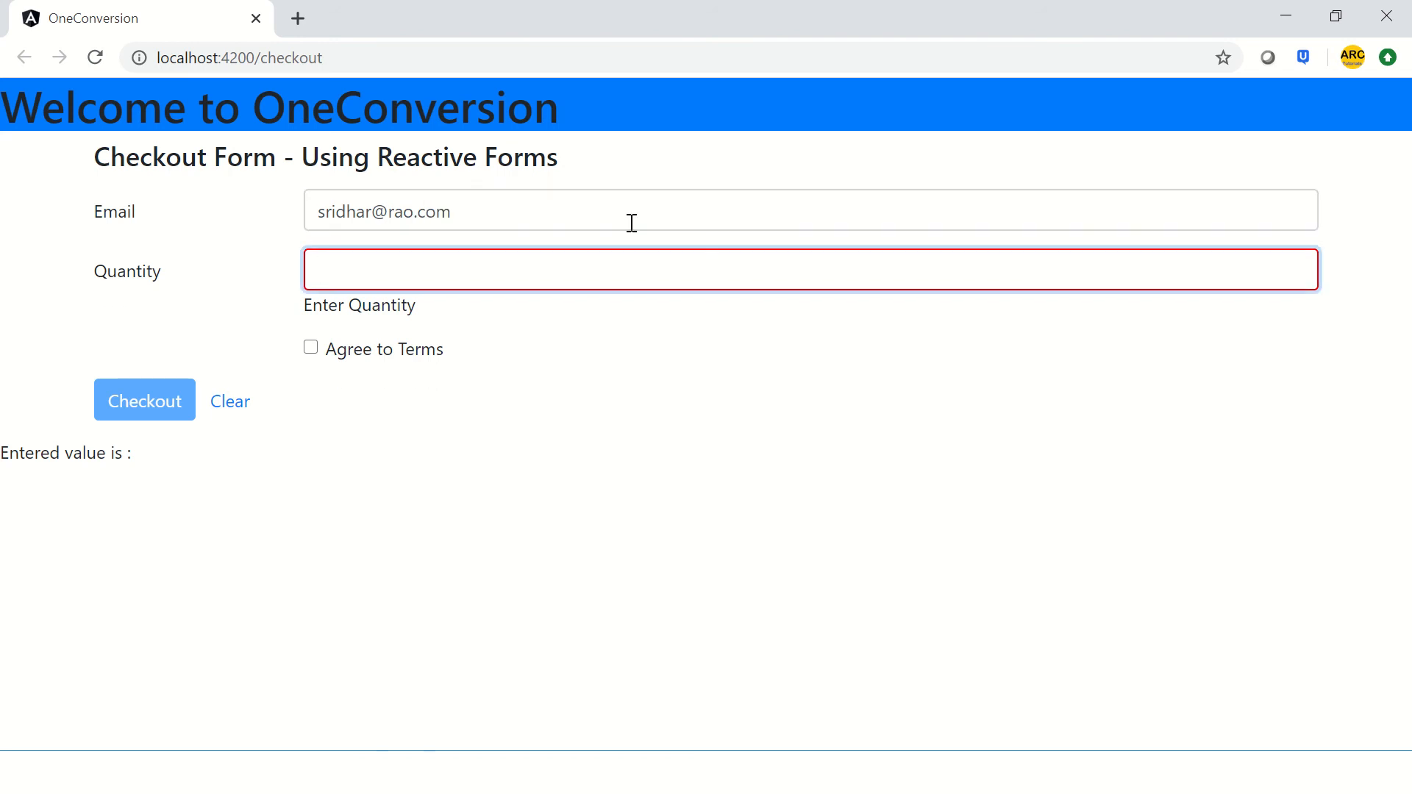
text(dfsdf)
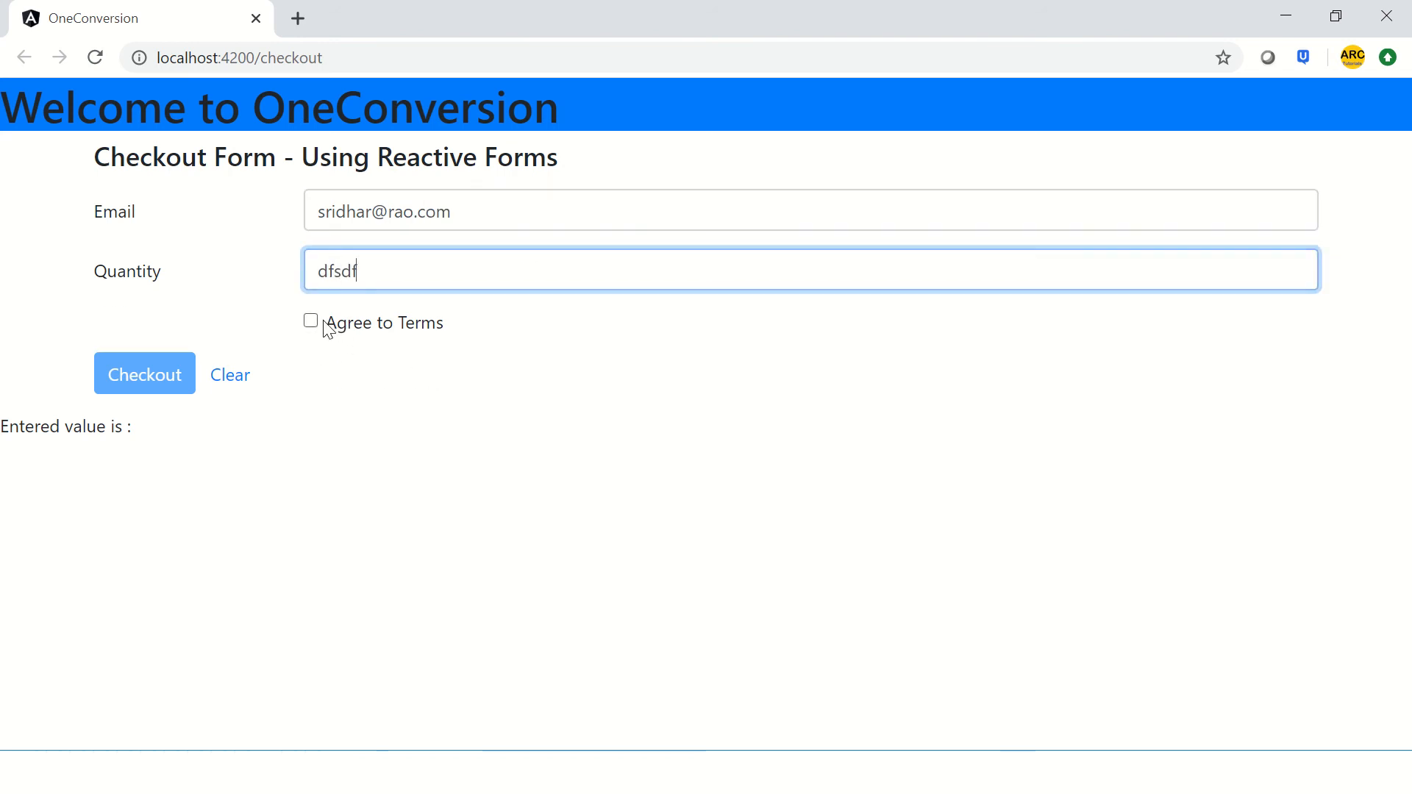
click(310, 322)
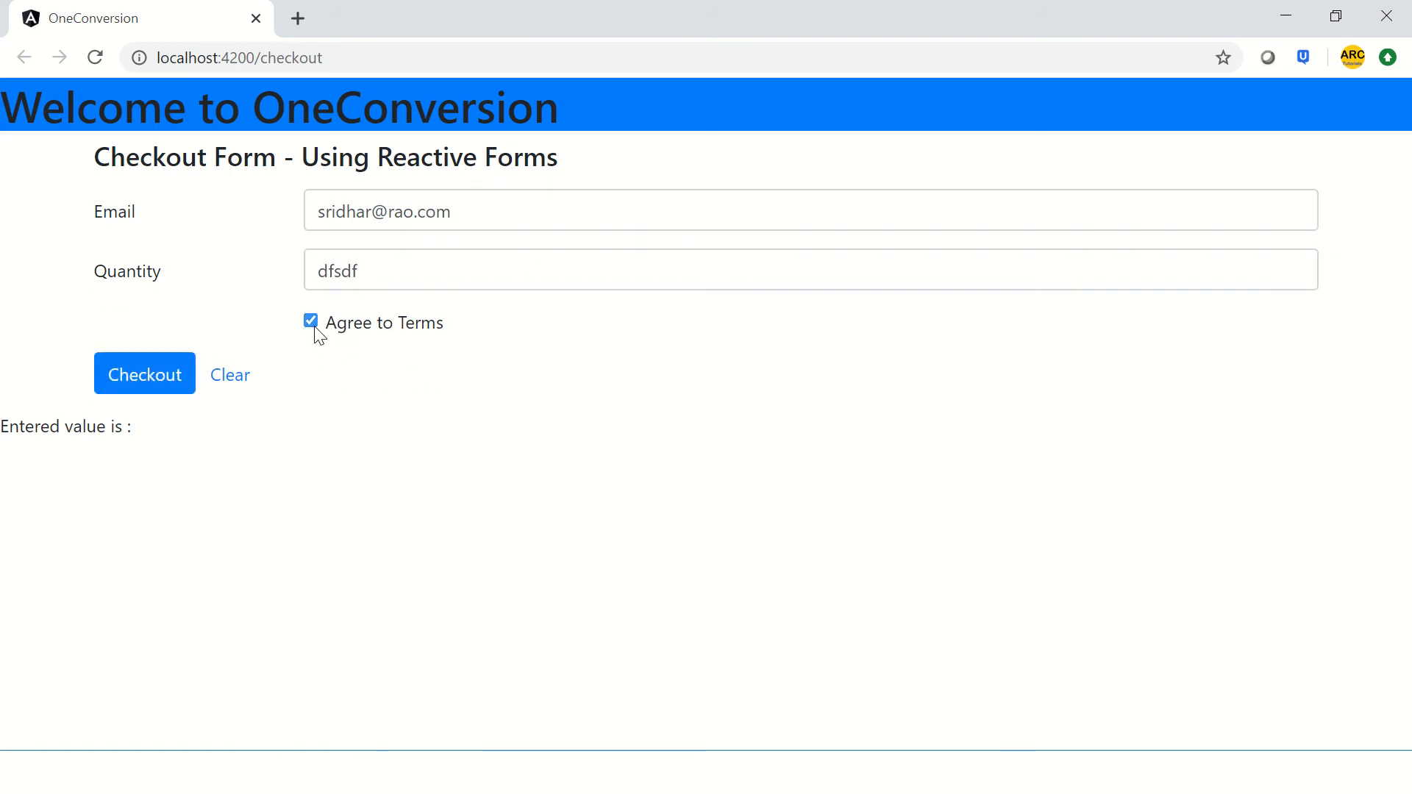
click(310, 321)
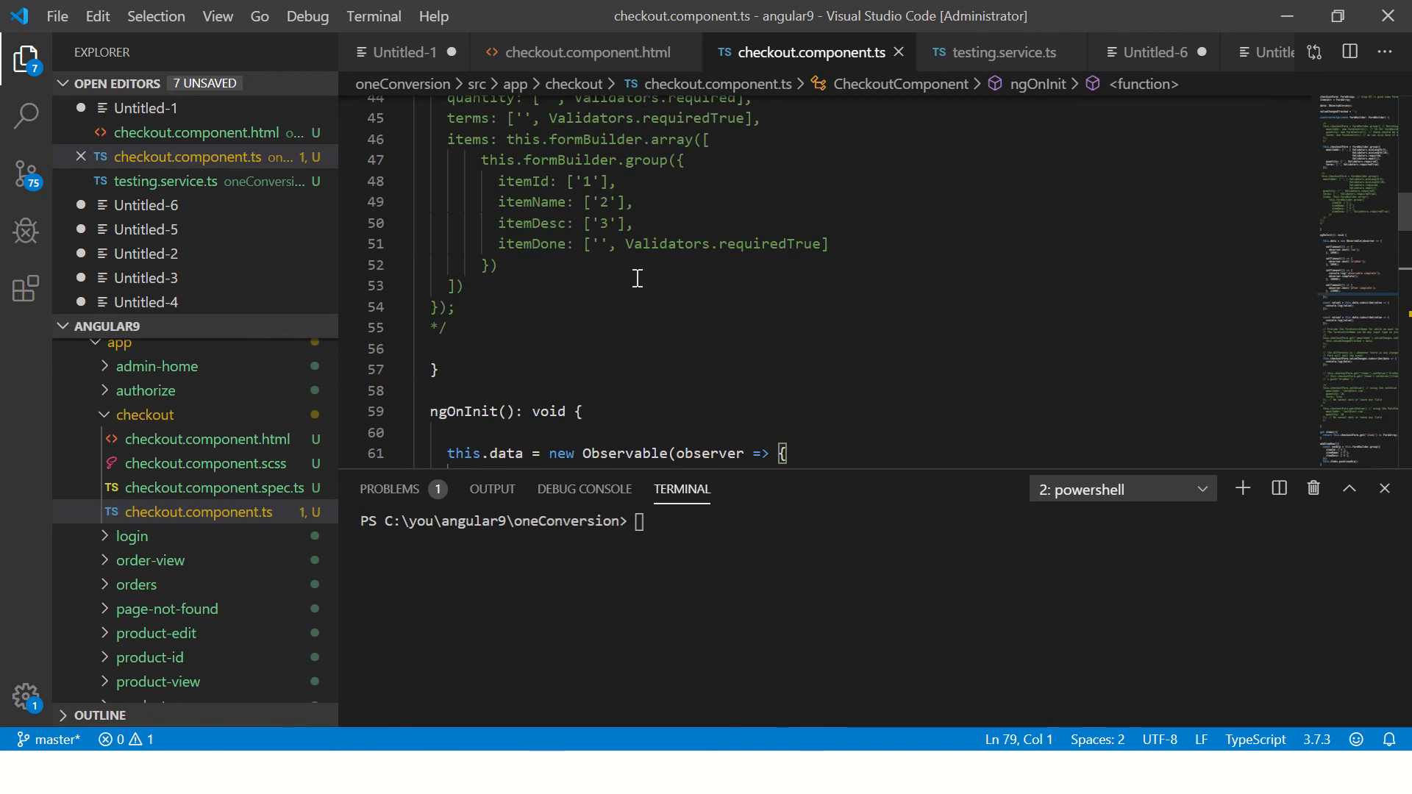
- Add a comment about learning to use statusChanges on FormControl below the value2 subscription
scroll(down, 3)
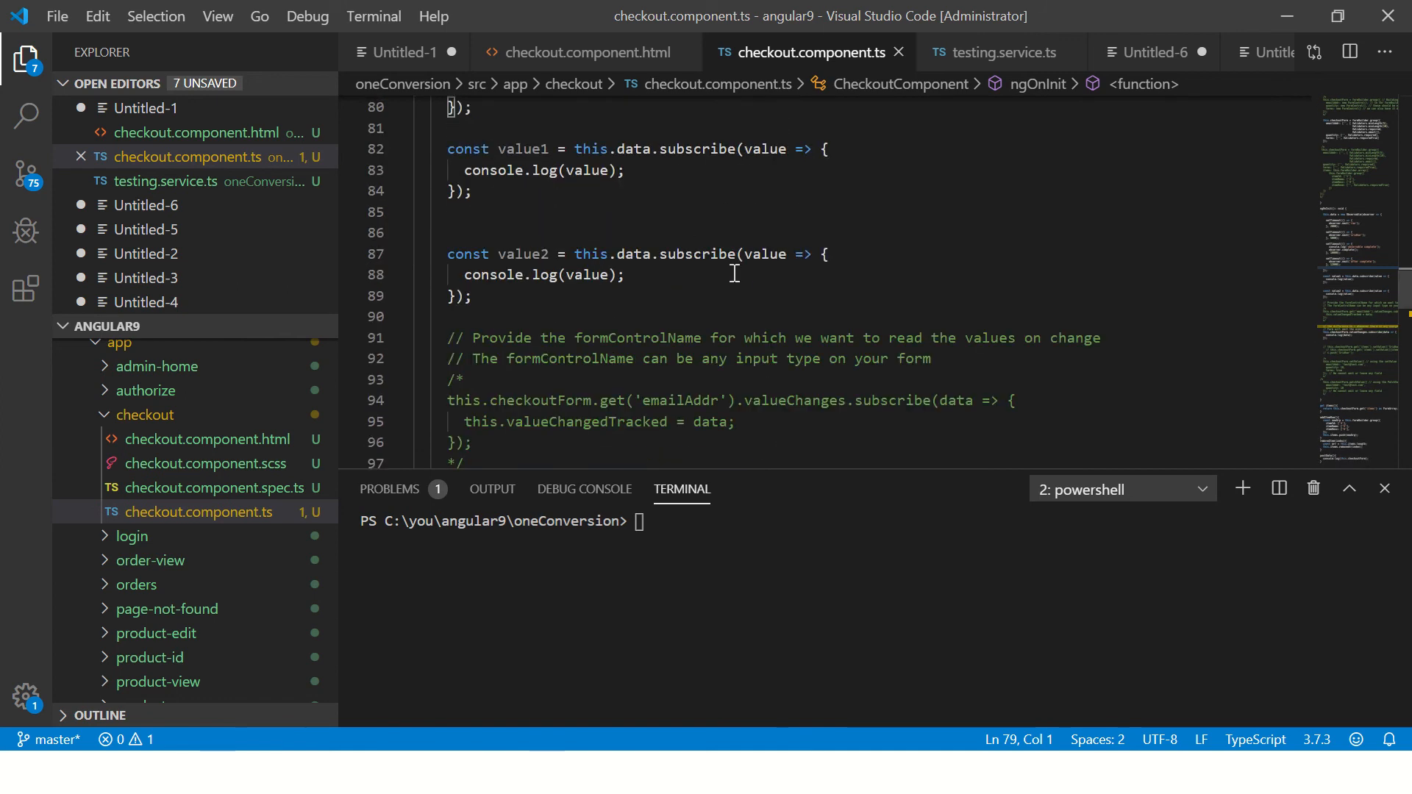
key(Enter)
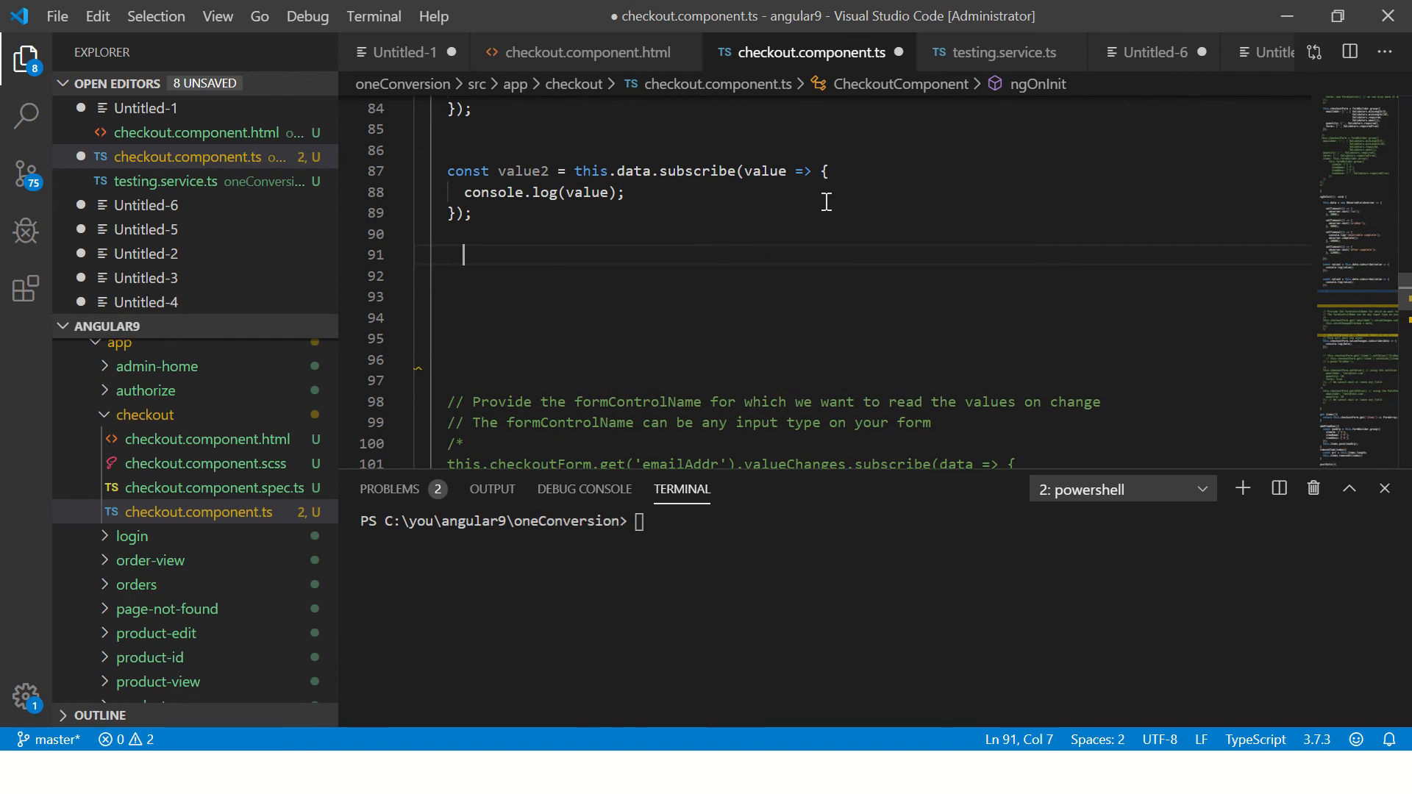
text(// Learni)
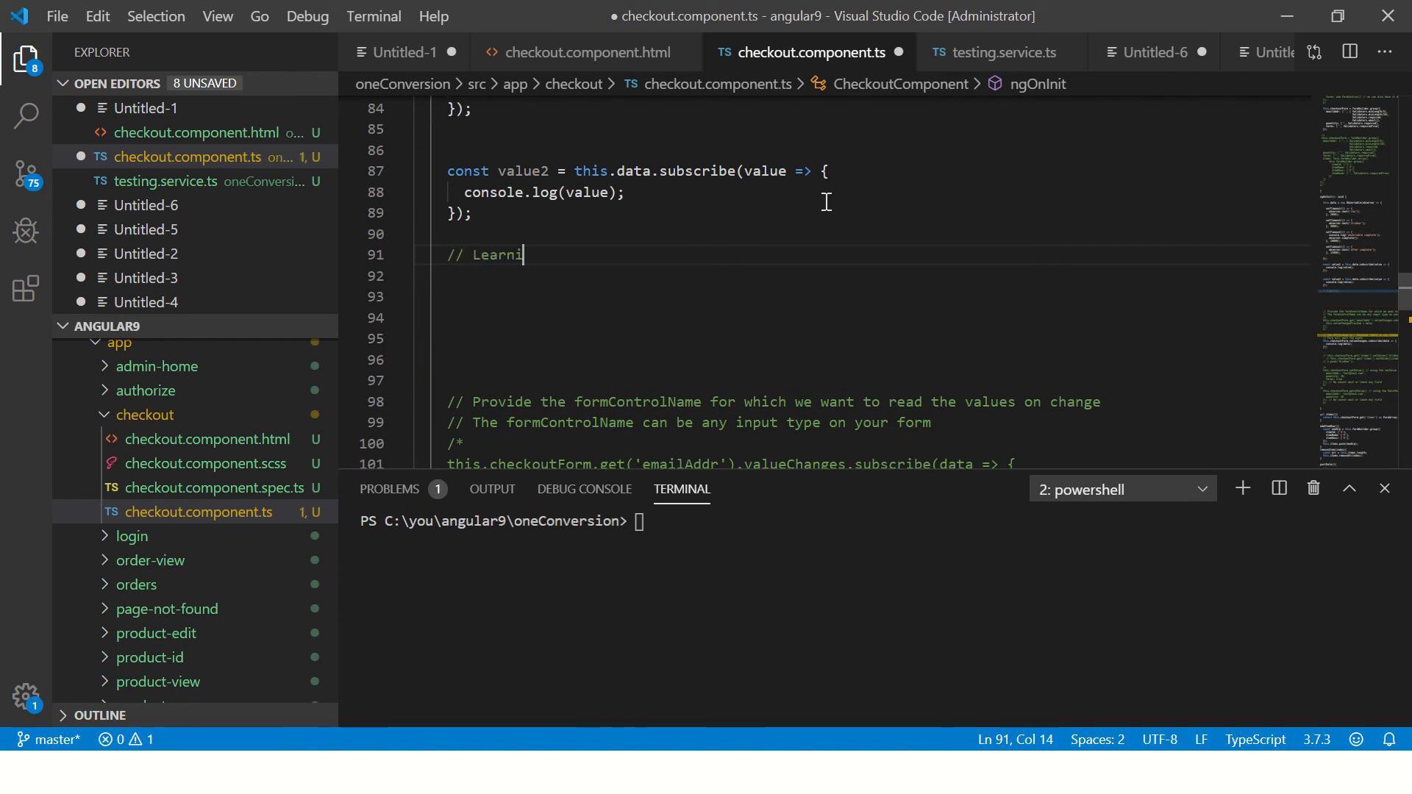
text(ng to use statusChanges on For)
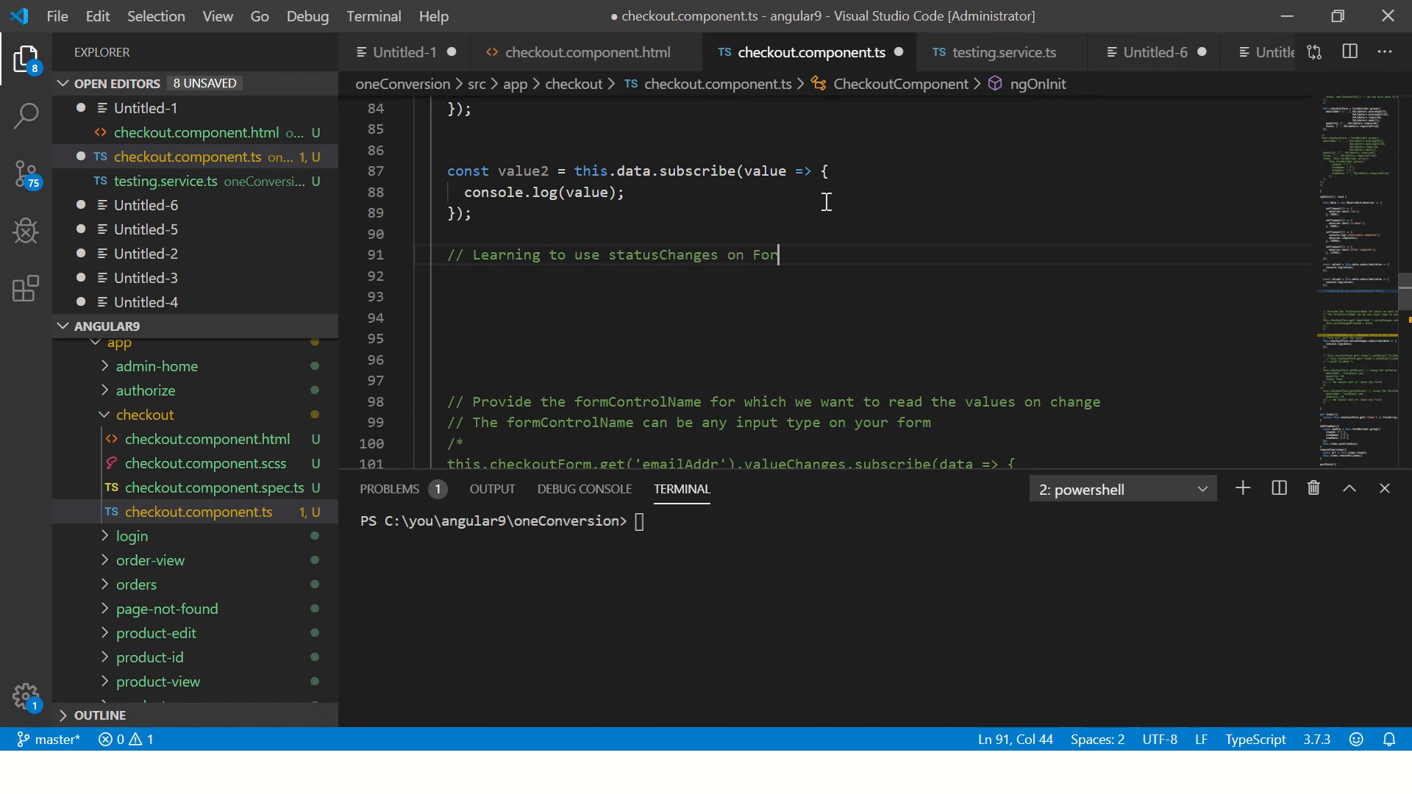
text(mControl)
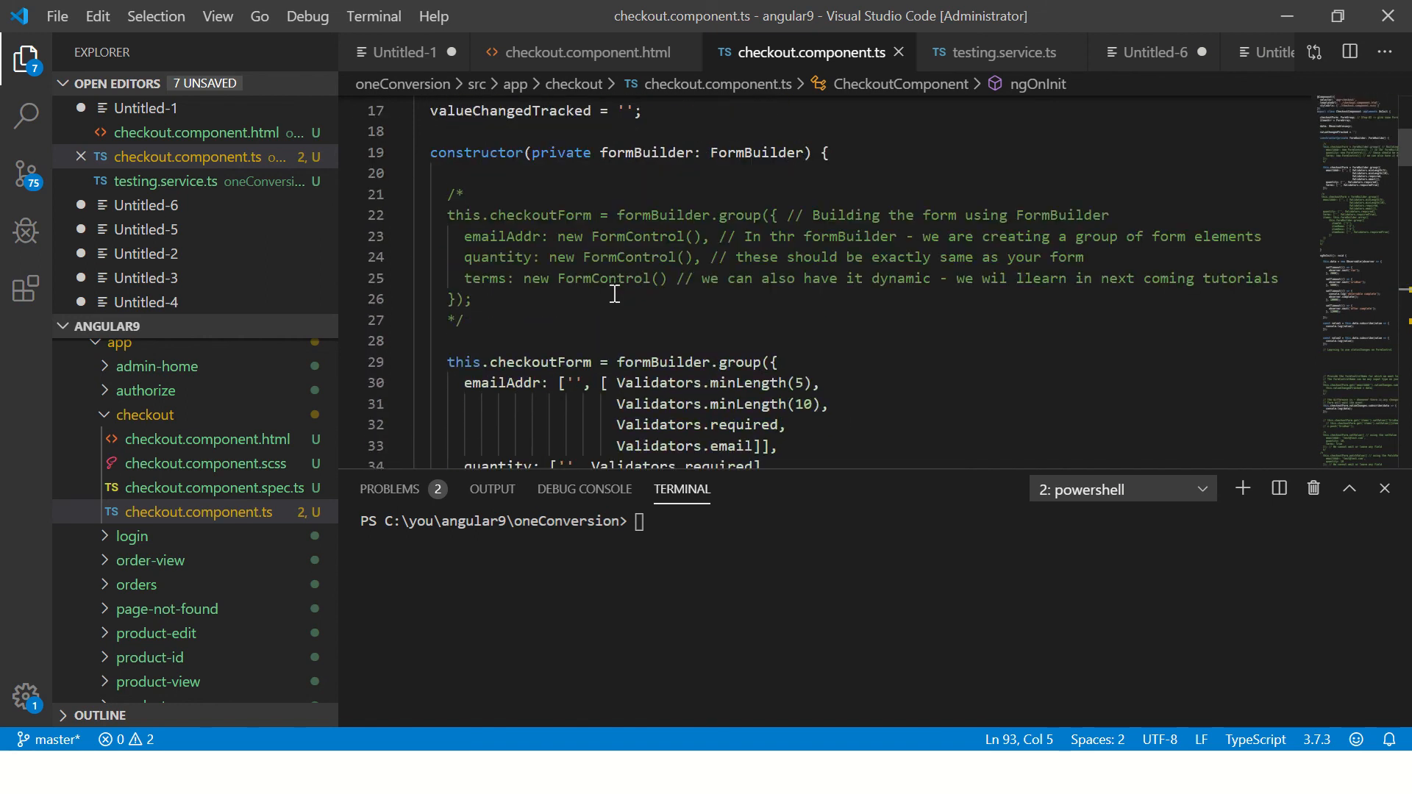
- Start a new statement beginning with this.checkoutForm further down
scroll(down, 3)
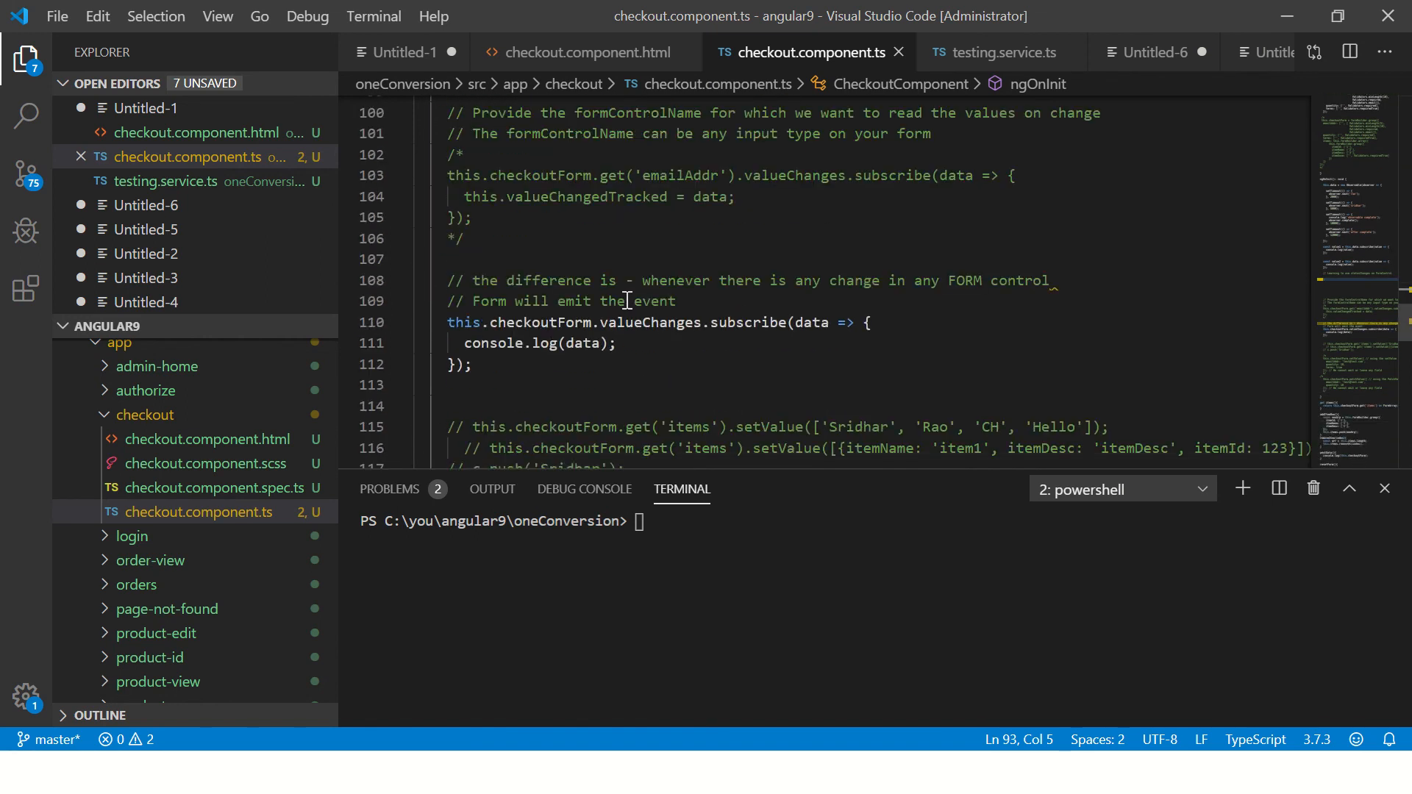
scroll(down, 3)
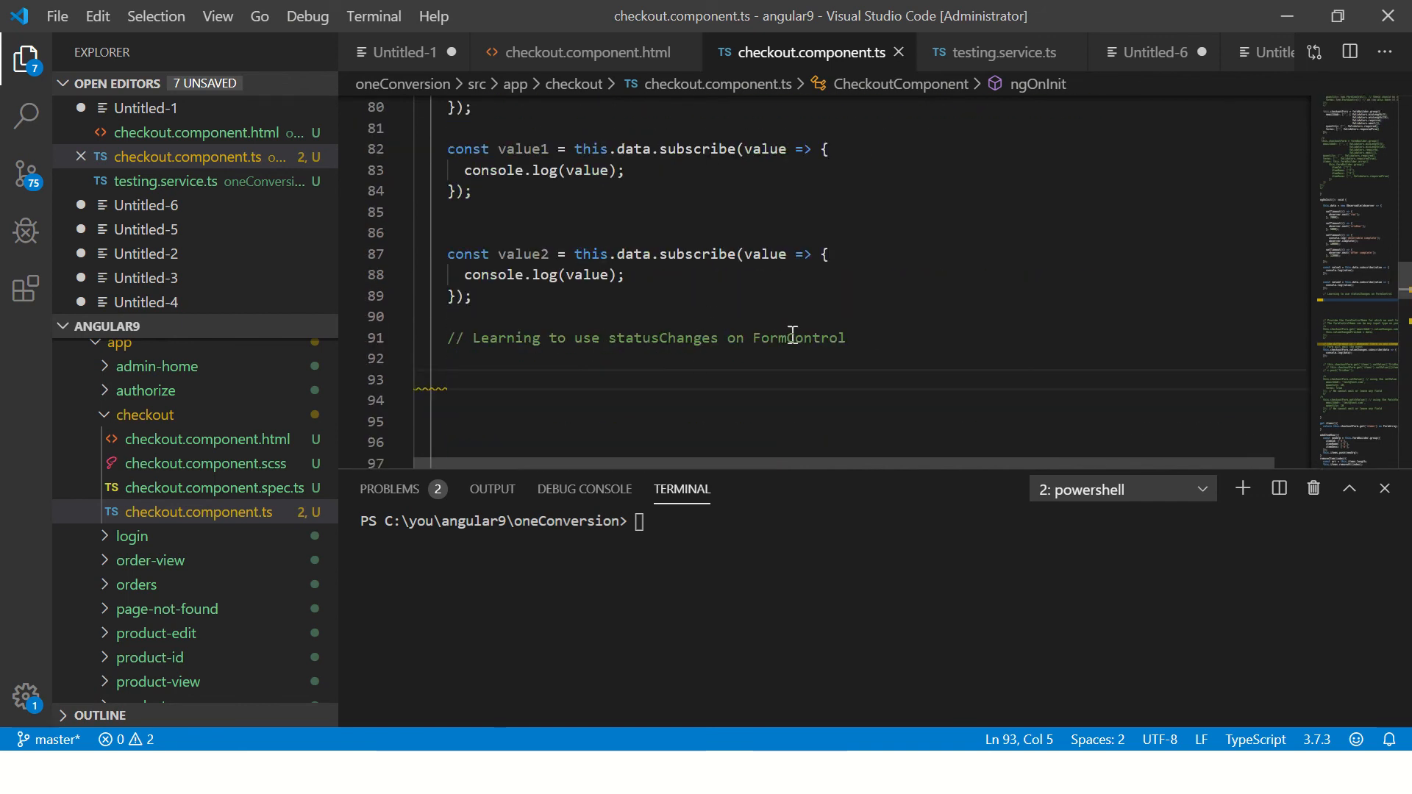
text(this.checkoutForm)
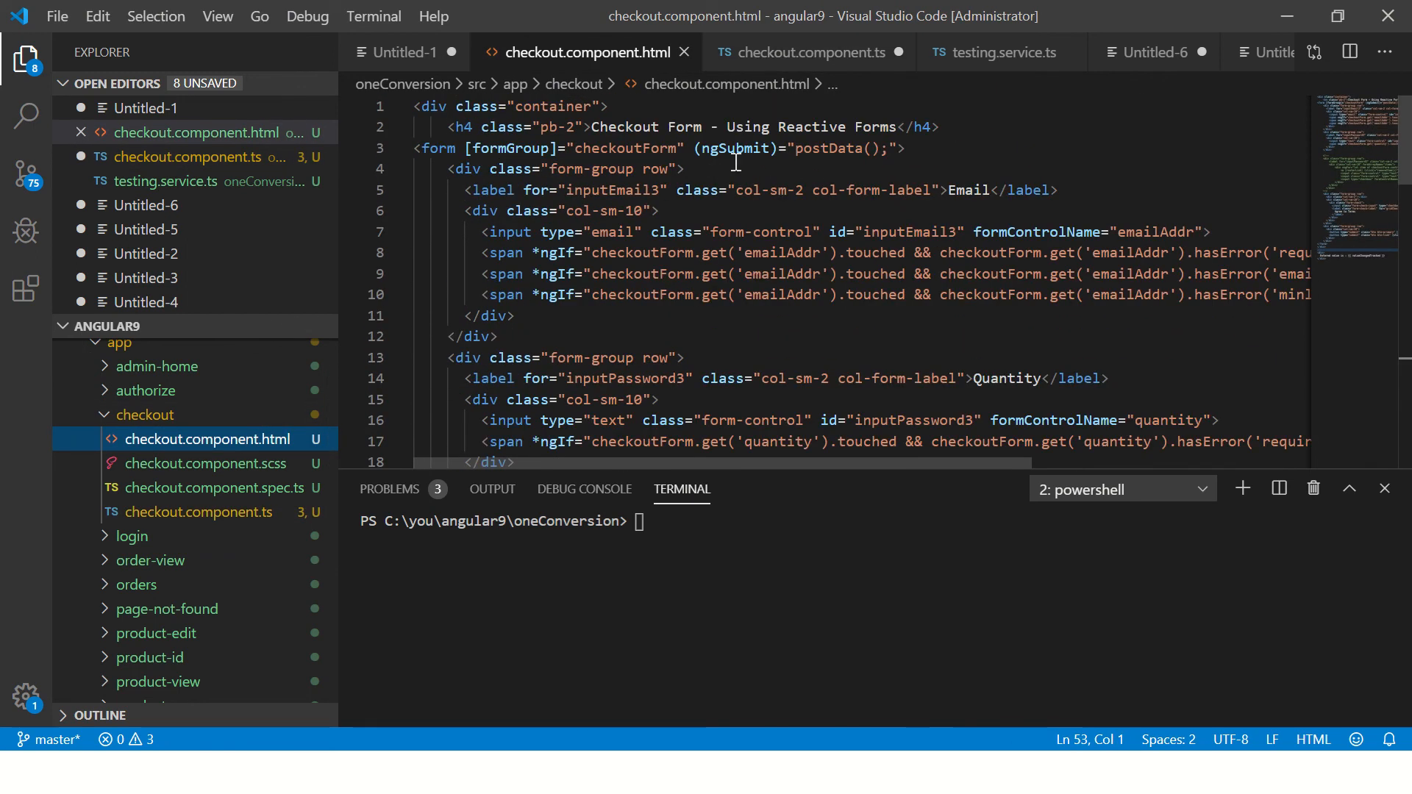
- Confirm the checkoutForm name and extend the statement to this.checkoutForm
double_click(623, 149)
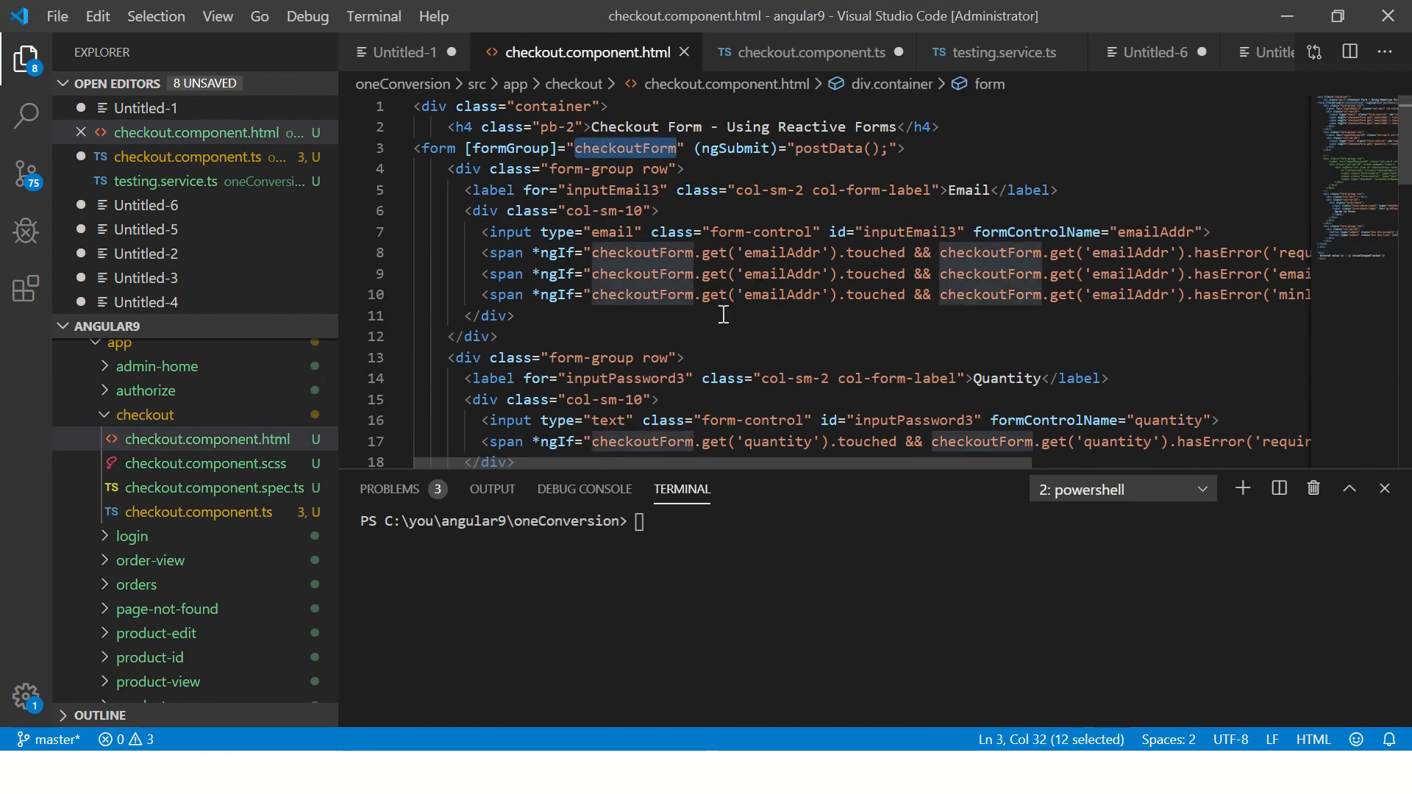
click(804, 52)
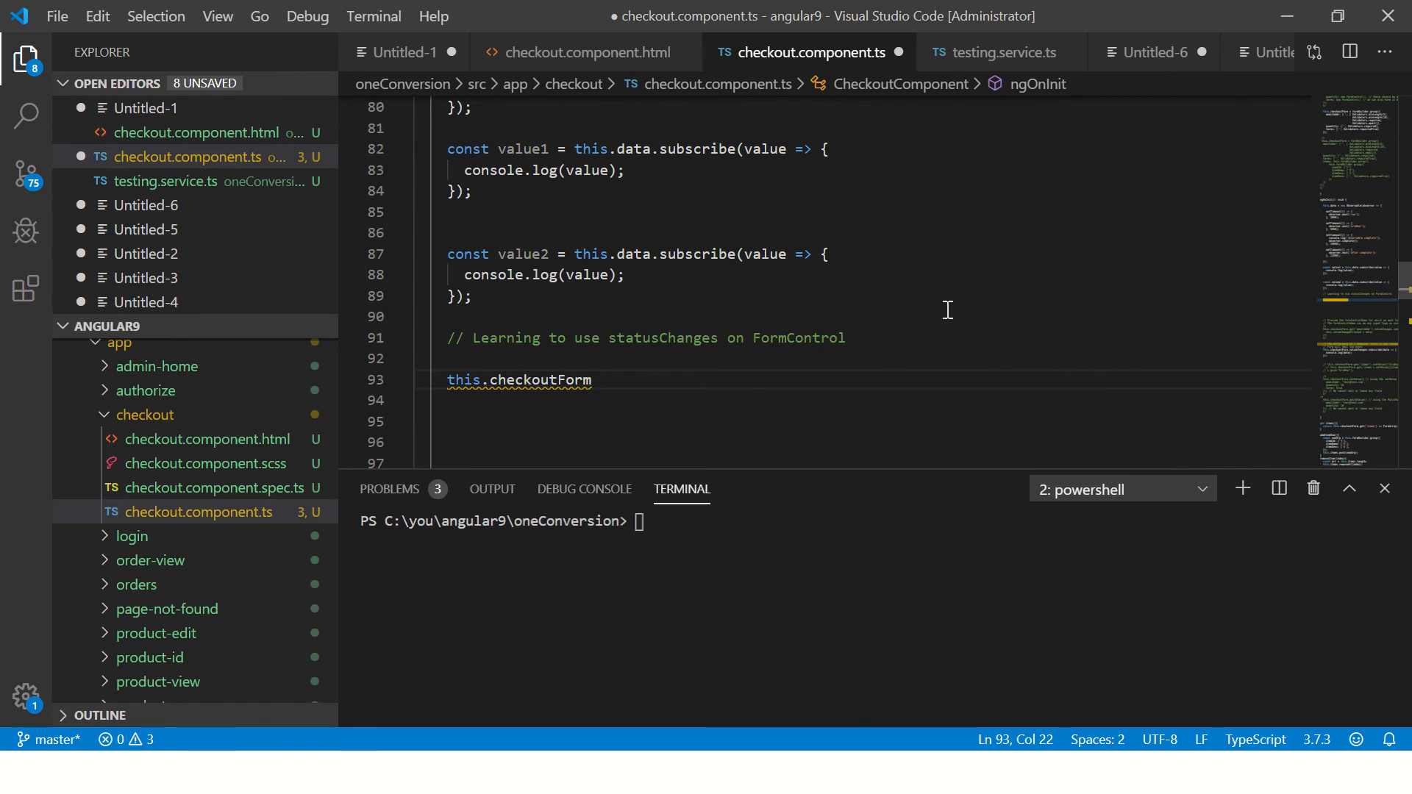
text(.)
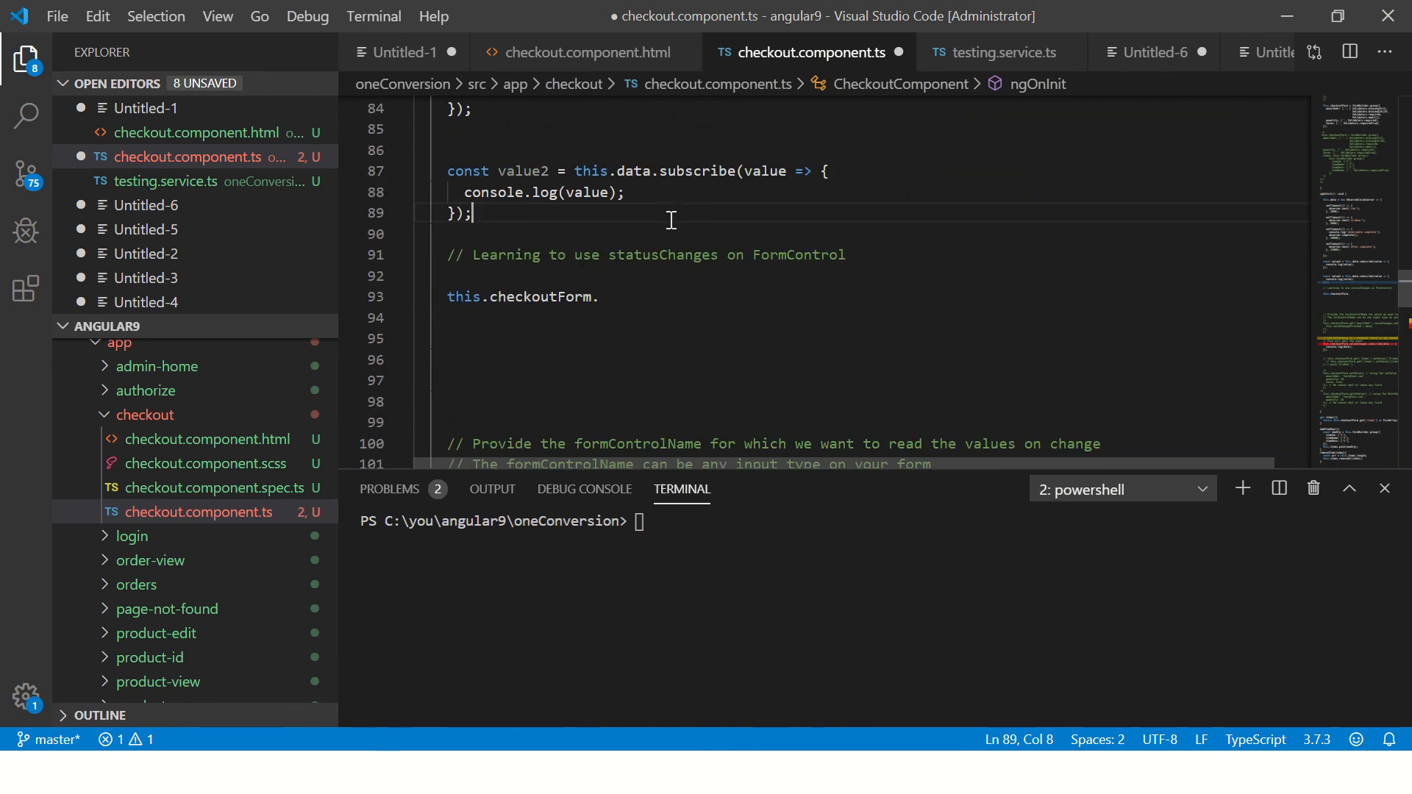
- Look up the emailAddr control name in checkout.component.html, then return to the TypeScript file
click(206, 463)
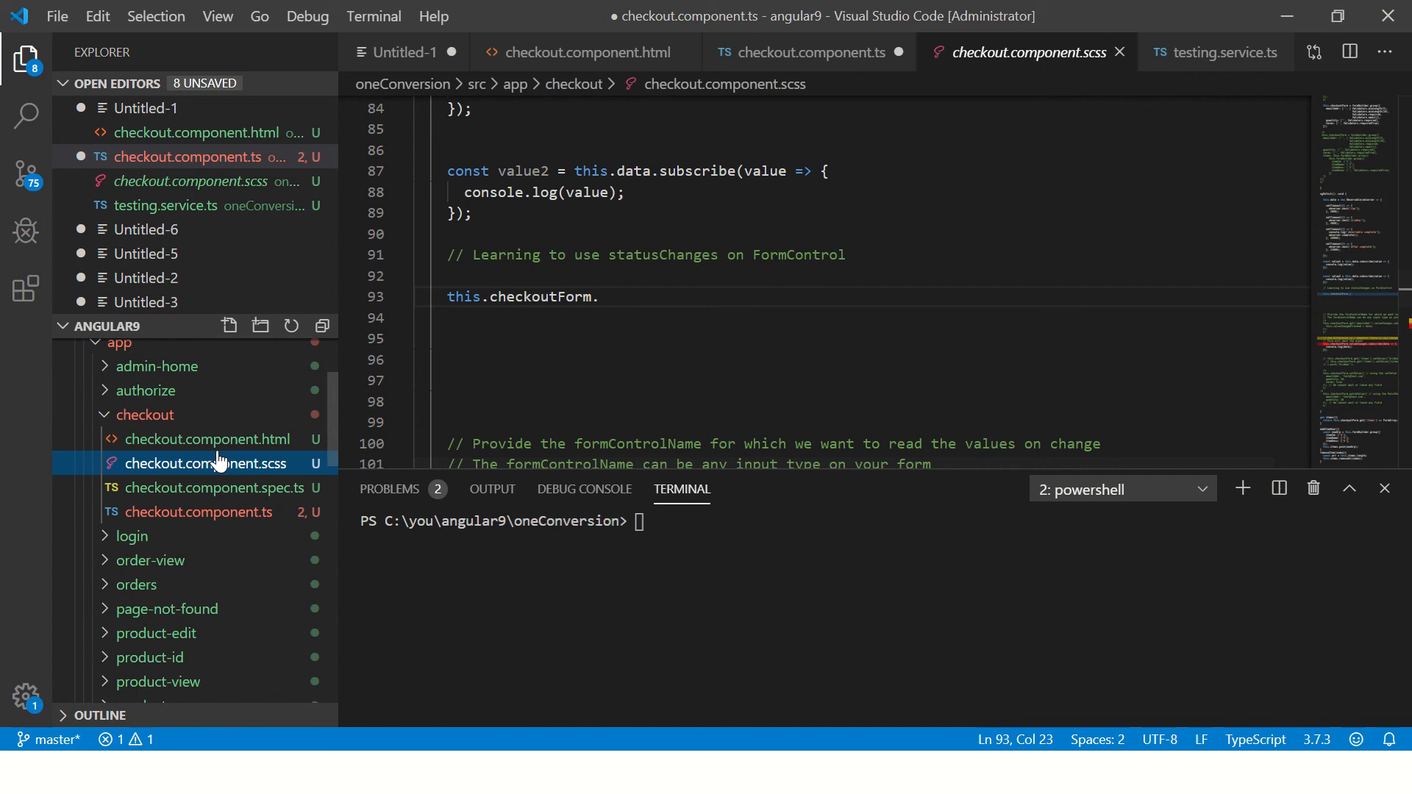
click(205, 438)
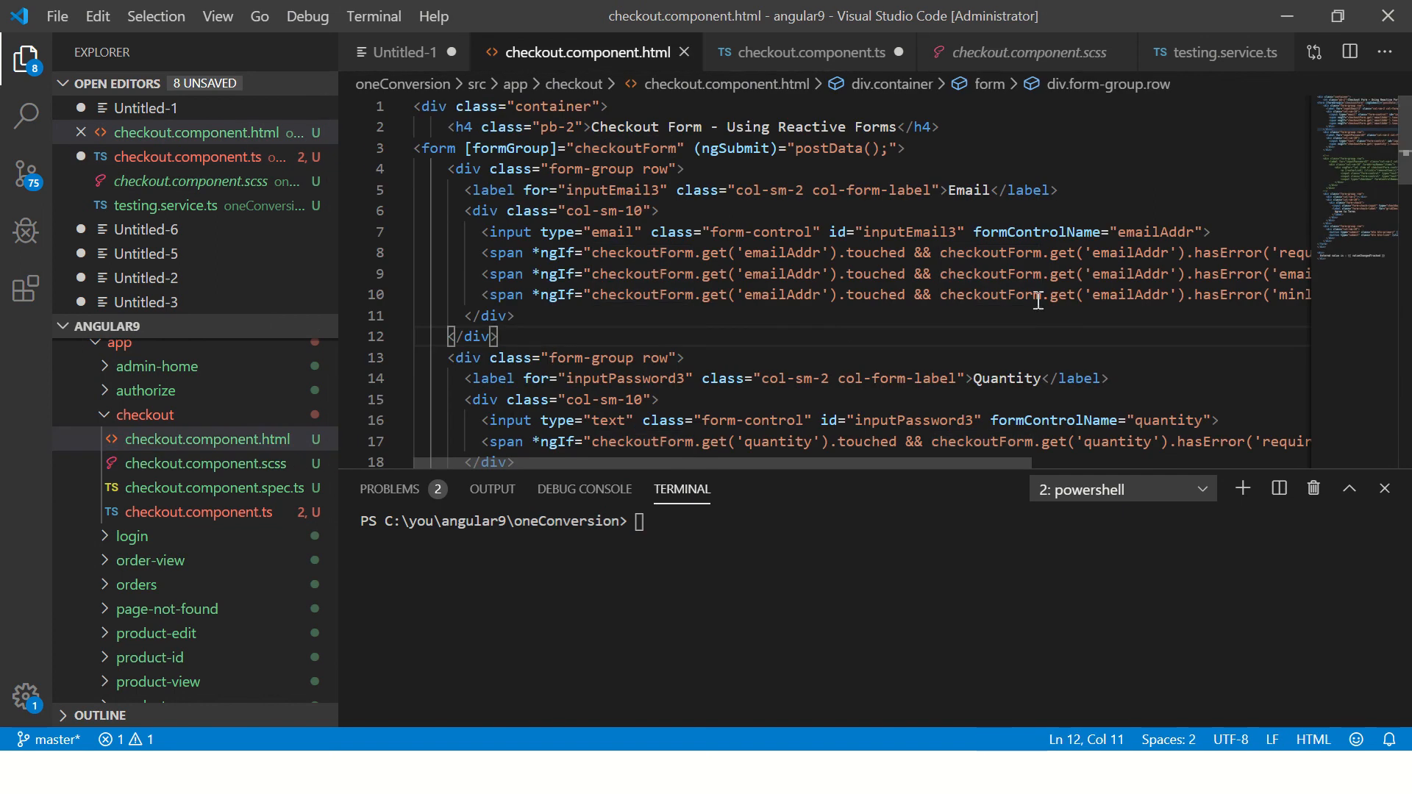
mouse_move(1164, 236)
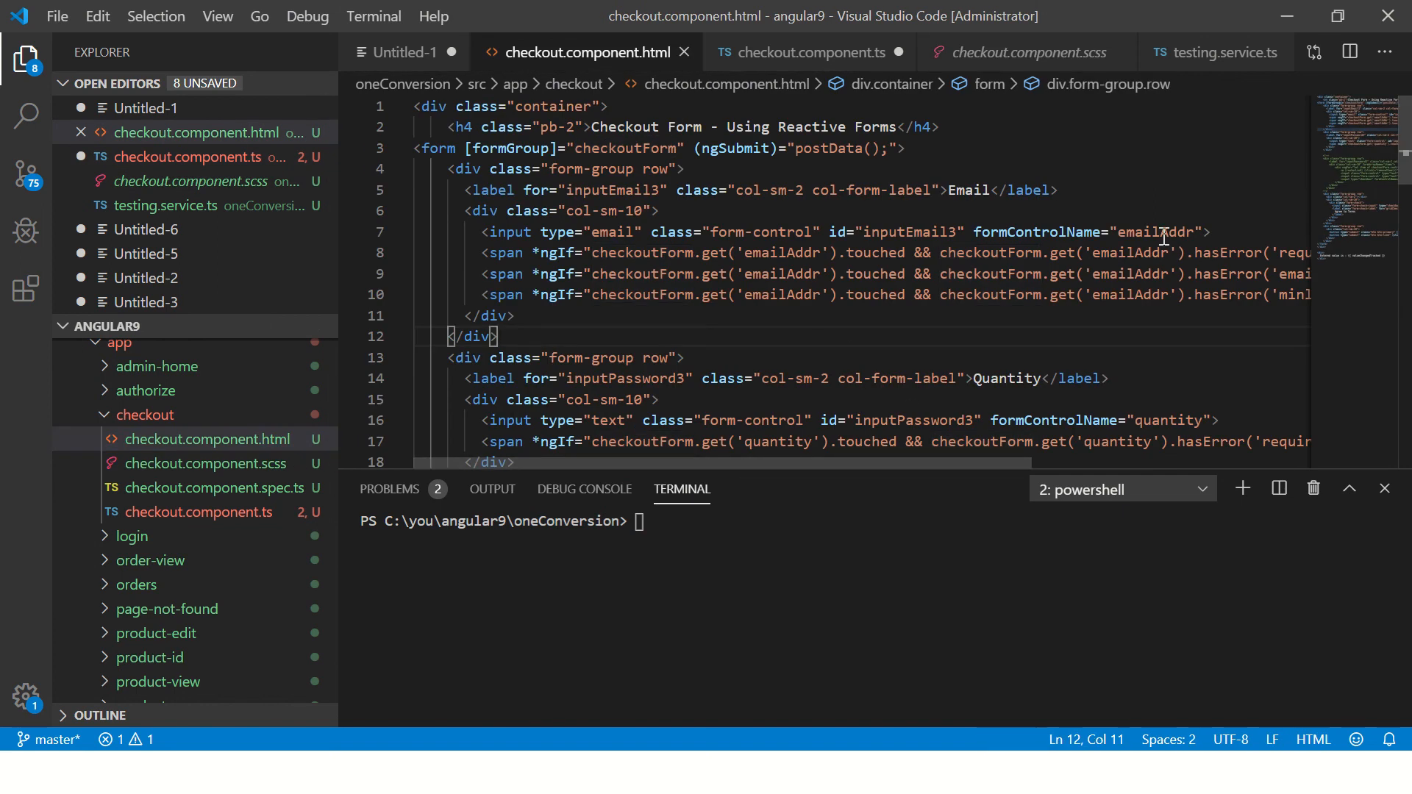
double_click(1155, 231)
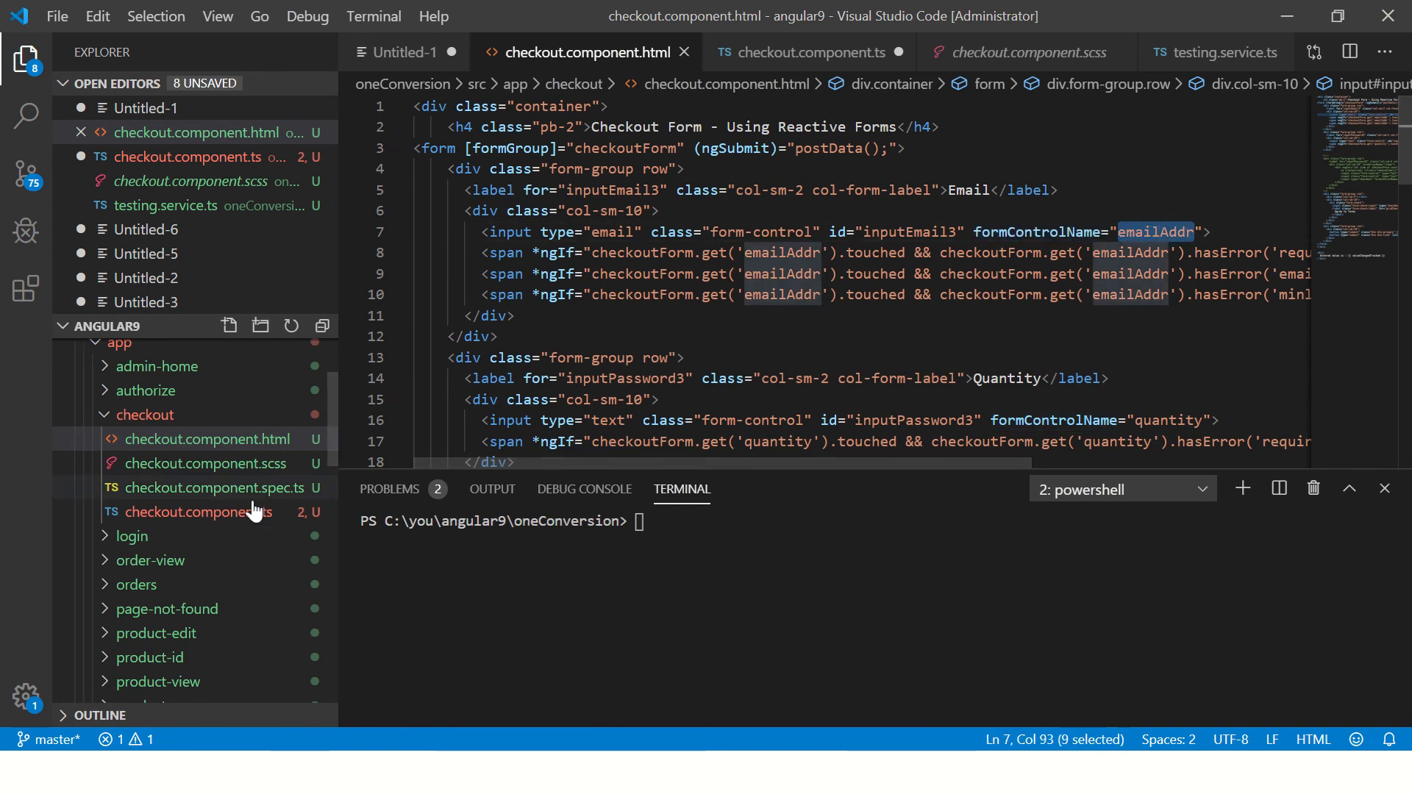
click(807, 51)
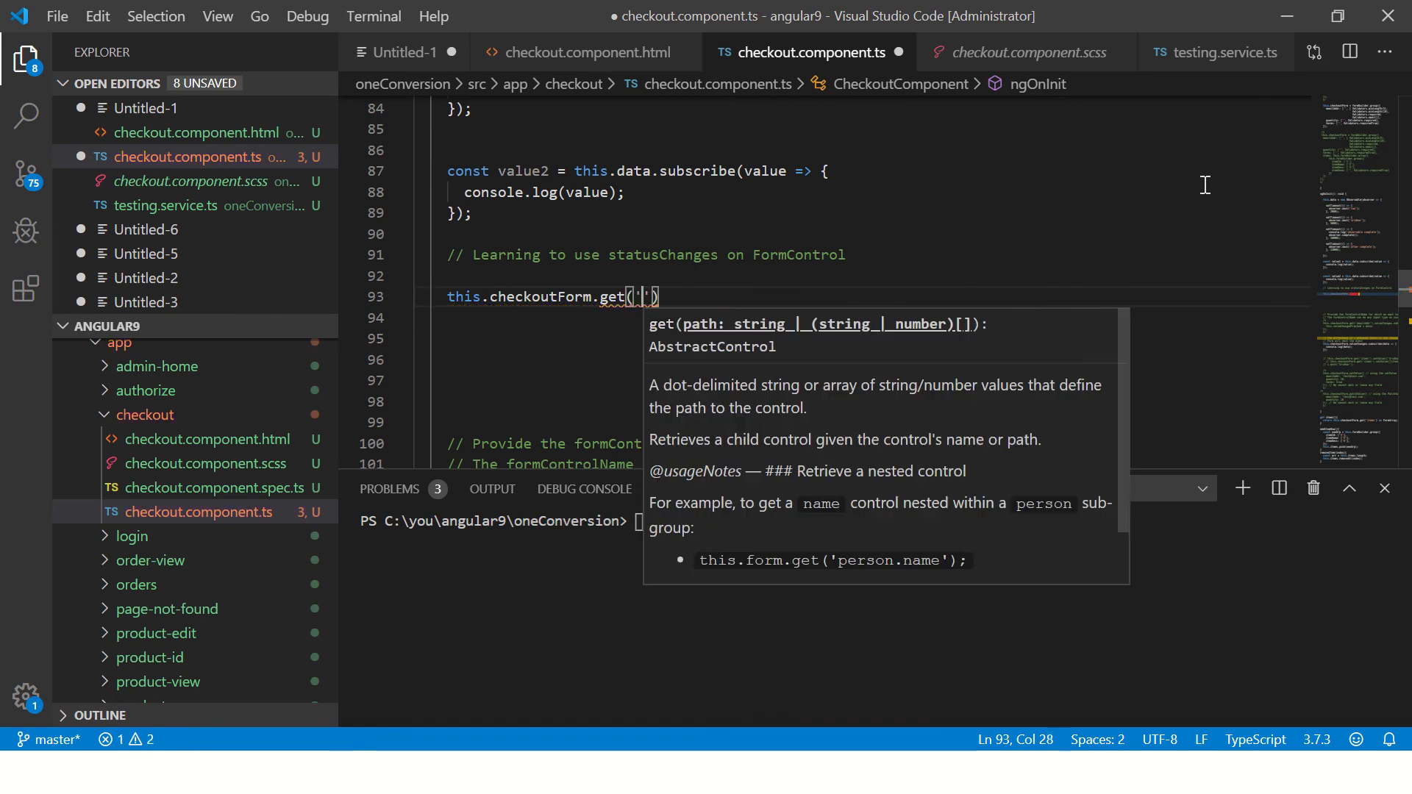
- Subscribe to emailAddr statusChanges, logging data with console.log, plus a formControlName comment
text(emailAddr)
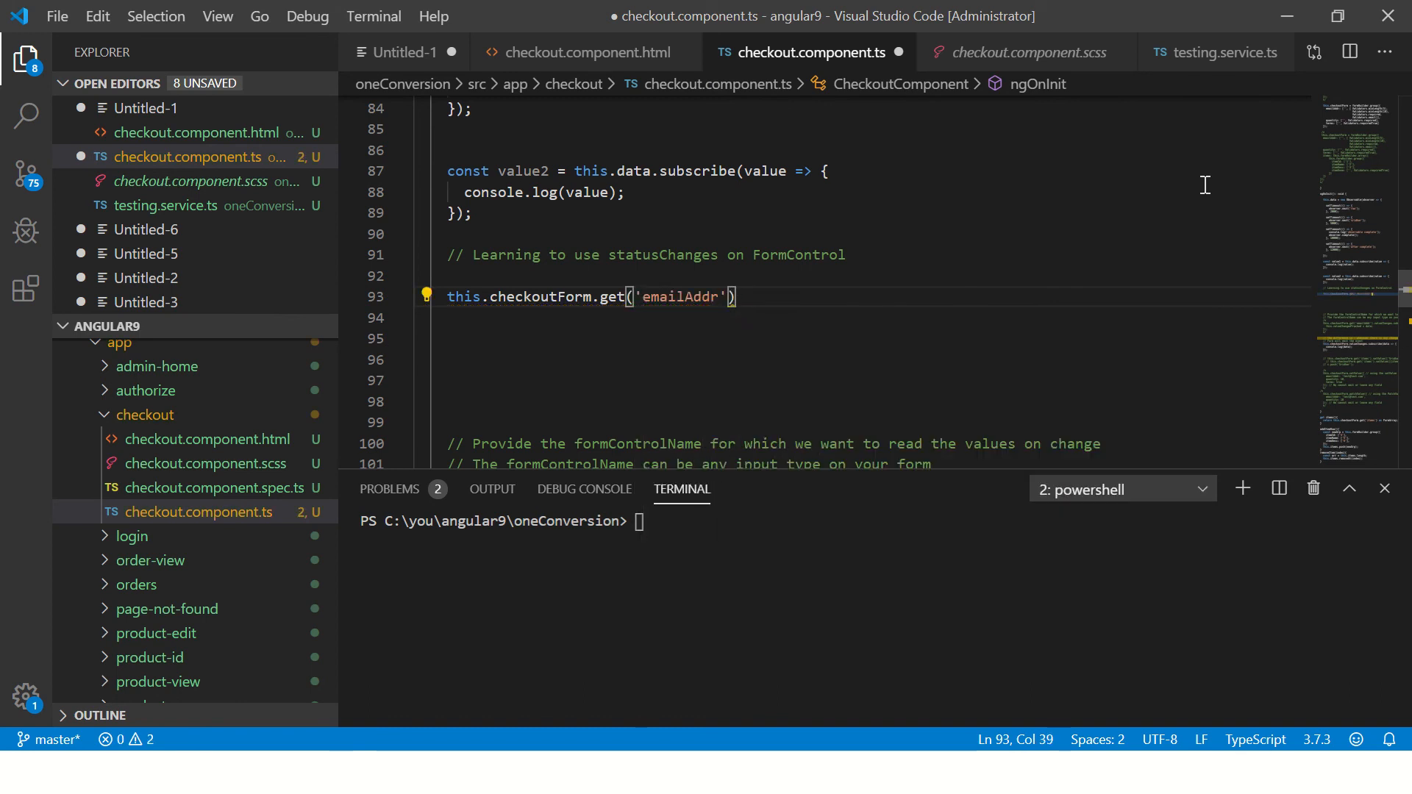
text(.stat)
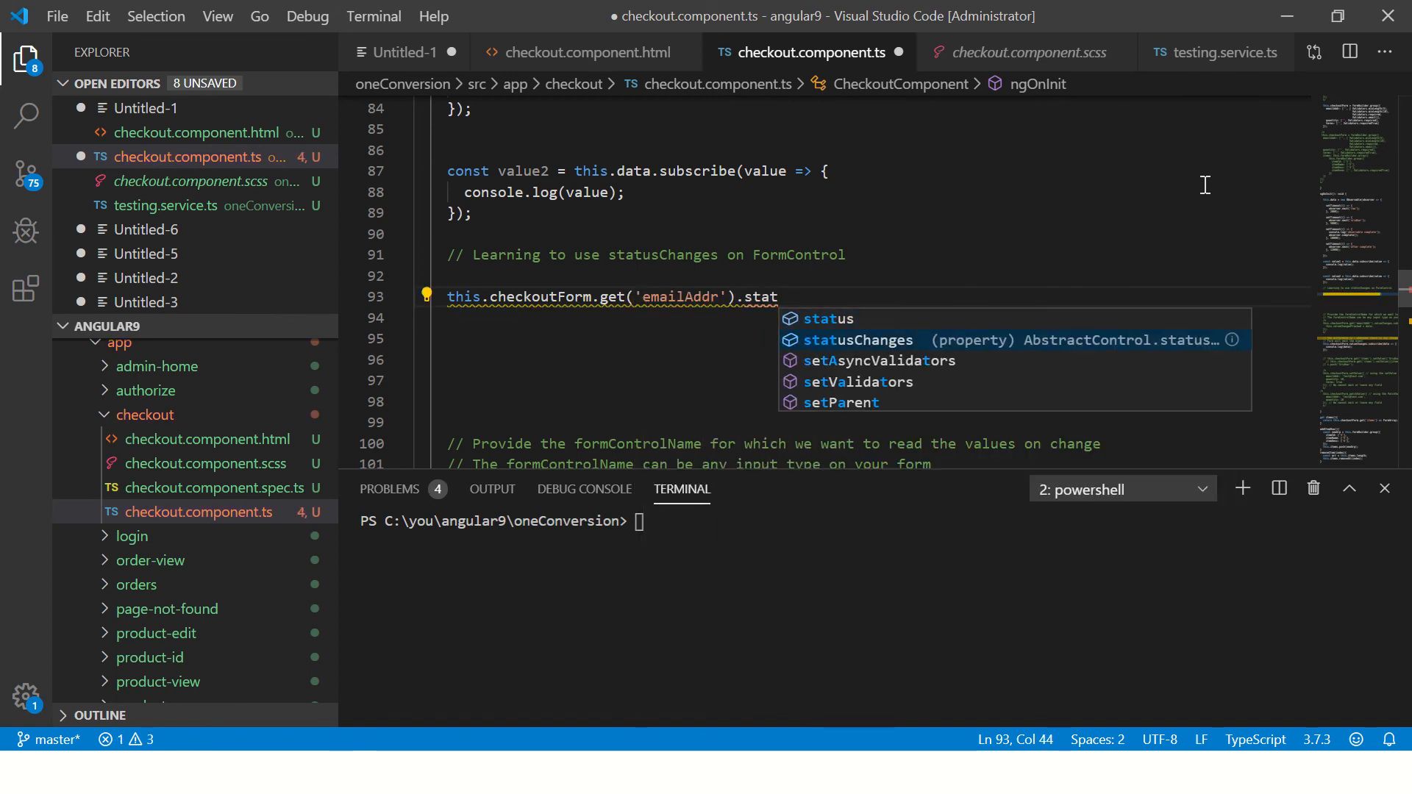
key(Tab)
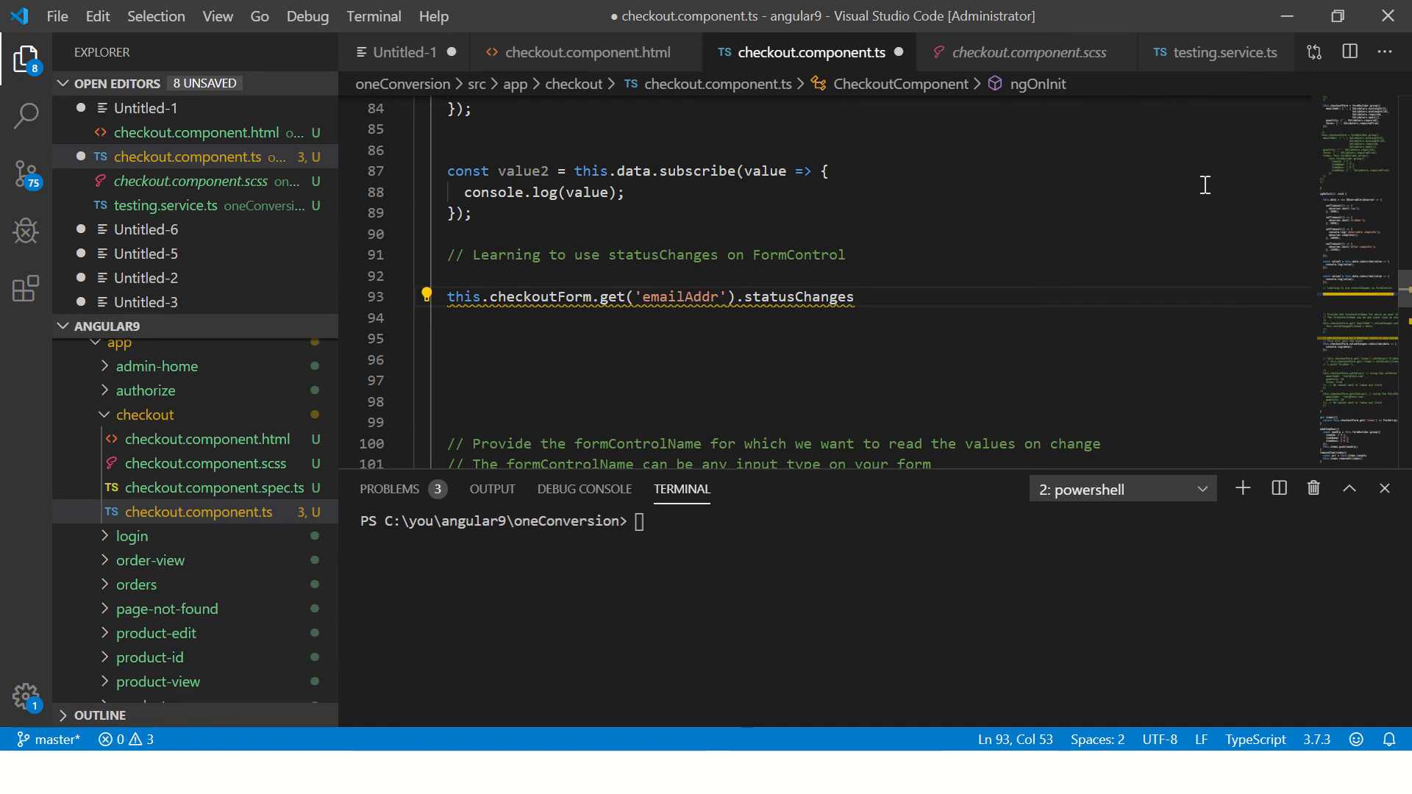
text(.subscribe()
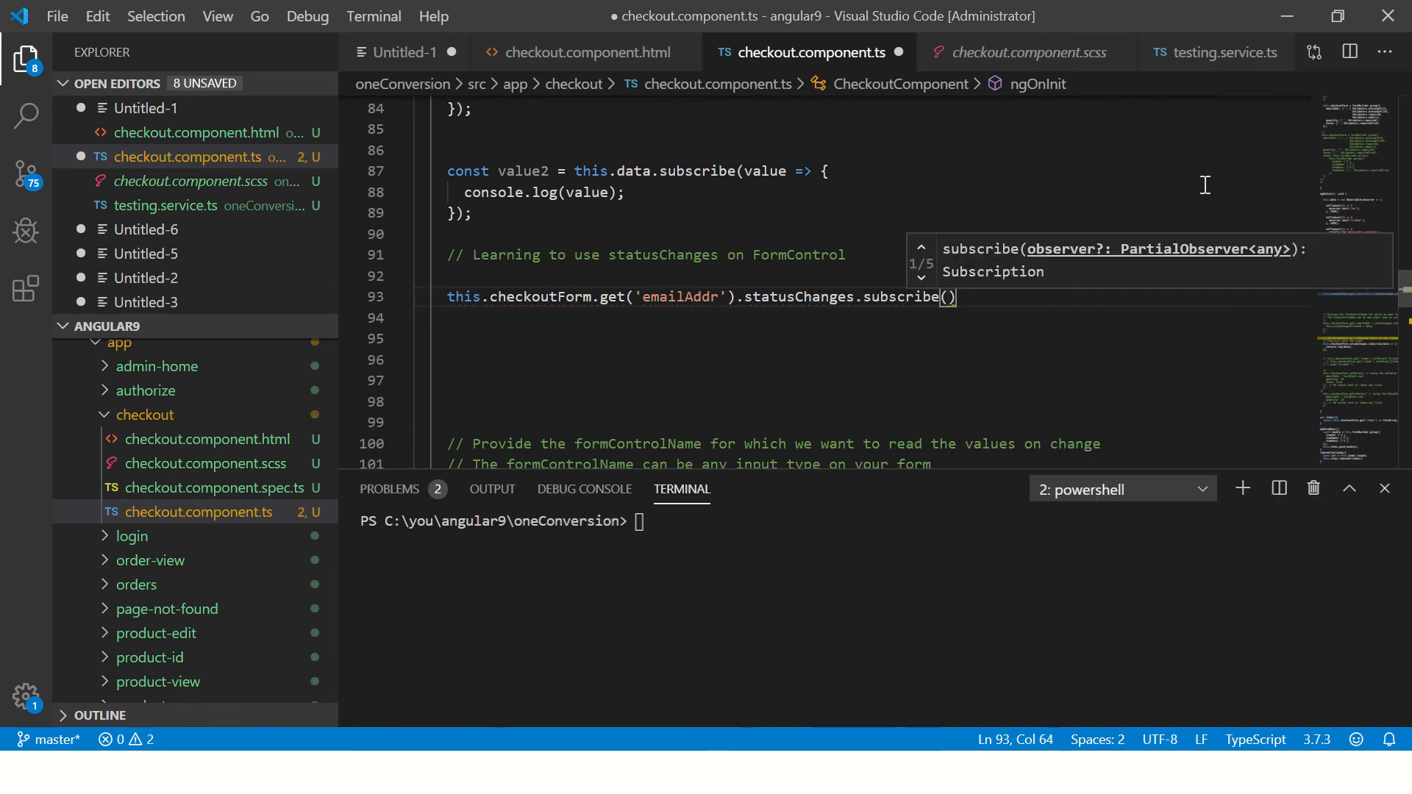
text(data => {)
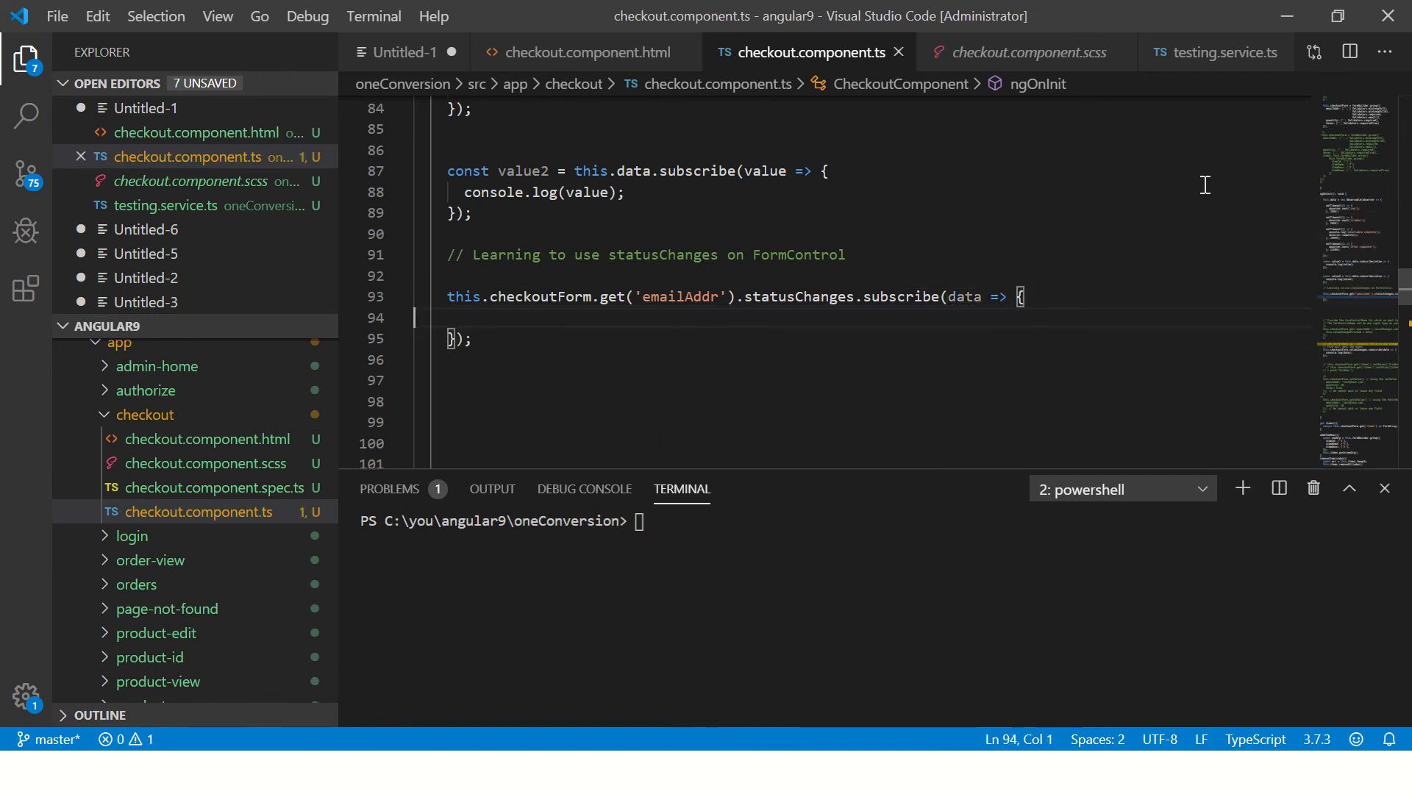
text(console.log)
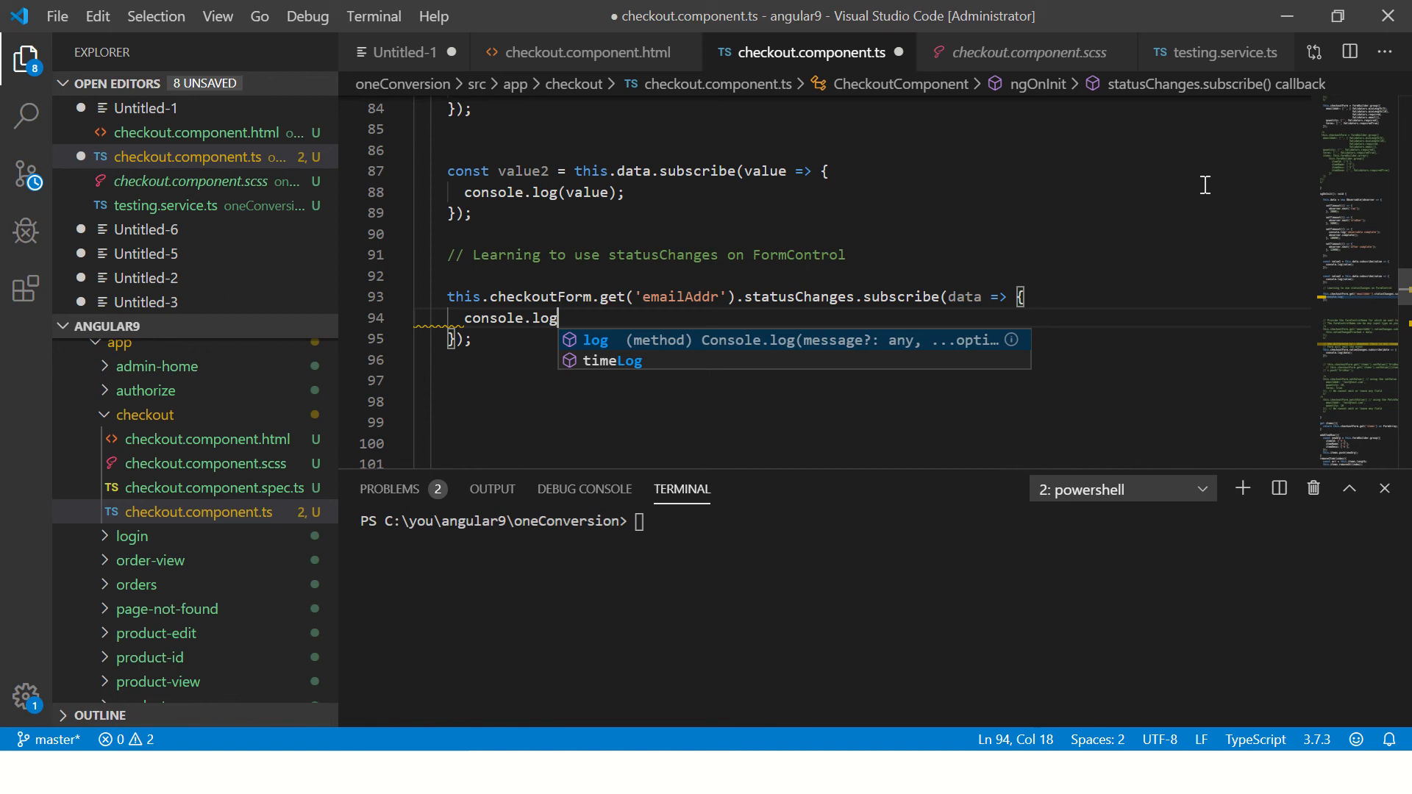
text((data);)
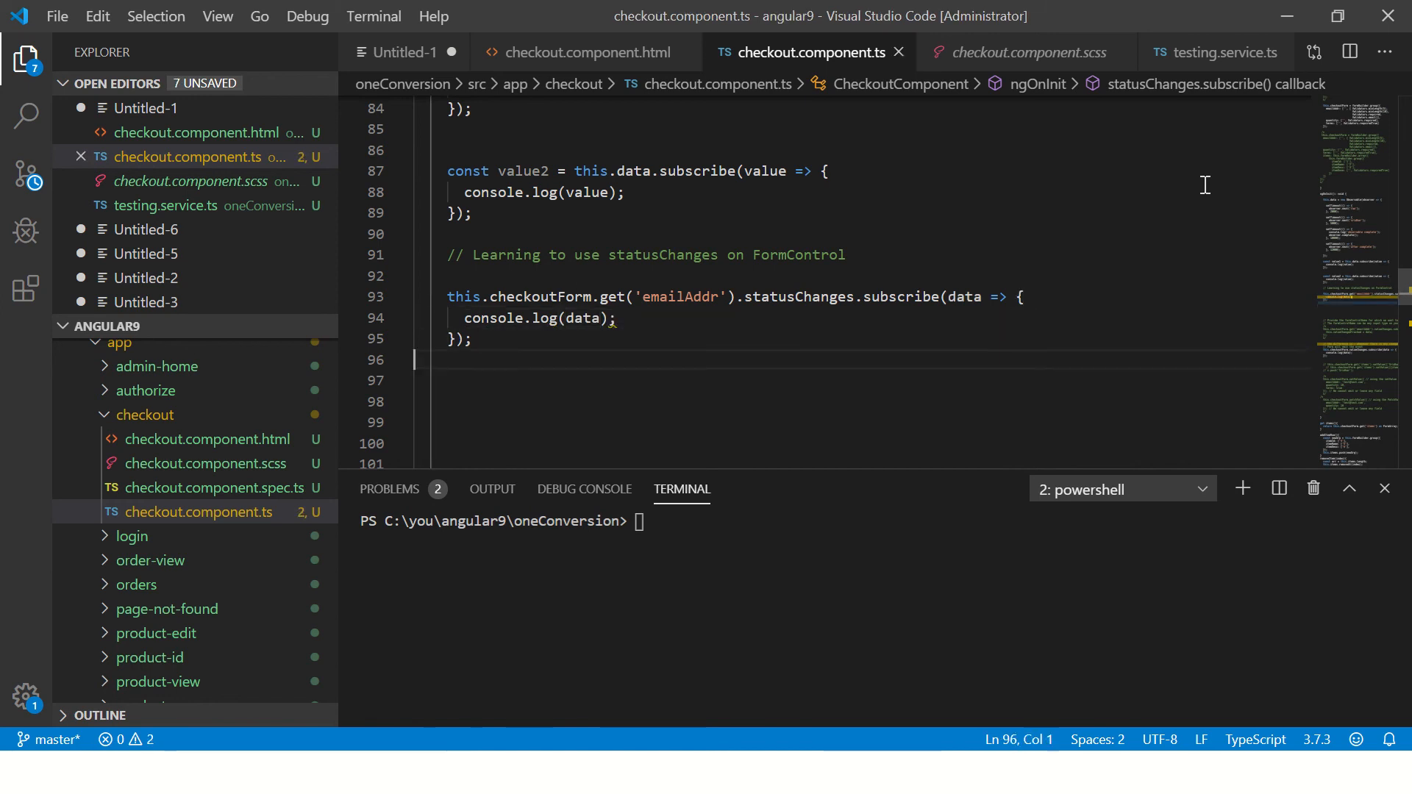
text(// Provide the formControlName for which we want to read the values on change)
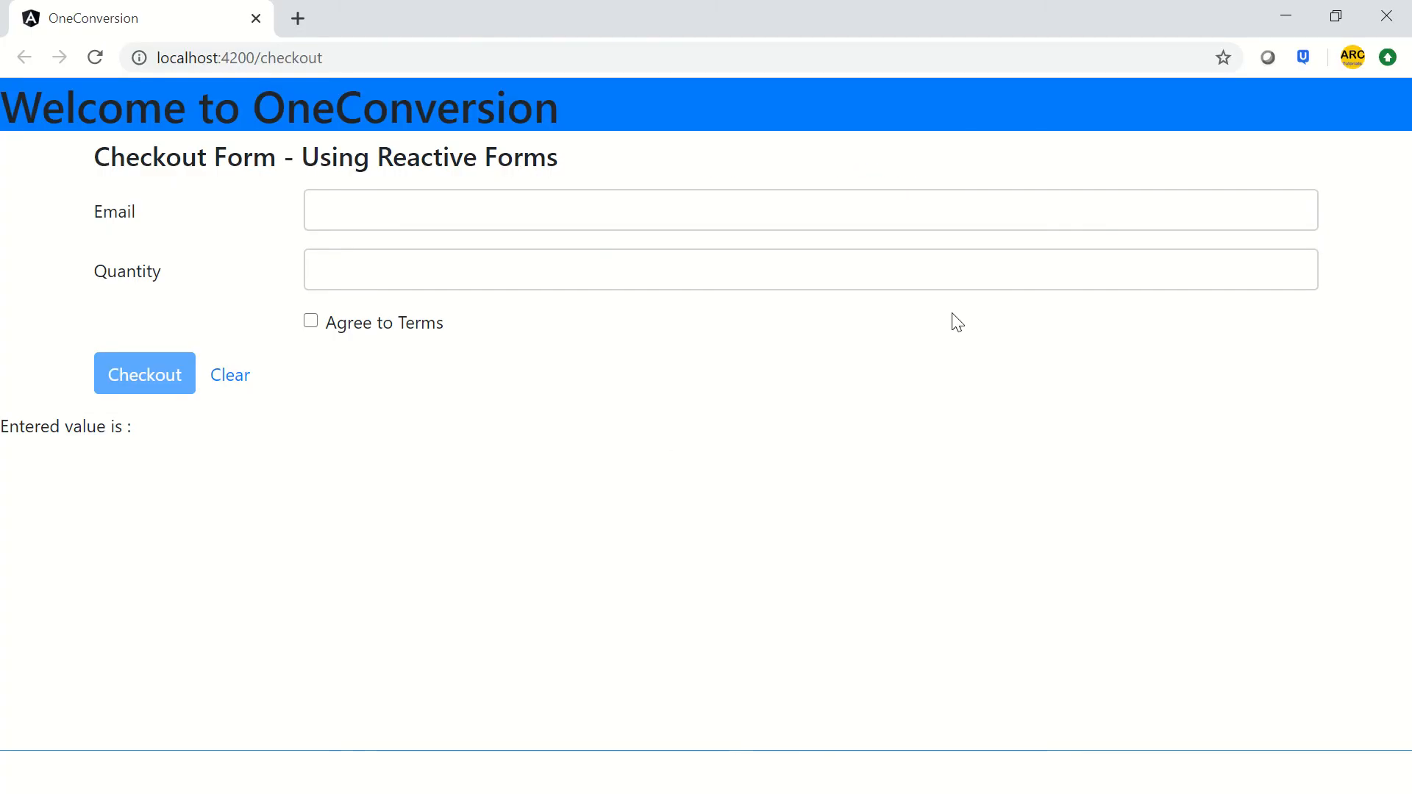
- With DevTools open, type an address into Email, watch statuses log, then clear the console
key(F12)
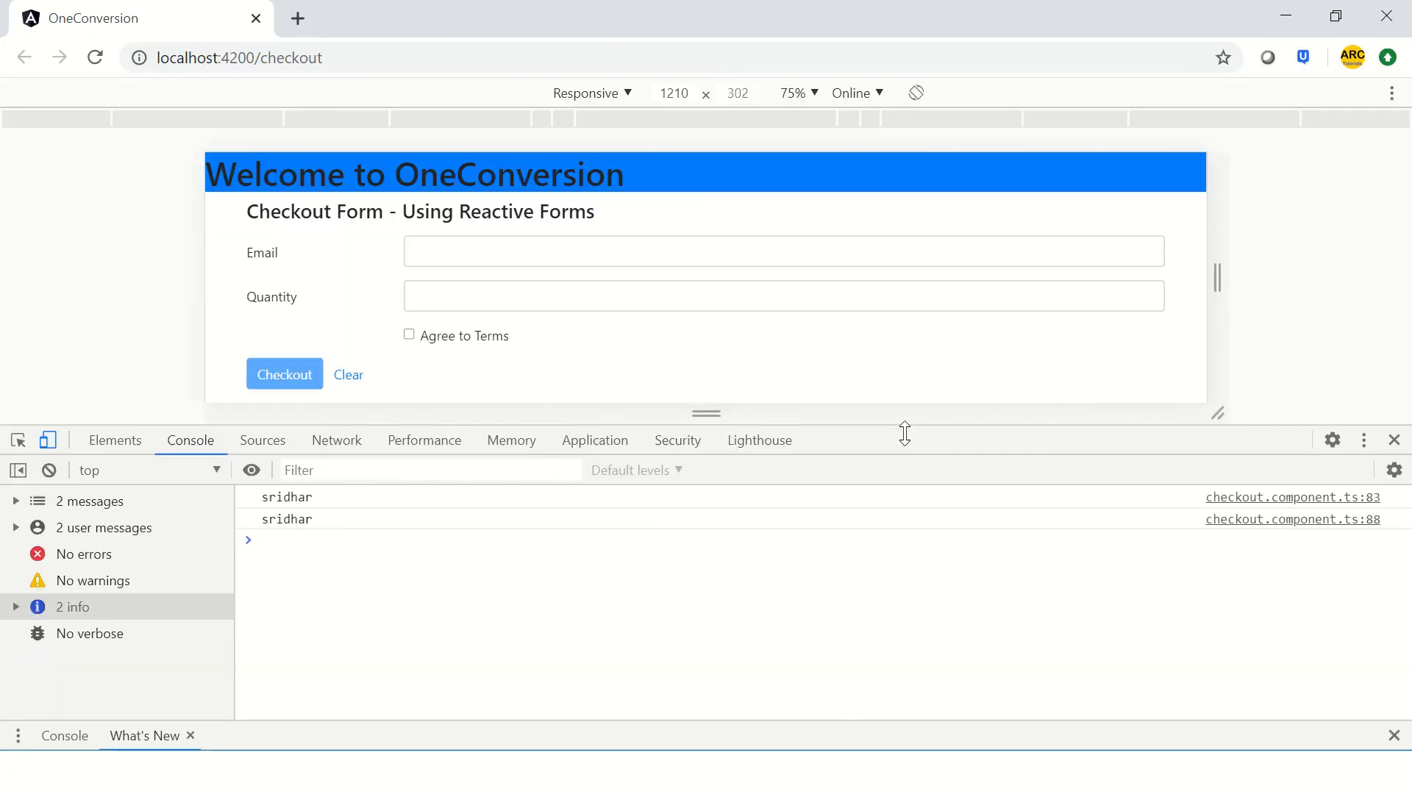
click(783, 252)
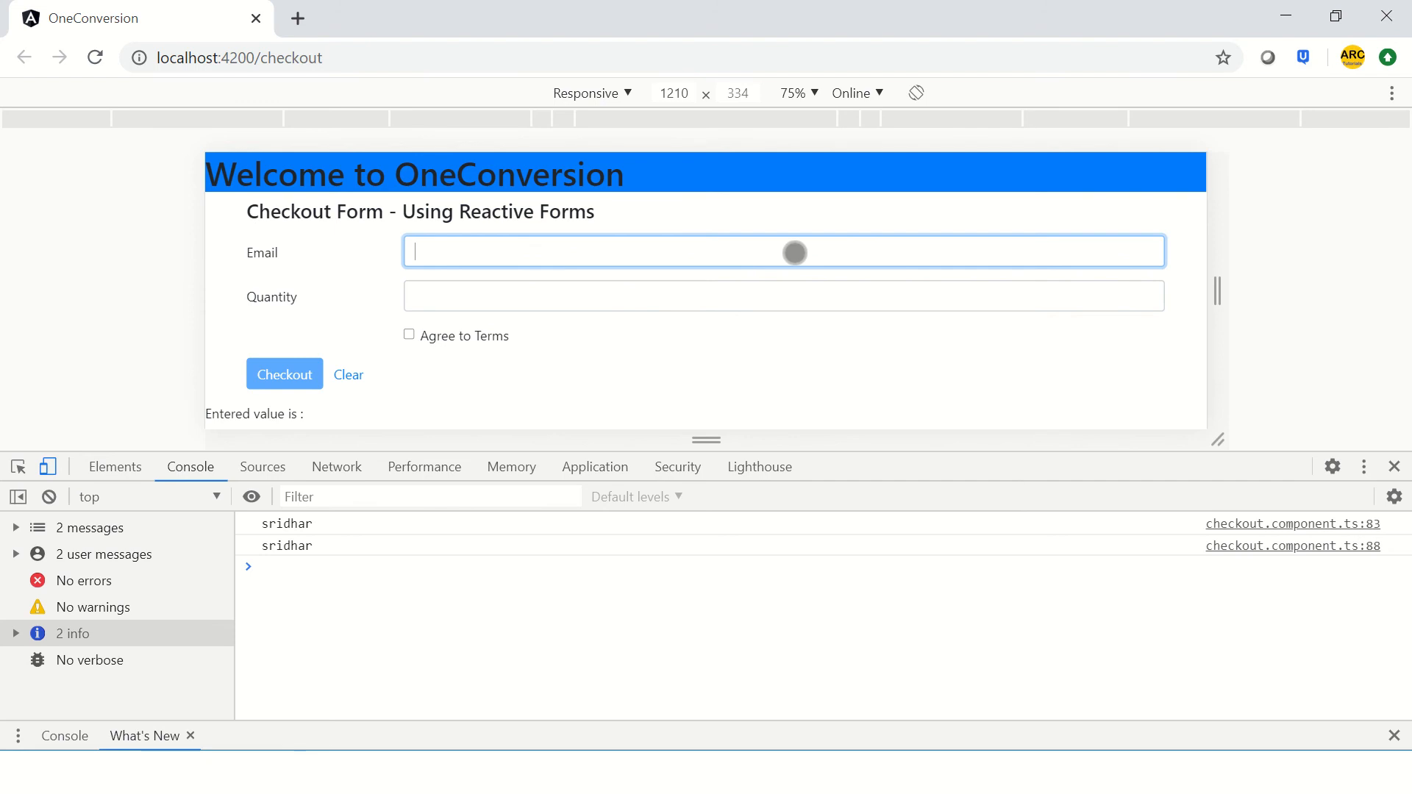
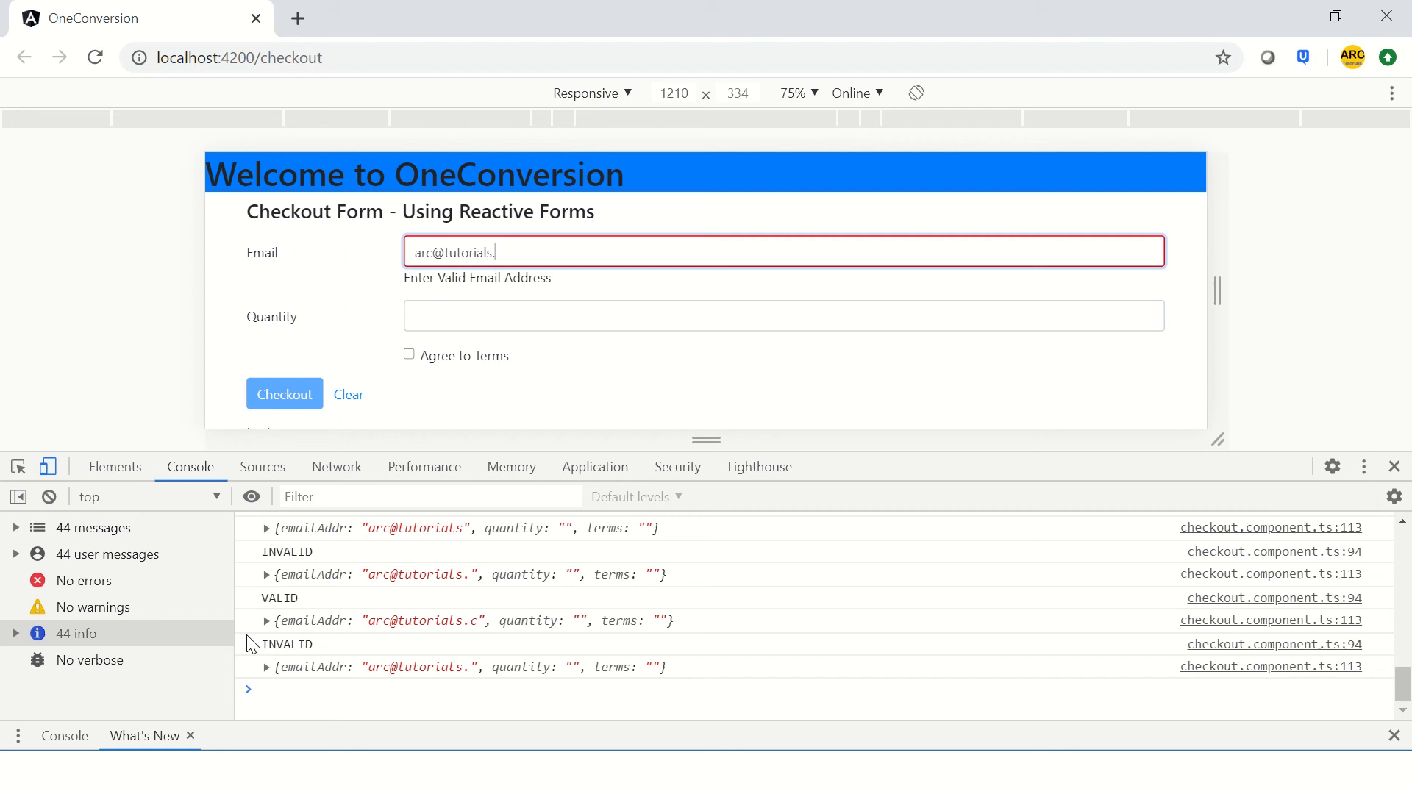
click(48, 496)
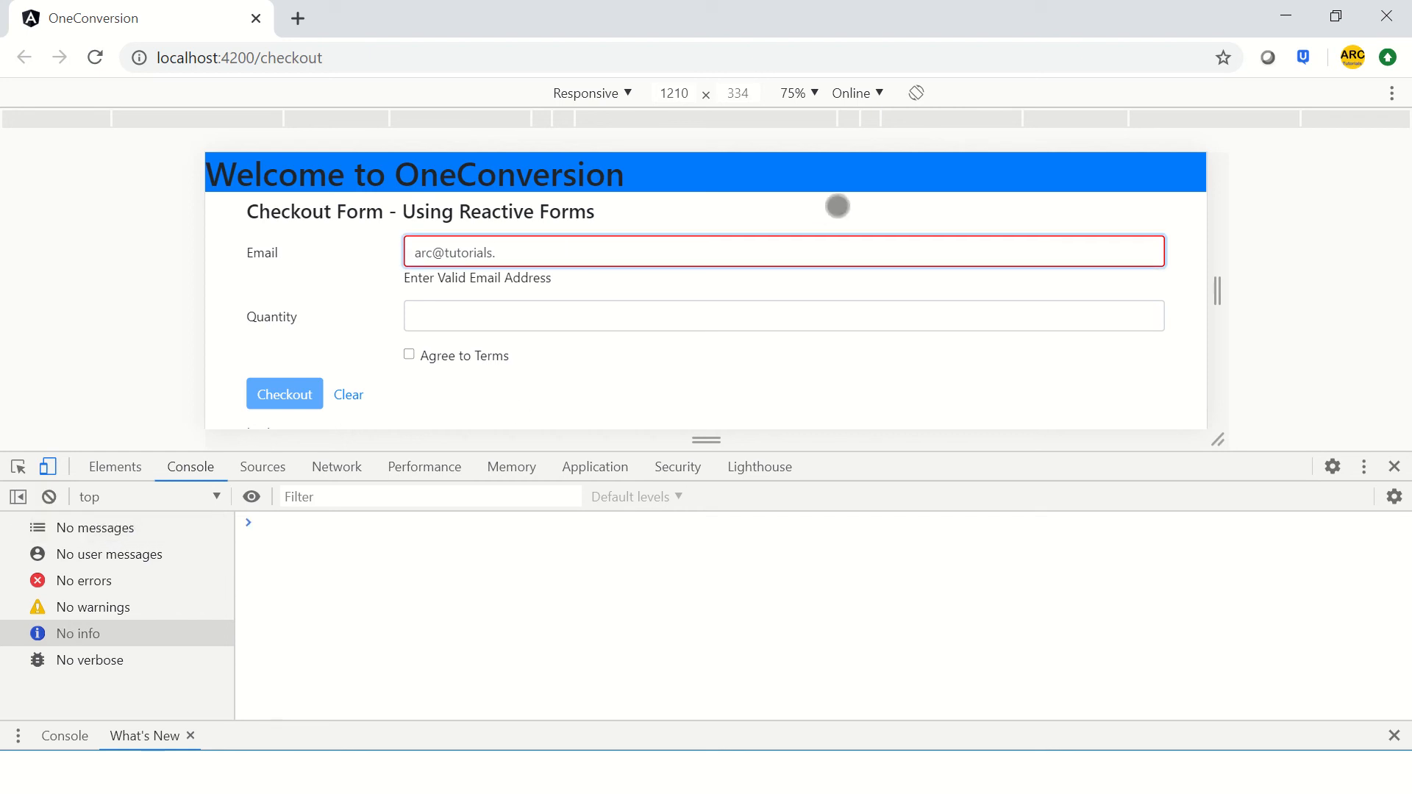
- Type the next character 'c' of the address into the Email field
text(console.log(data);)
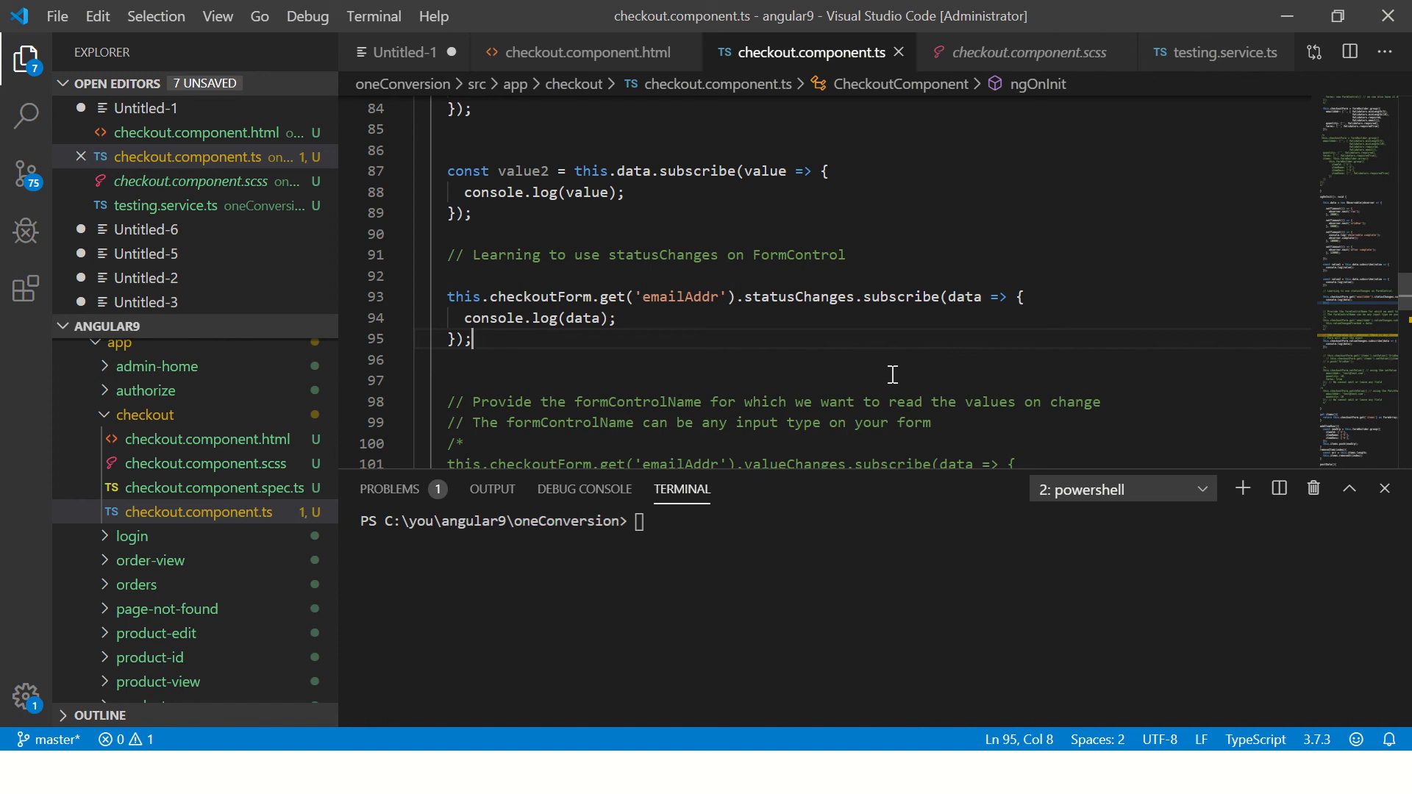
- Highlight emailAddr and begin a new 'this.ch' statement below its subscription
double_click(680, 297)
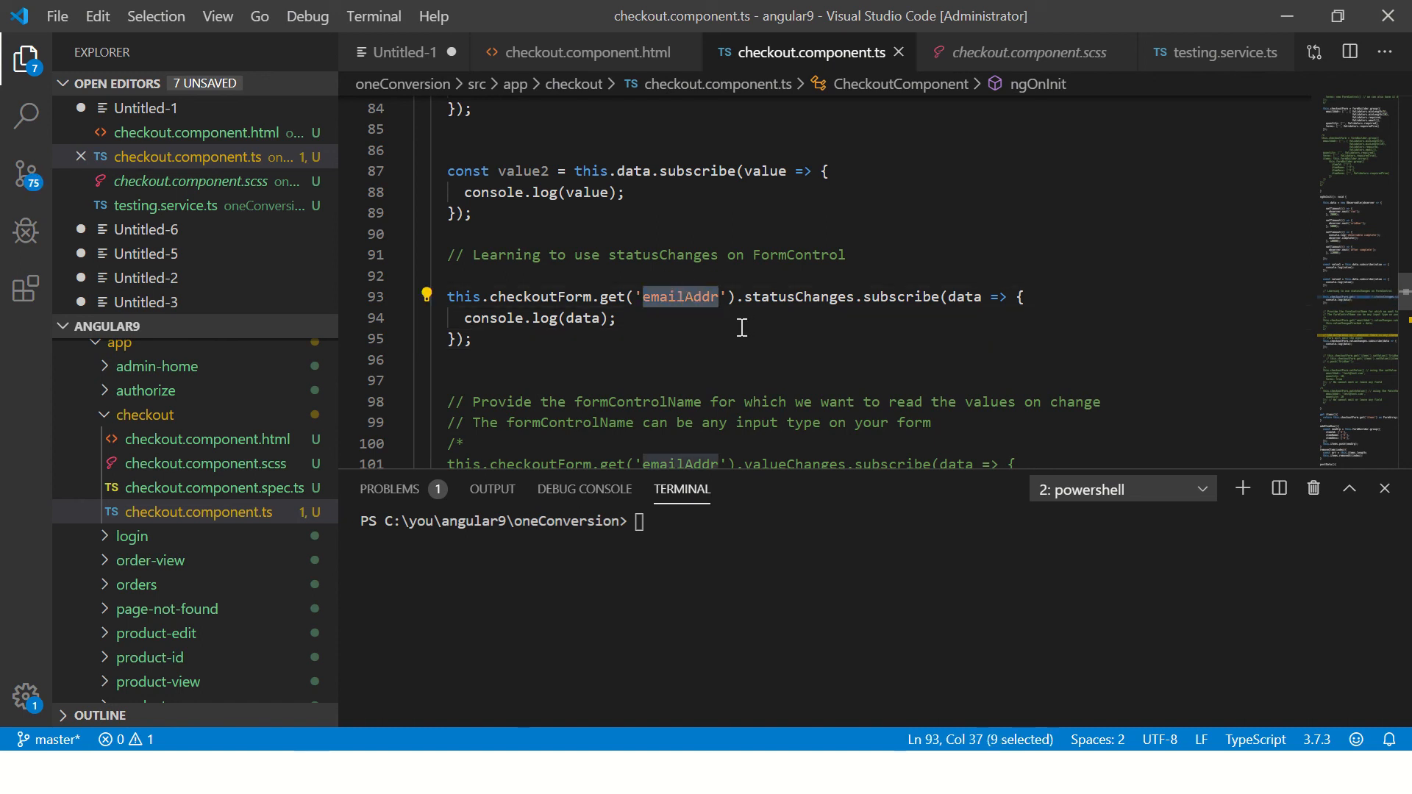
double_click(797, 296)
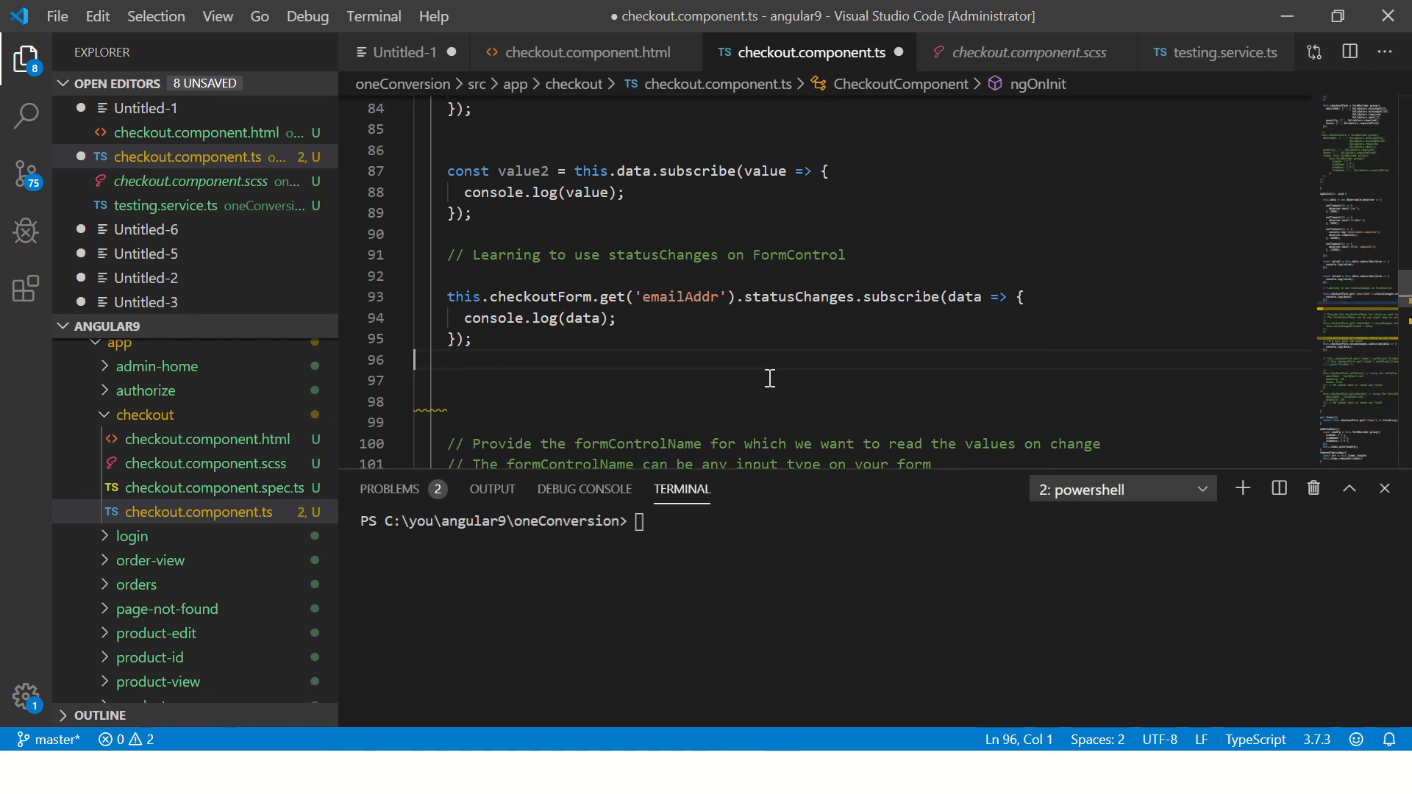
text(this.ch)
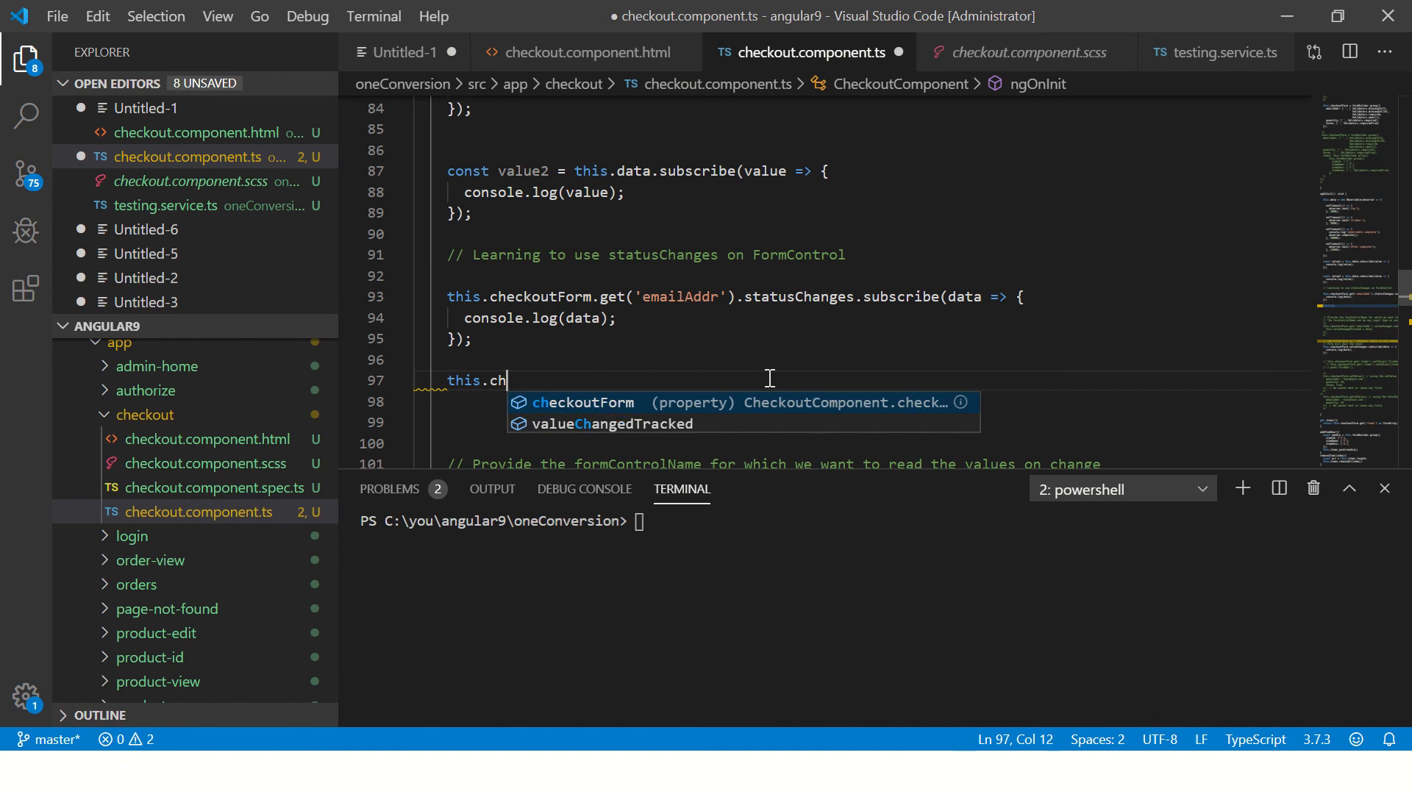
- Write this.checkoutForm.statusChanges.subscribe with a fromState callback parameter
text(ecl)
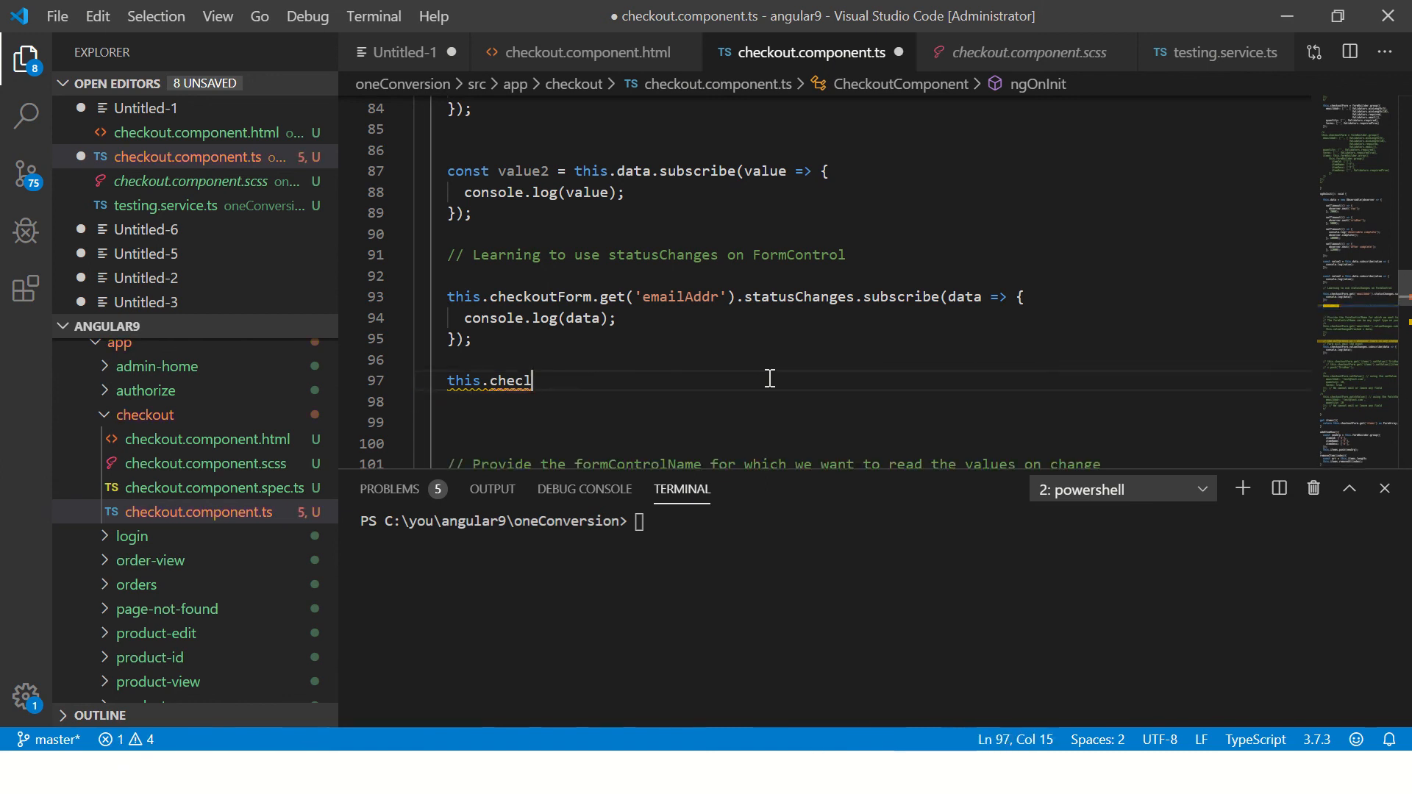
text(f)
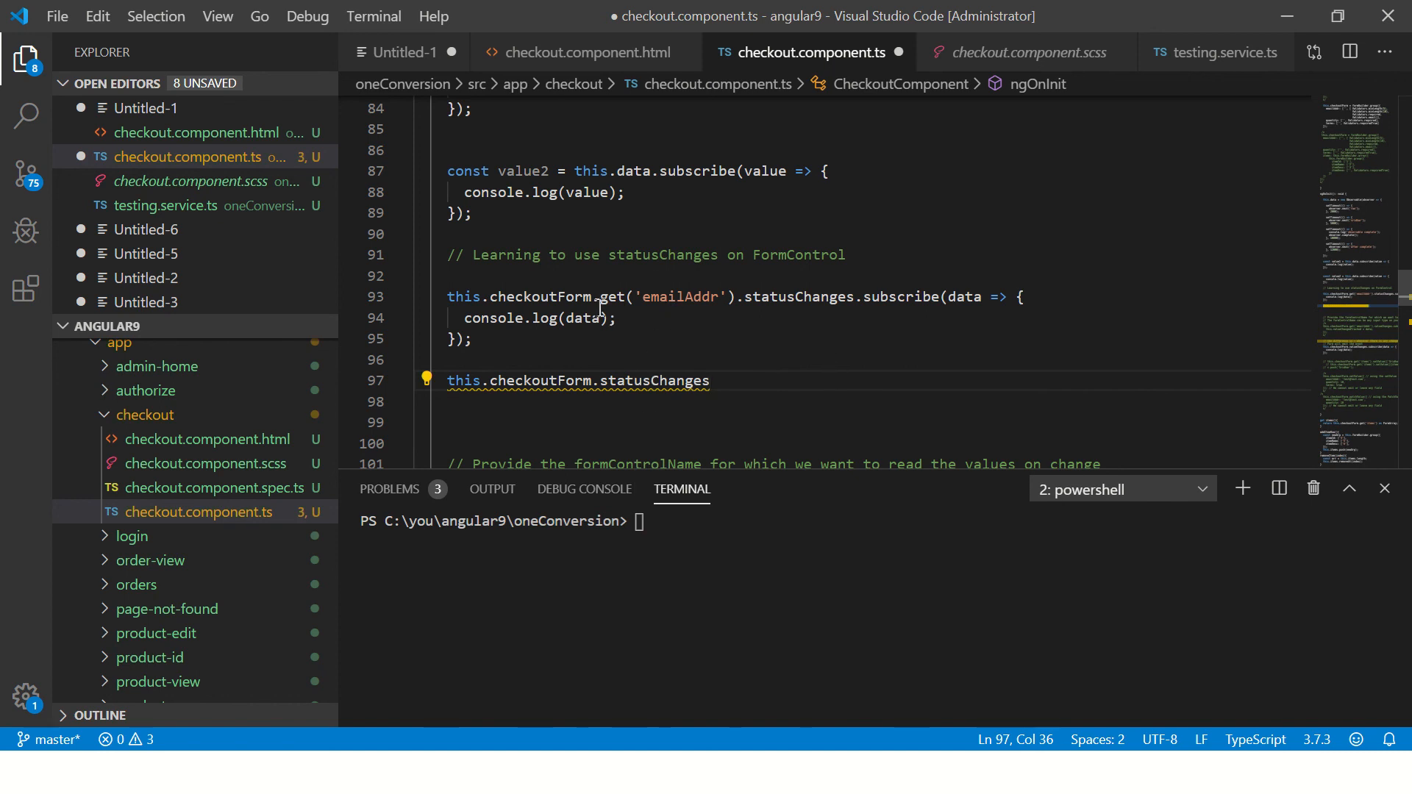
double_click(610, 297)
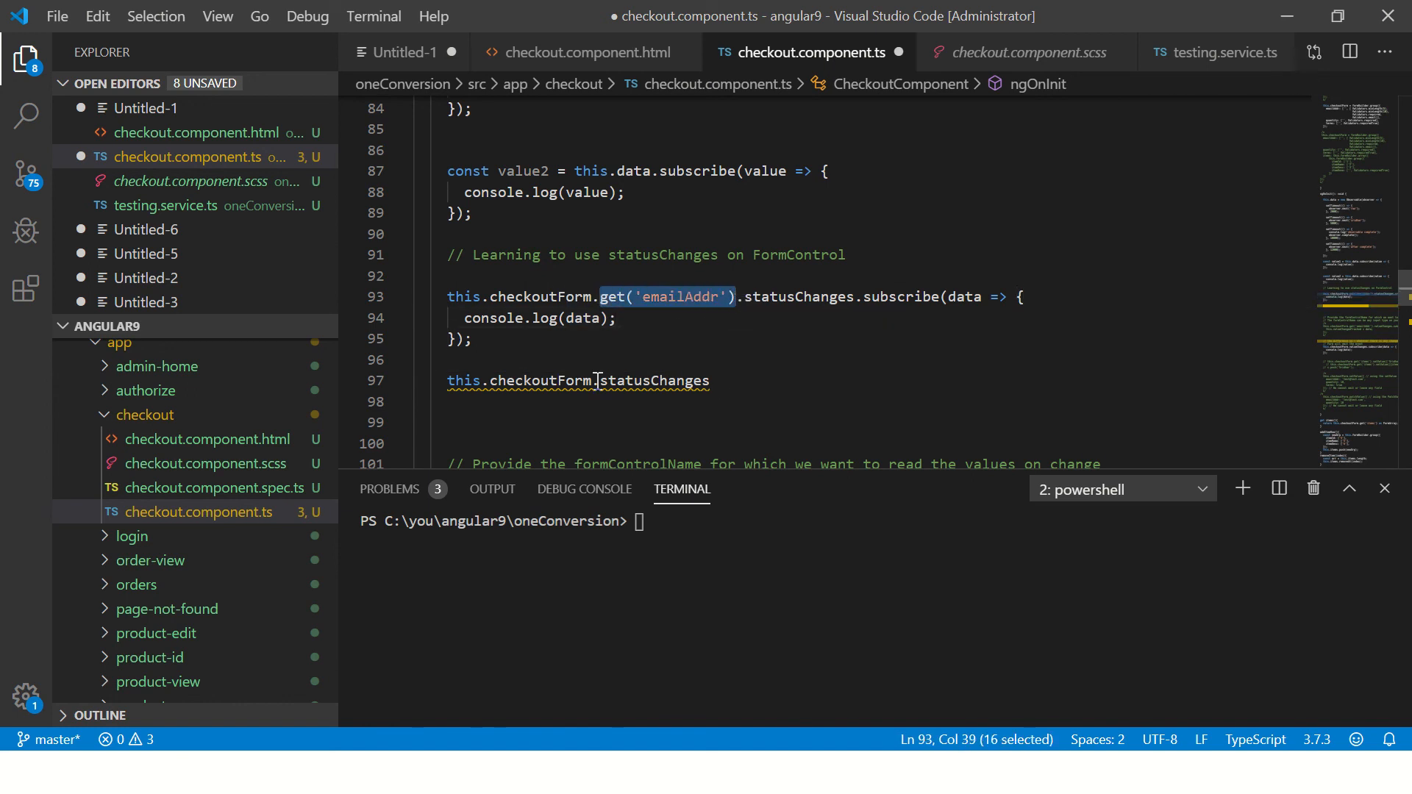
text(.subscribe()
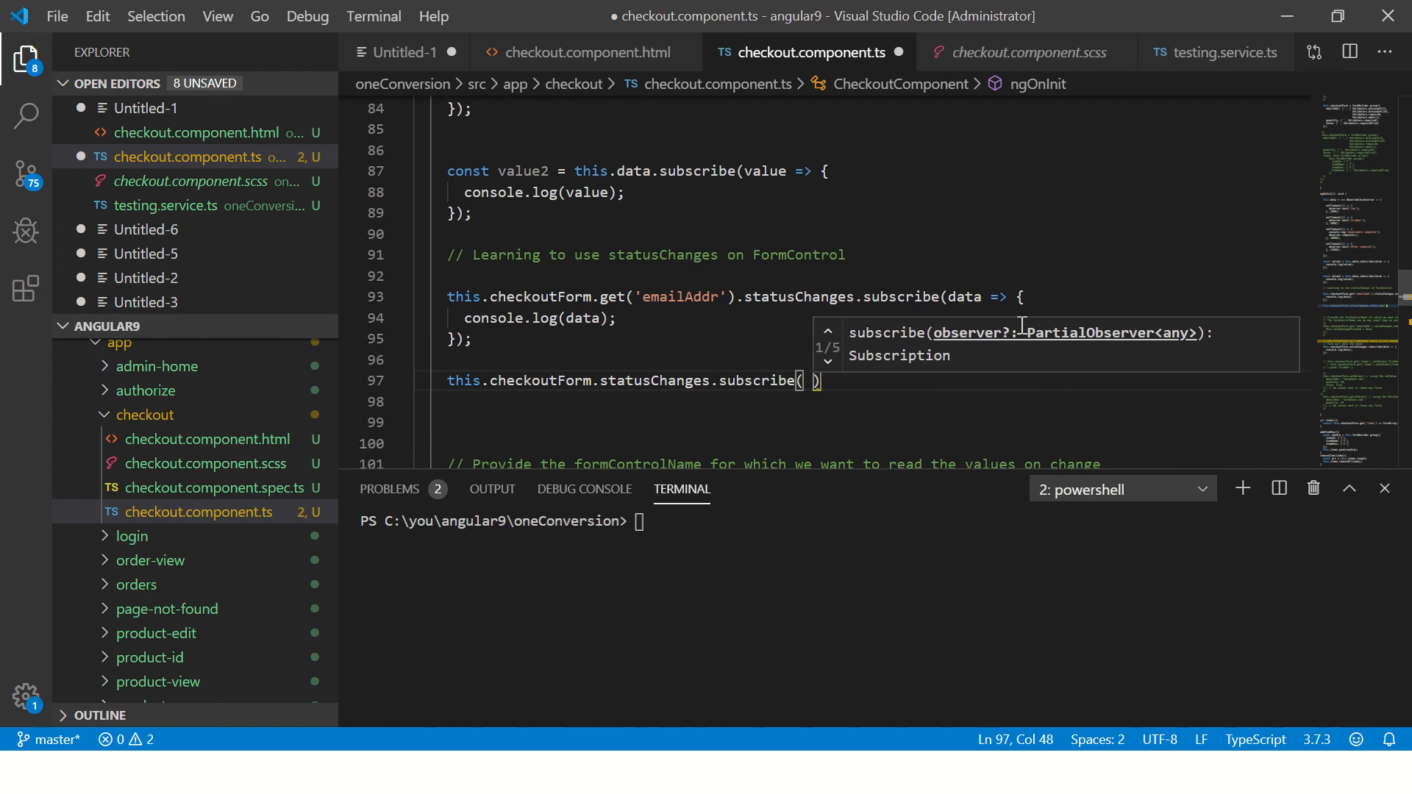
text(from)
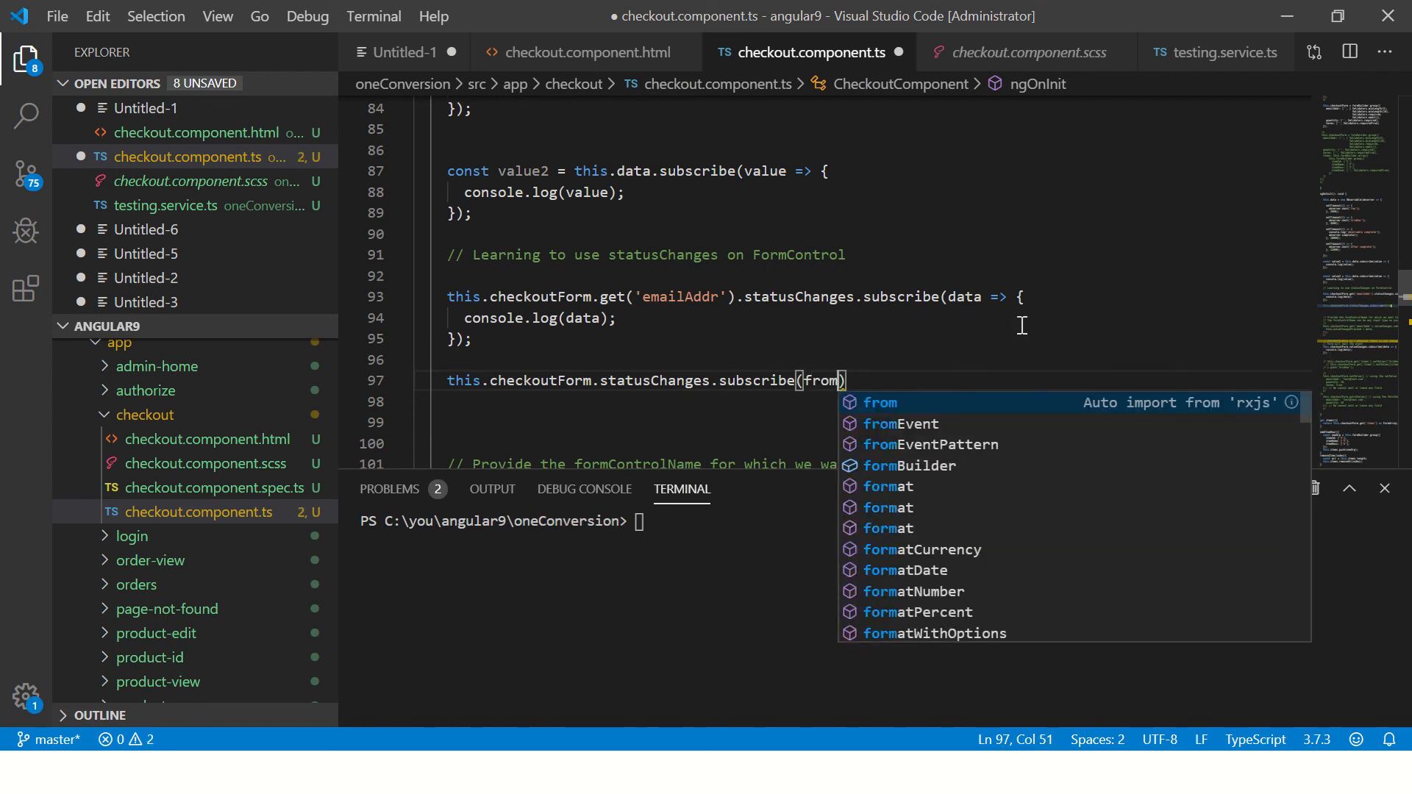
text(State => {)
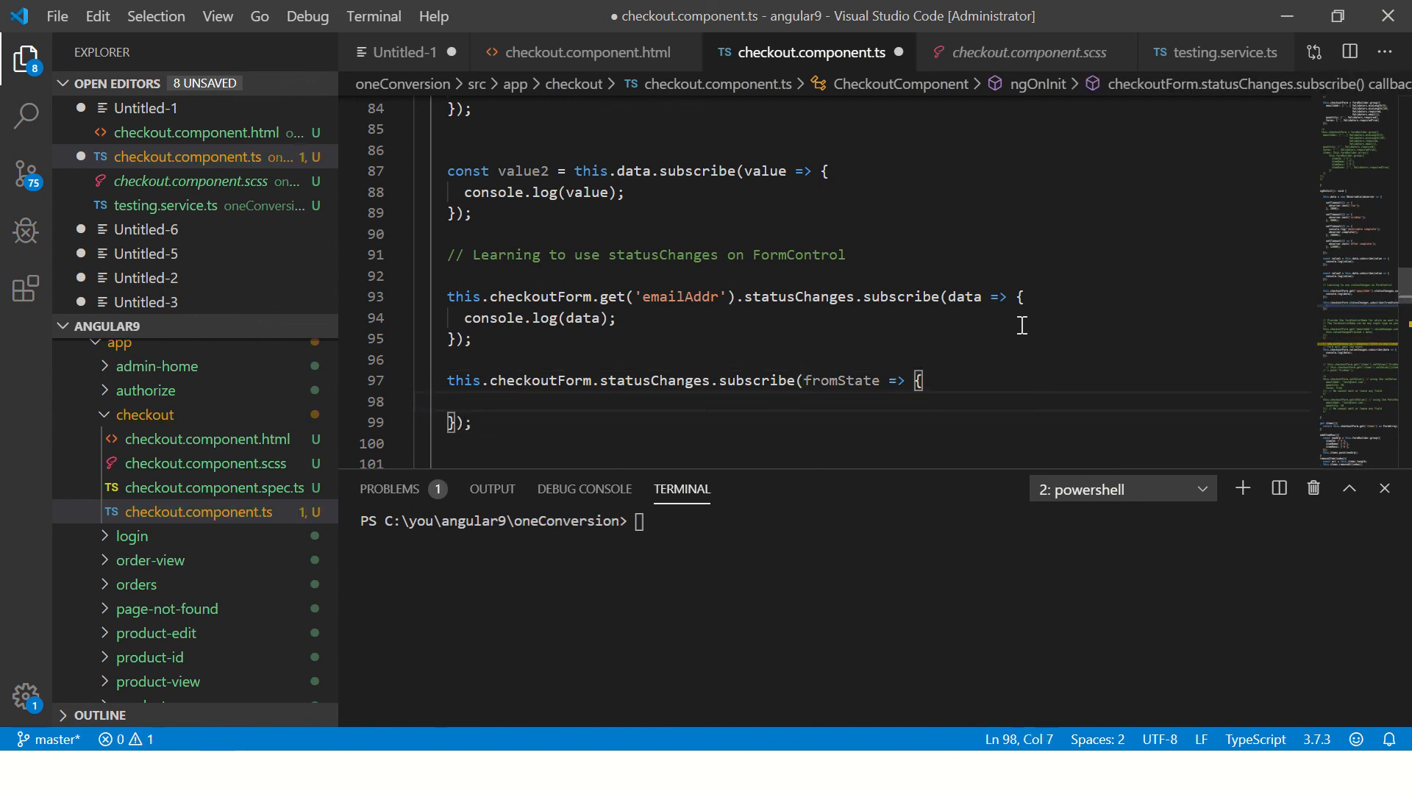
- Log the form state with console.log inside the callback and save the file
text(console.log(""))
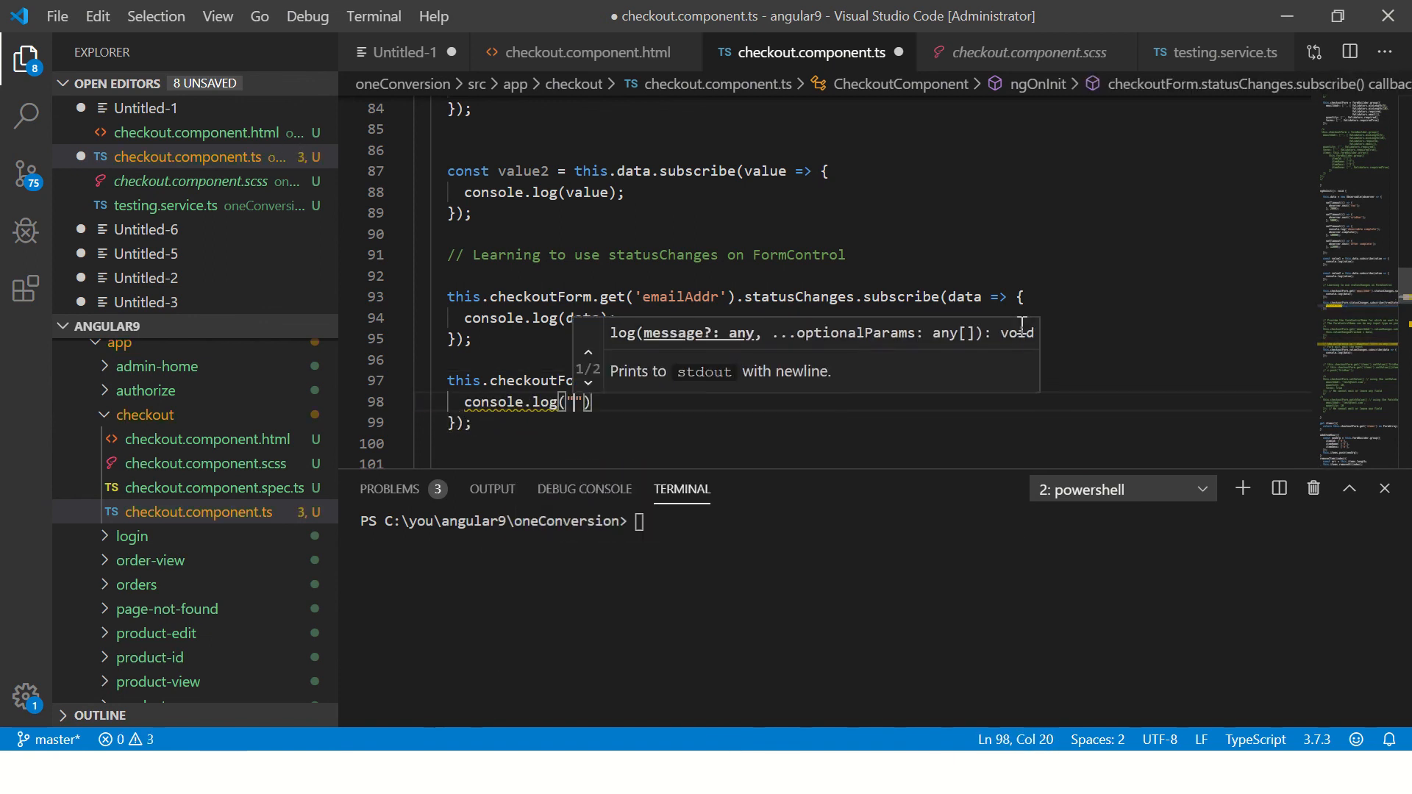
key(Backspace)
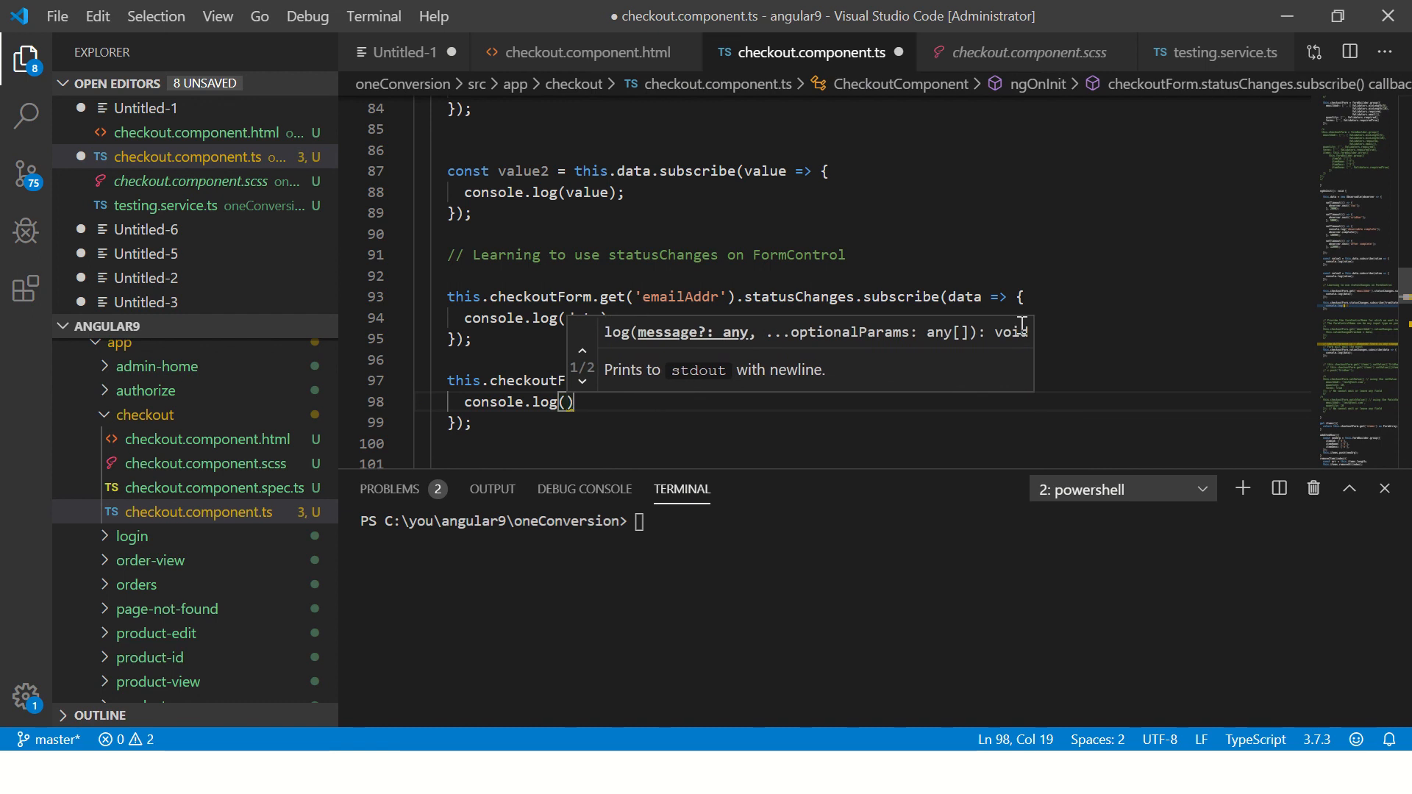
text(formS)
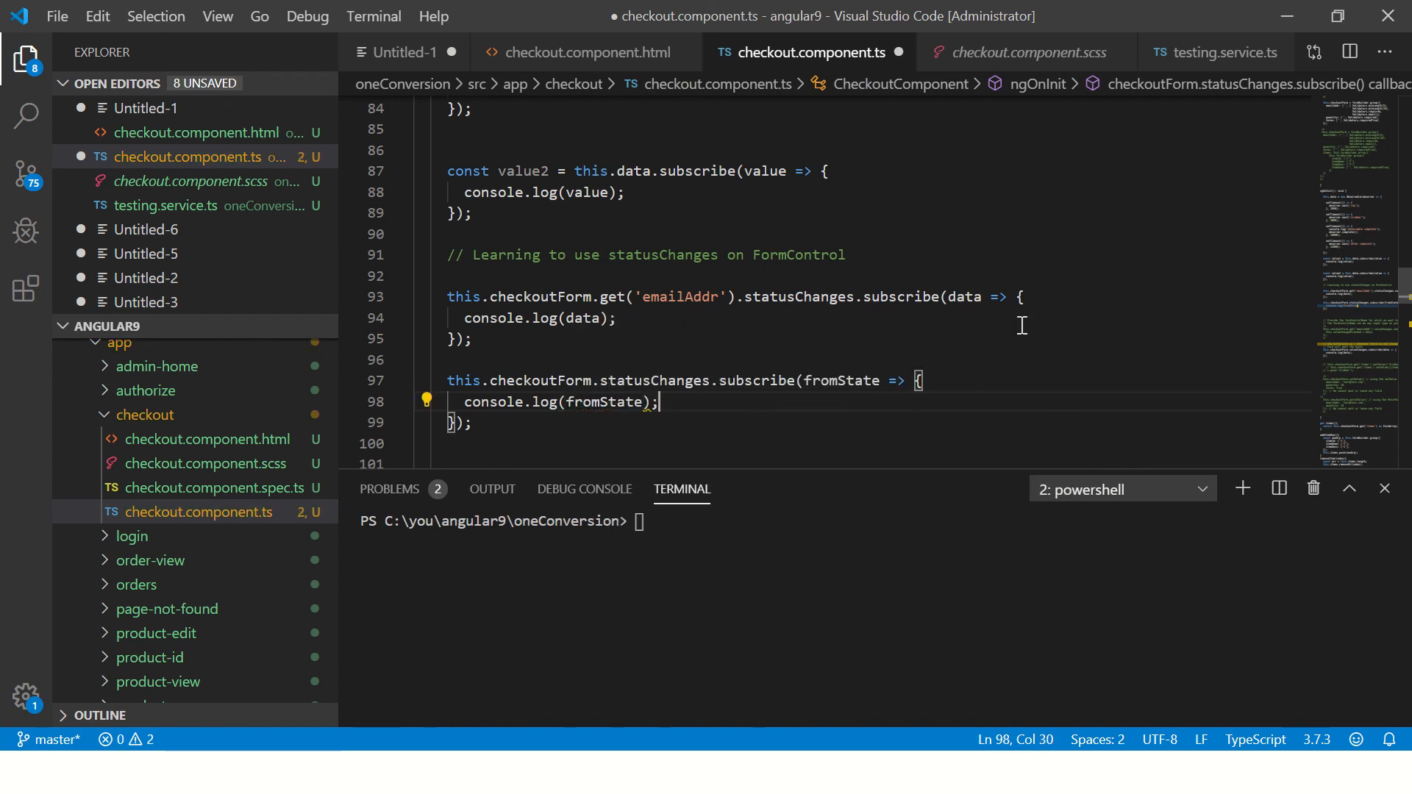
key(ctrl+s)
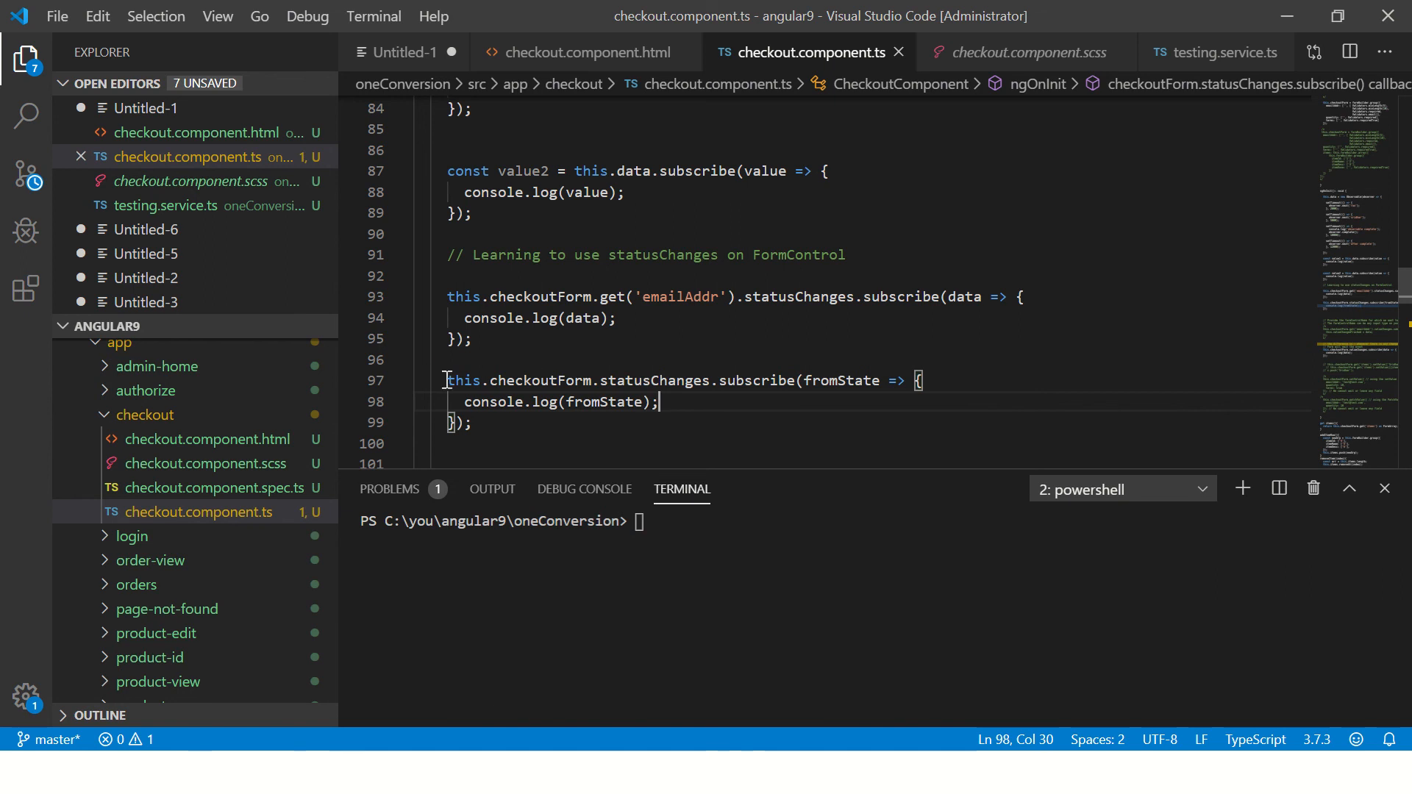
key(alt+tab)
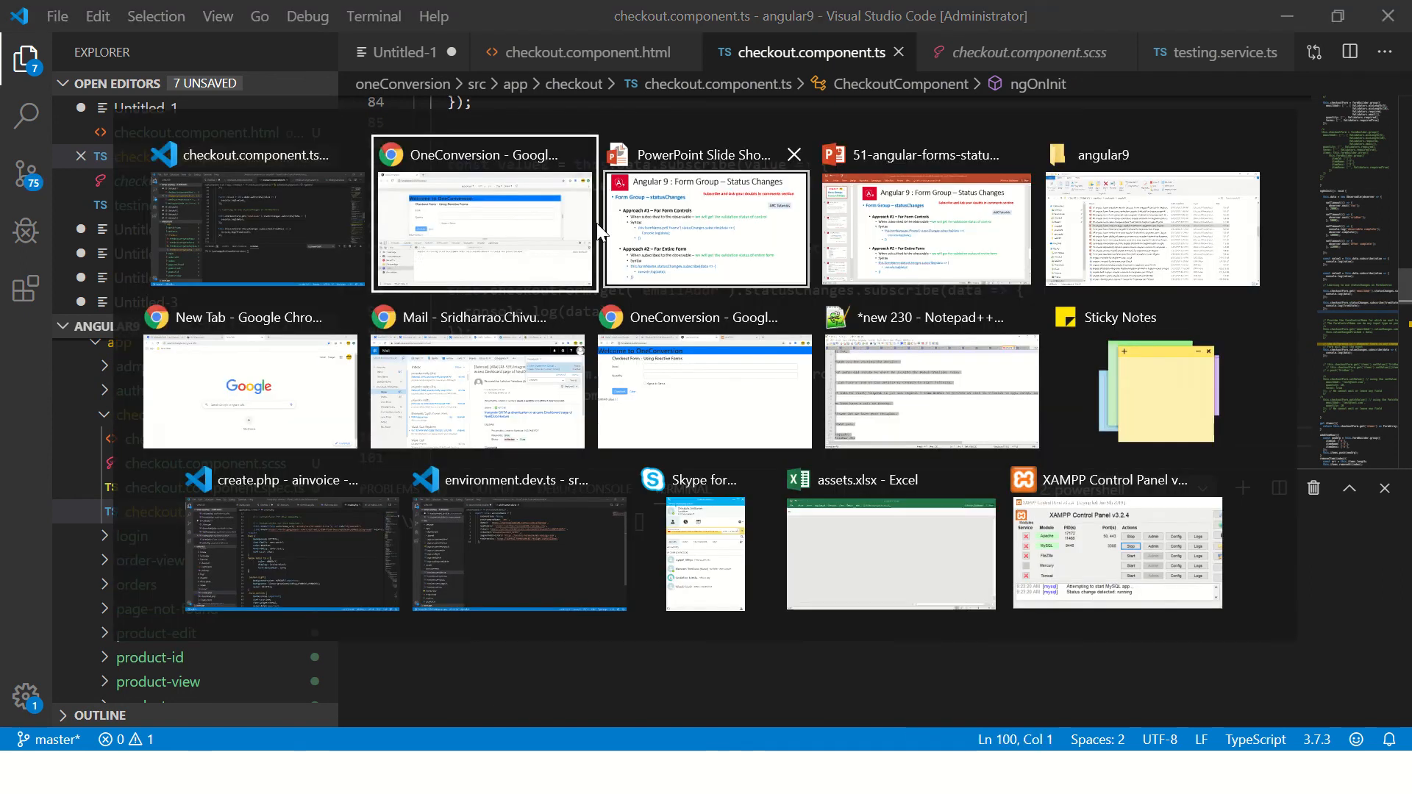
click(484, 213)
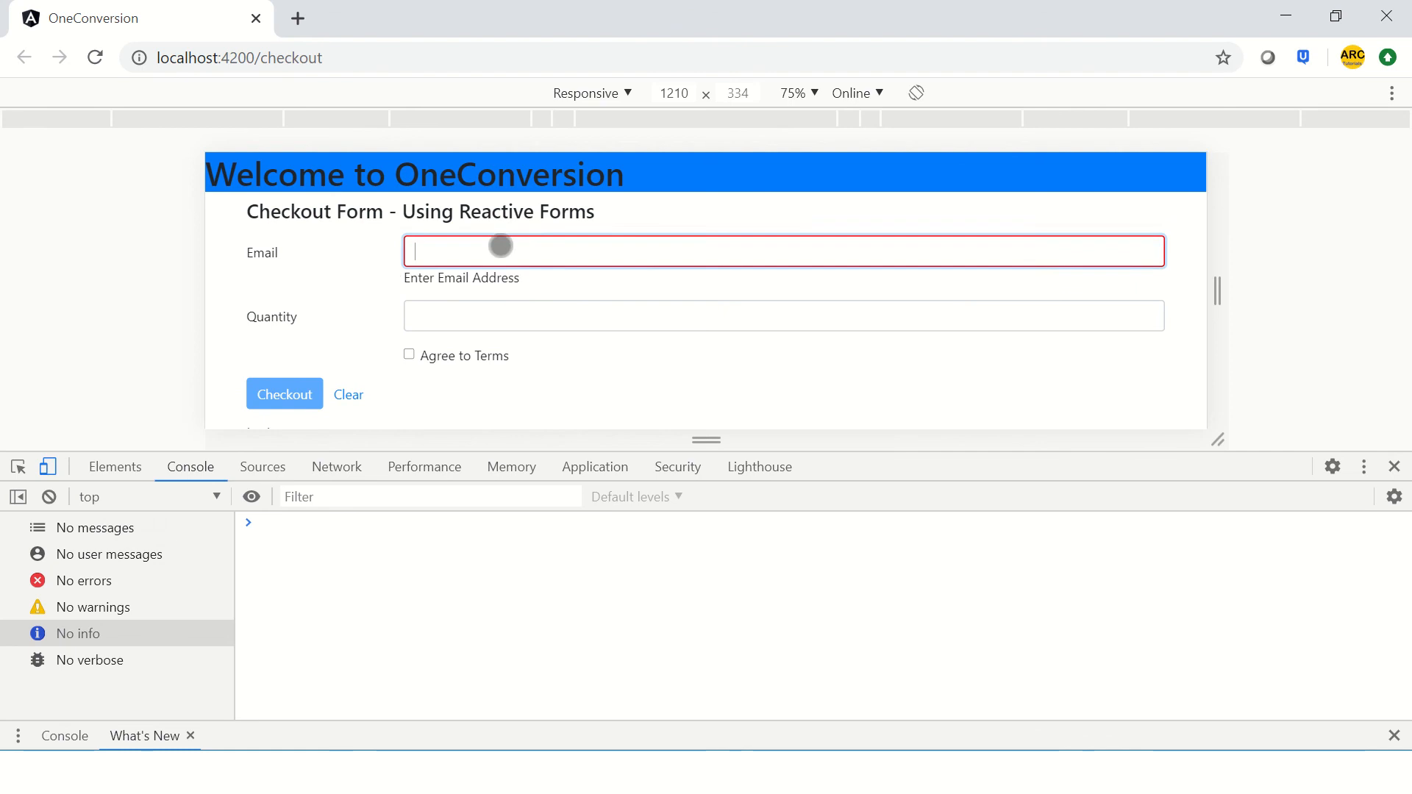
text(arc)
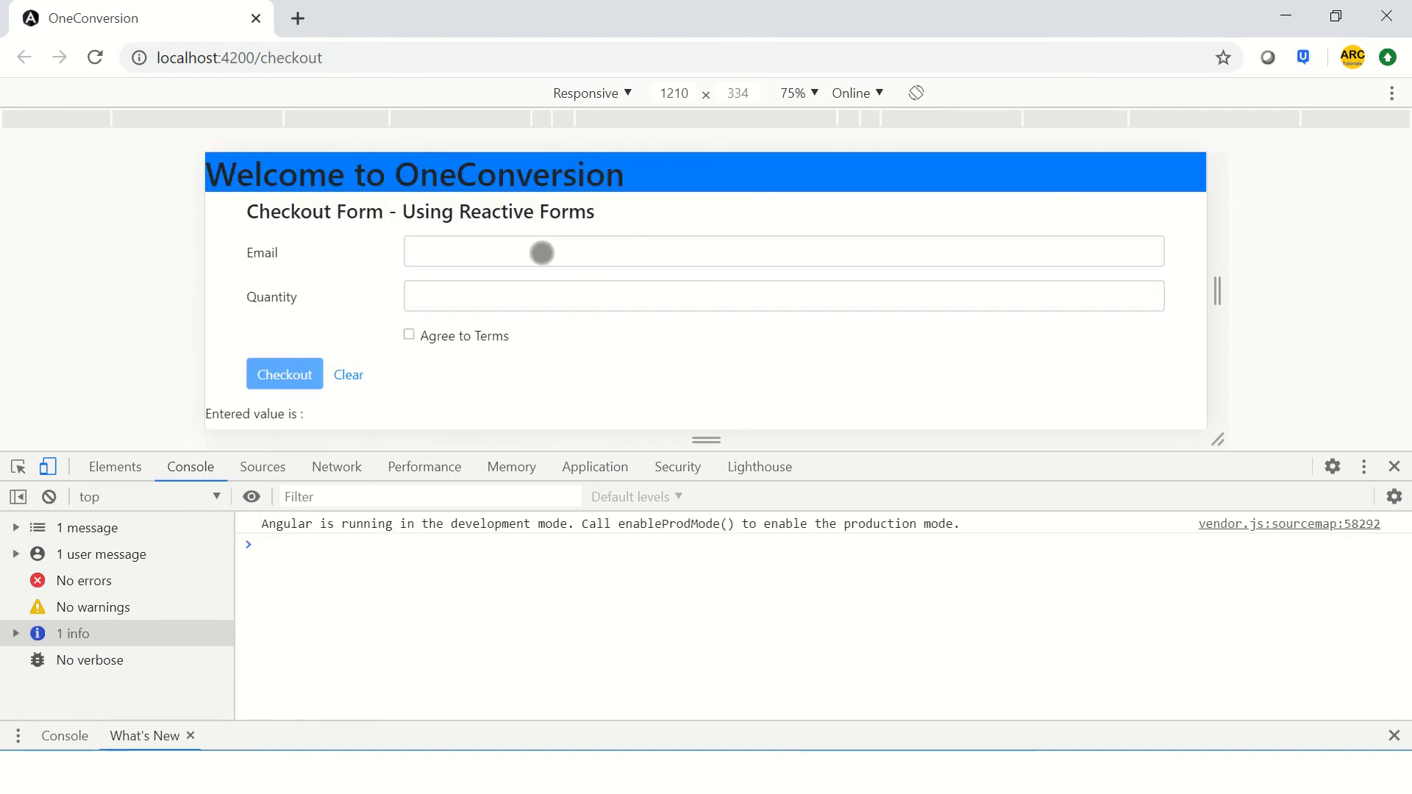
text(arc)
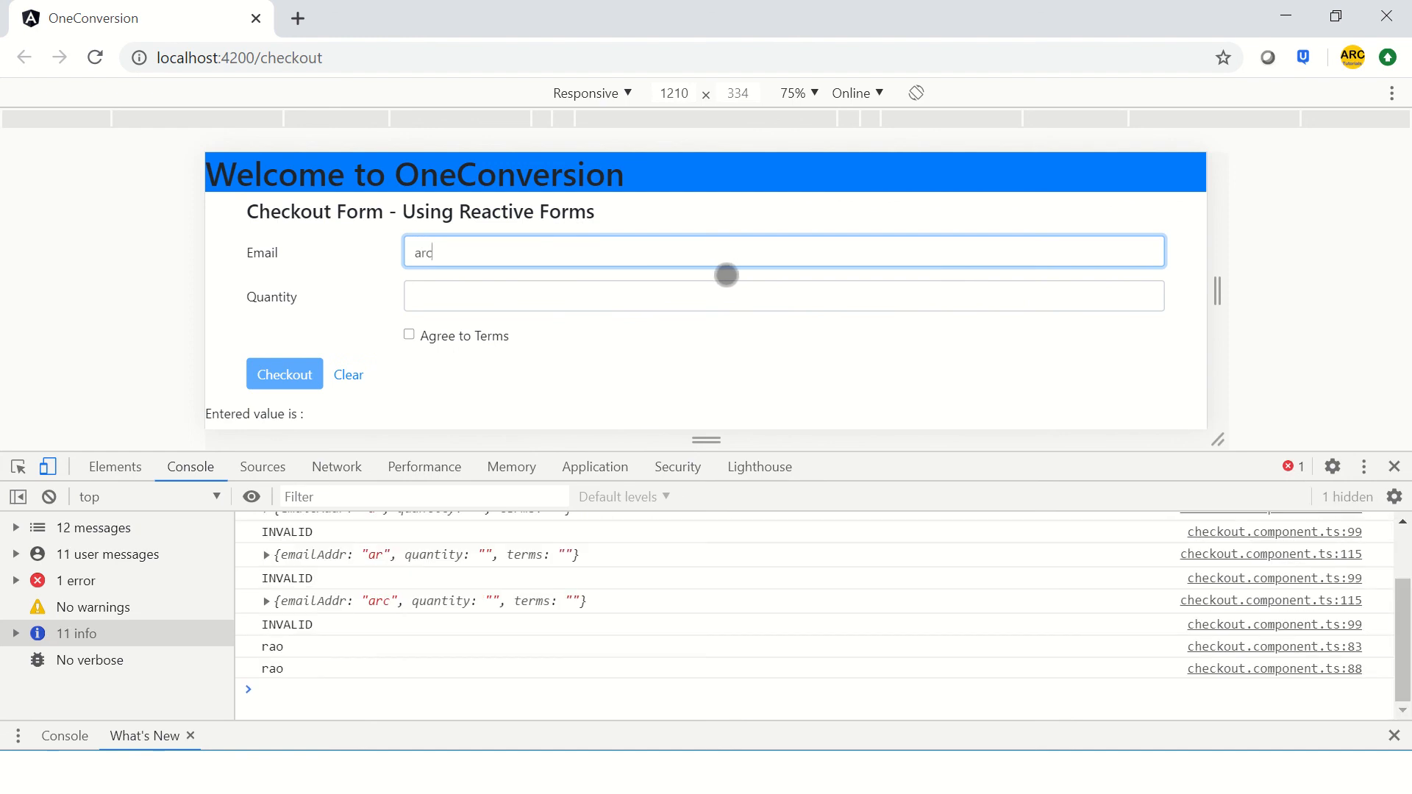
mouse_move(288, 644)
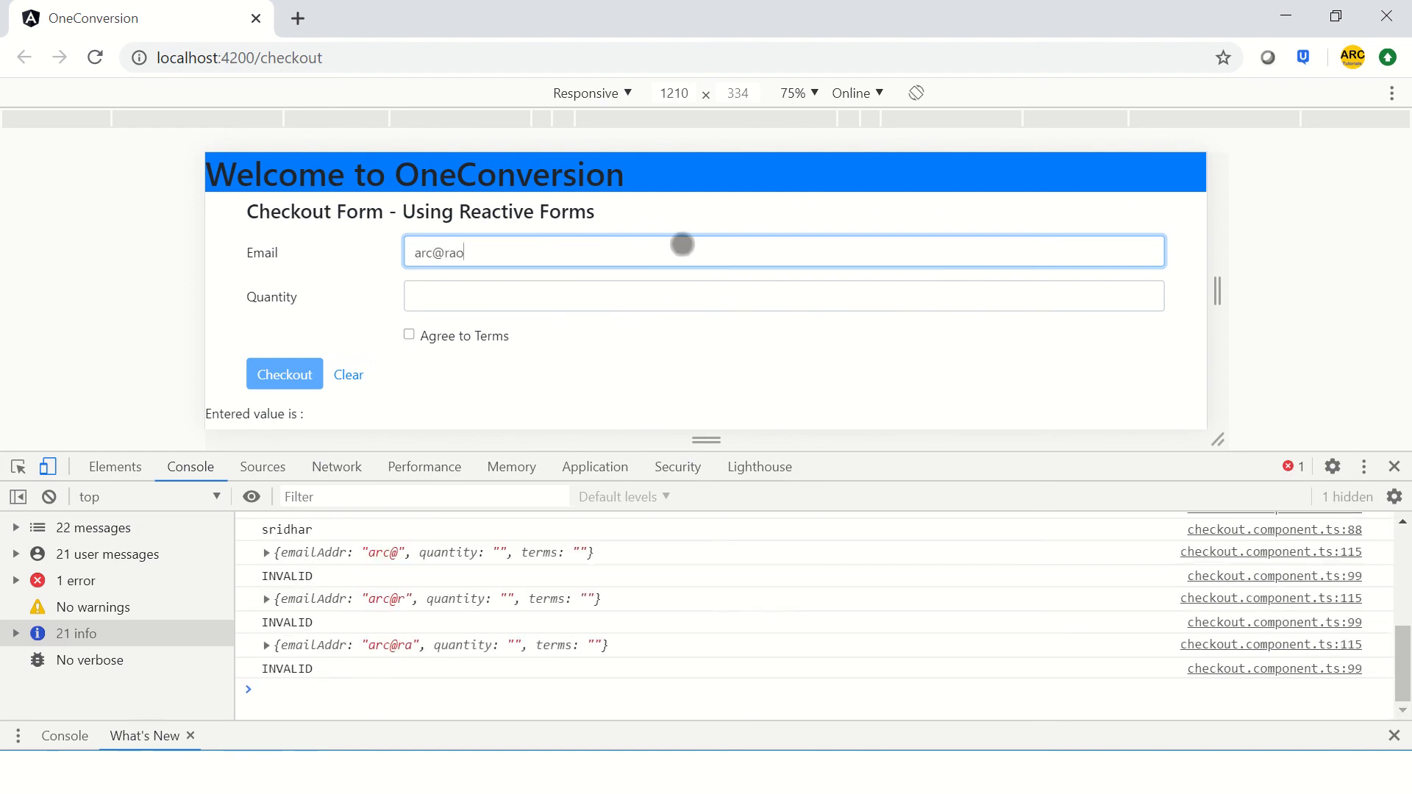
text(.com)
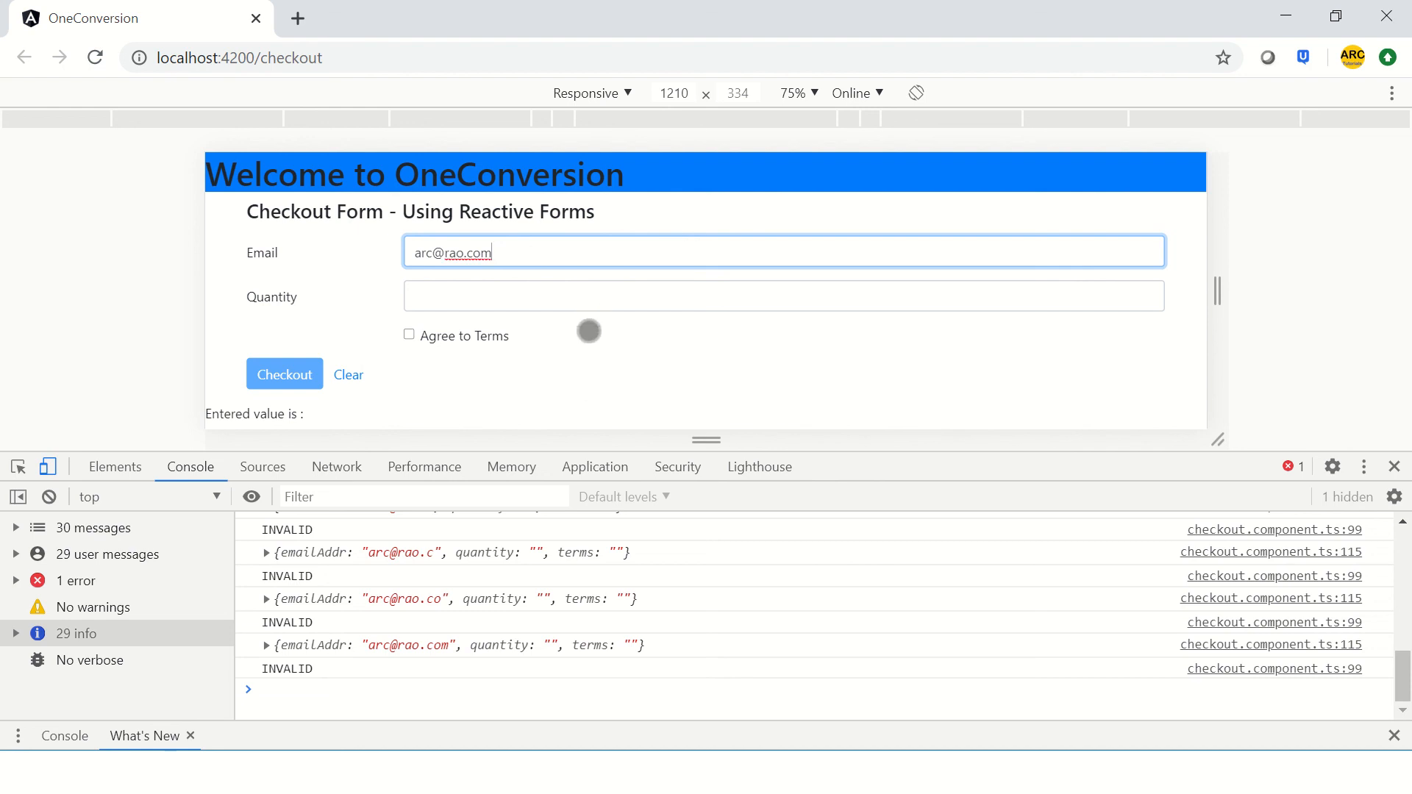
click(783, 295)
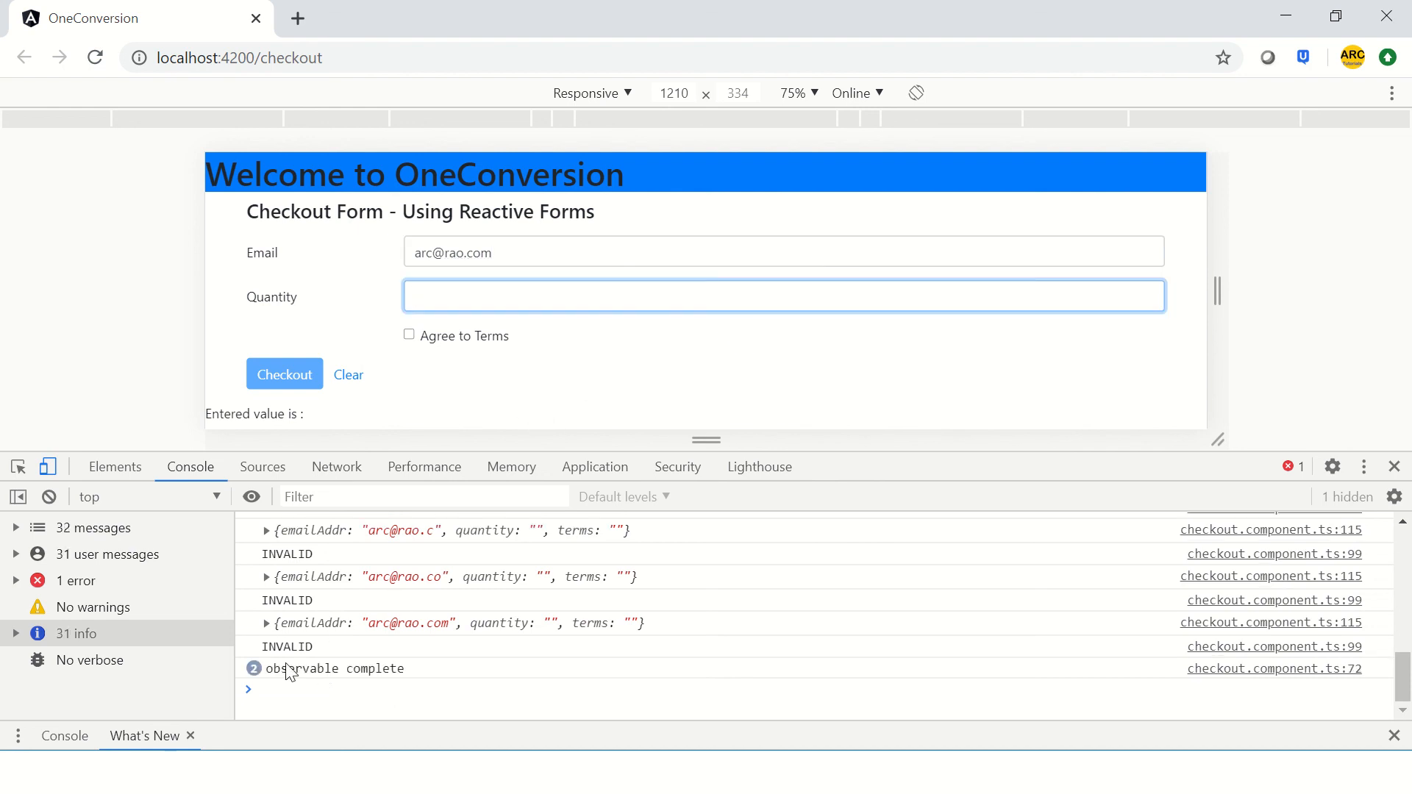
click(663, 296)
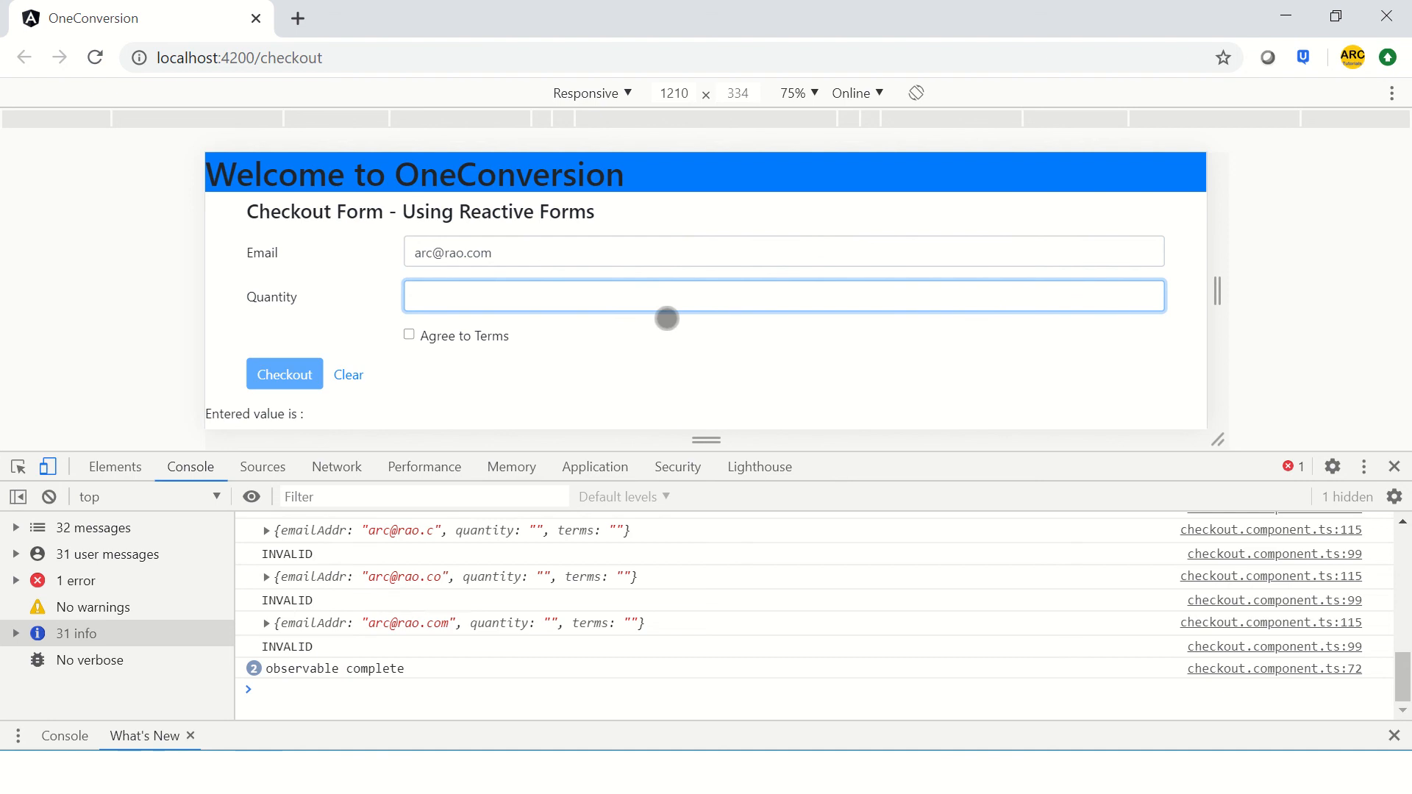
text(5)
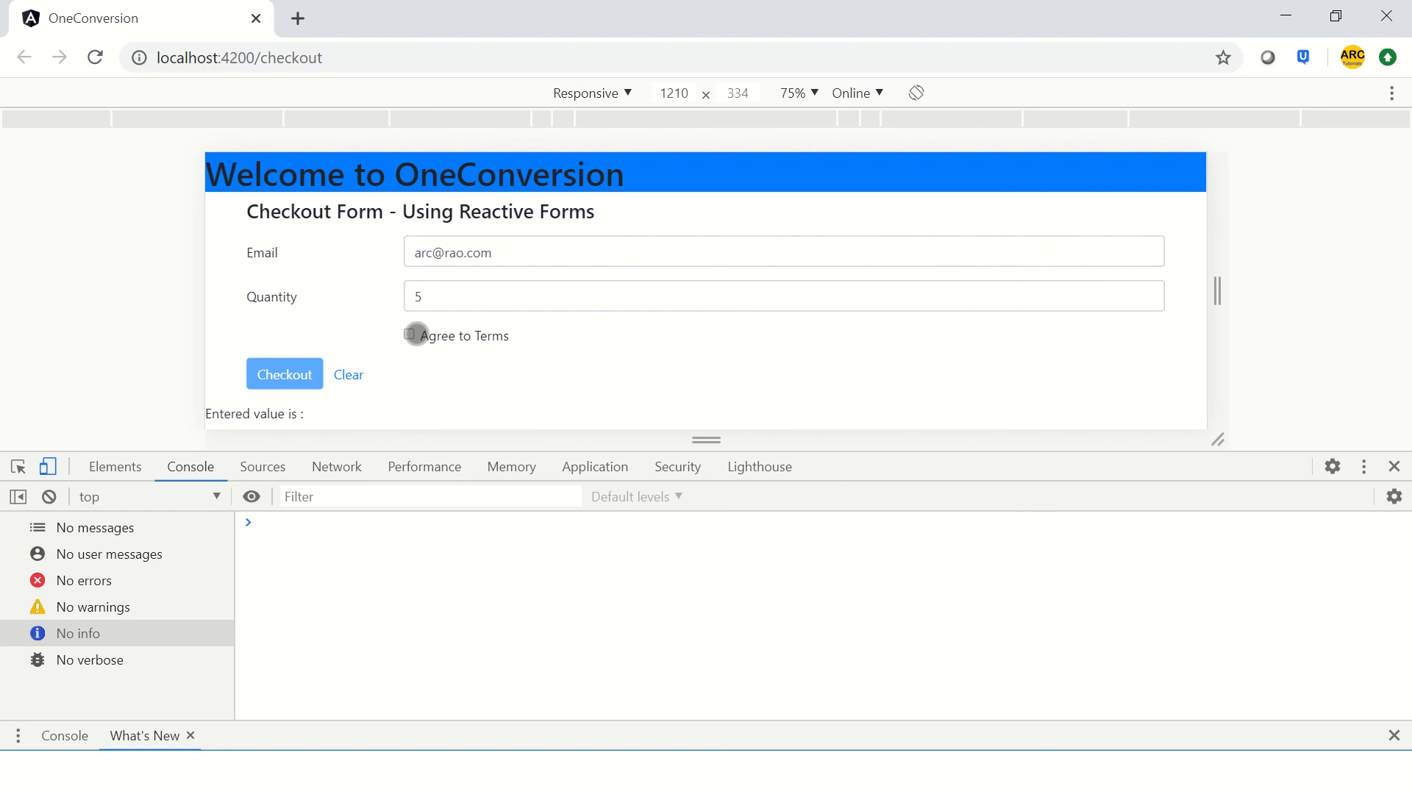
click(408, 336)
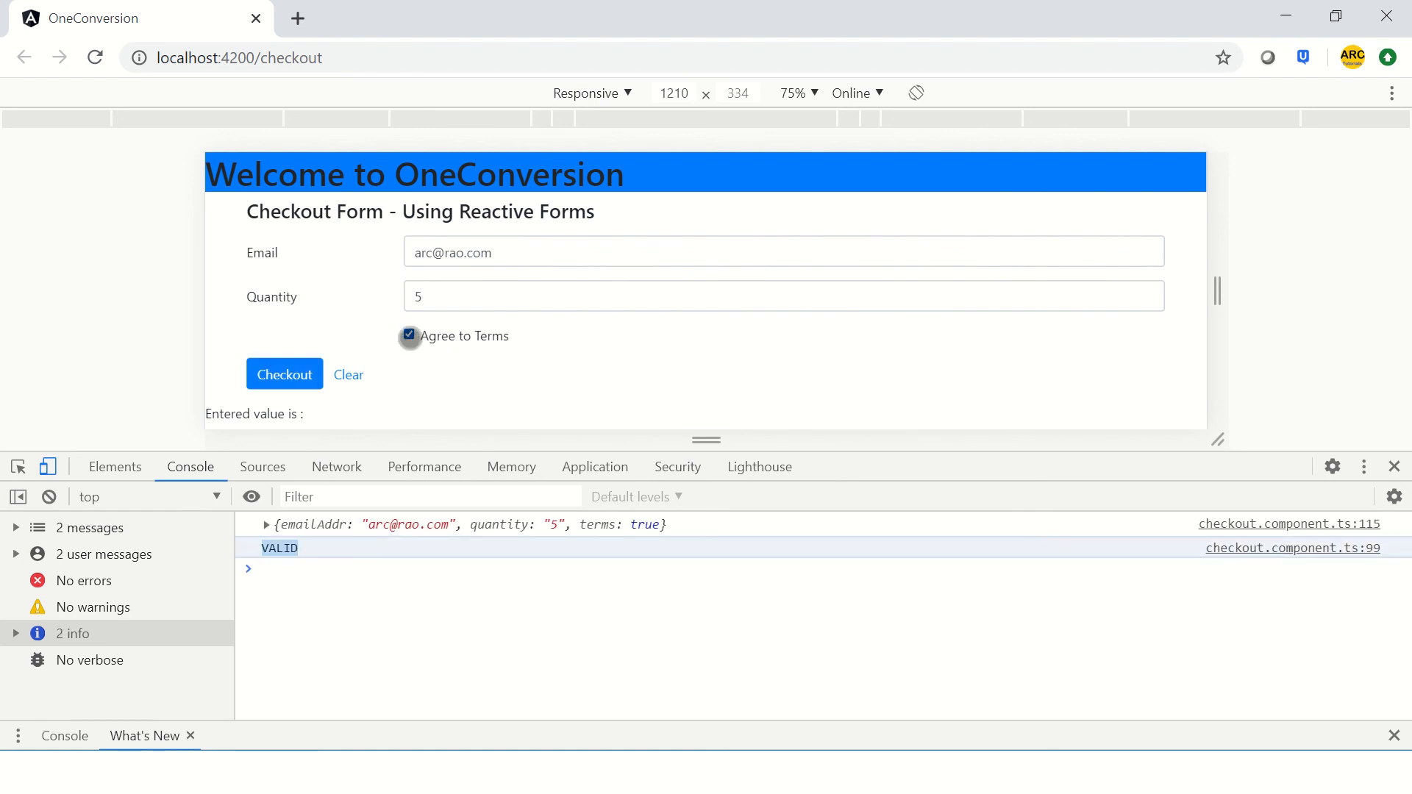
click(409, 336)
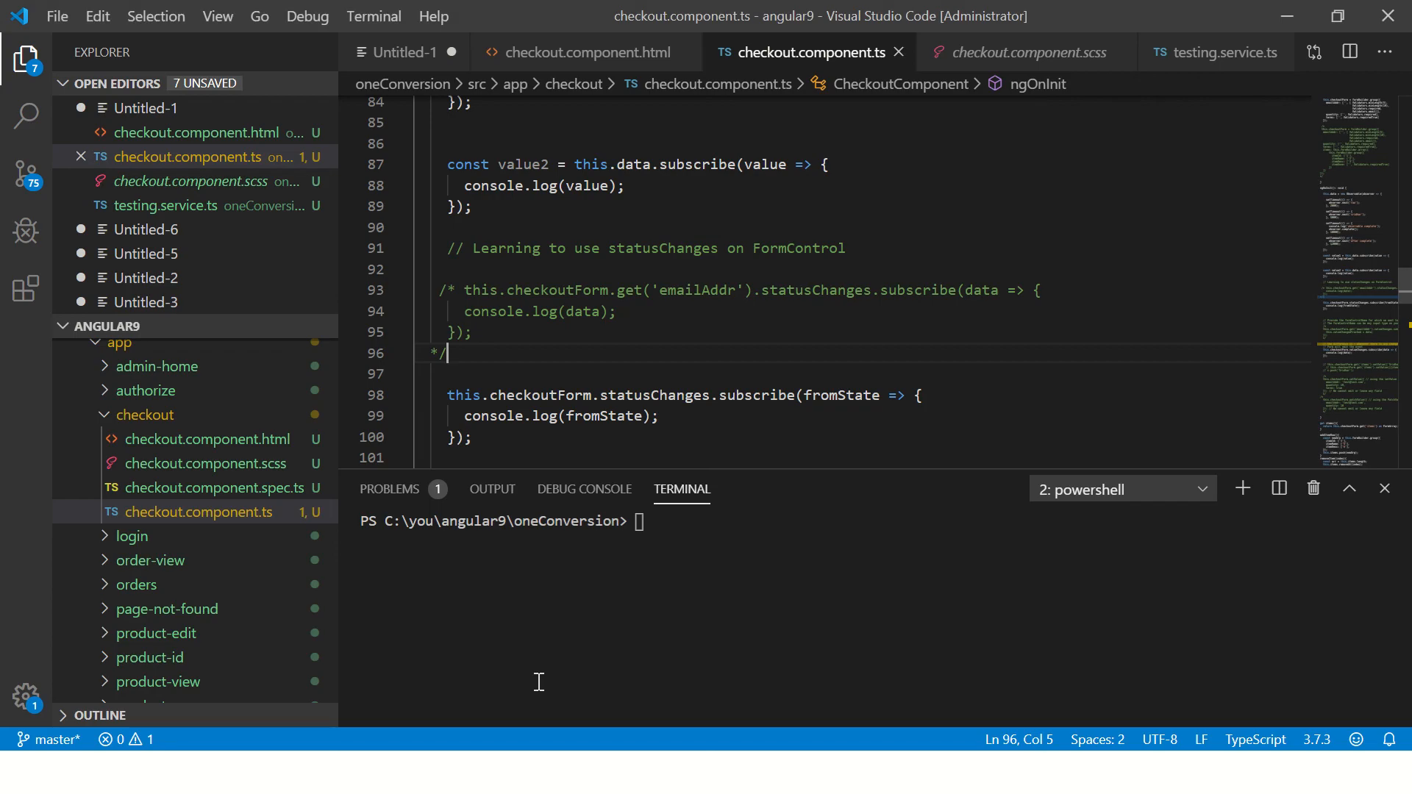
- Add comments on capturing the entire form's validation state versus a single formControl
key(Enter)
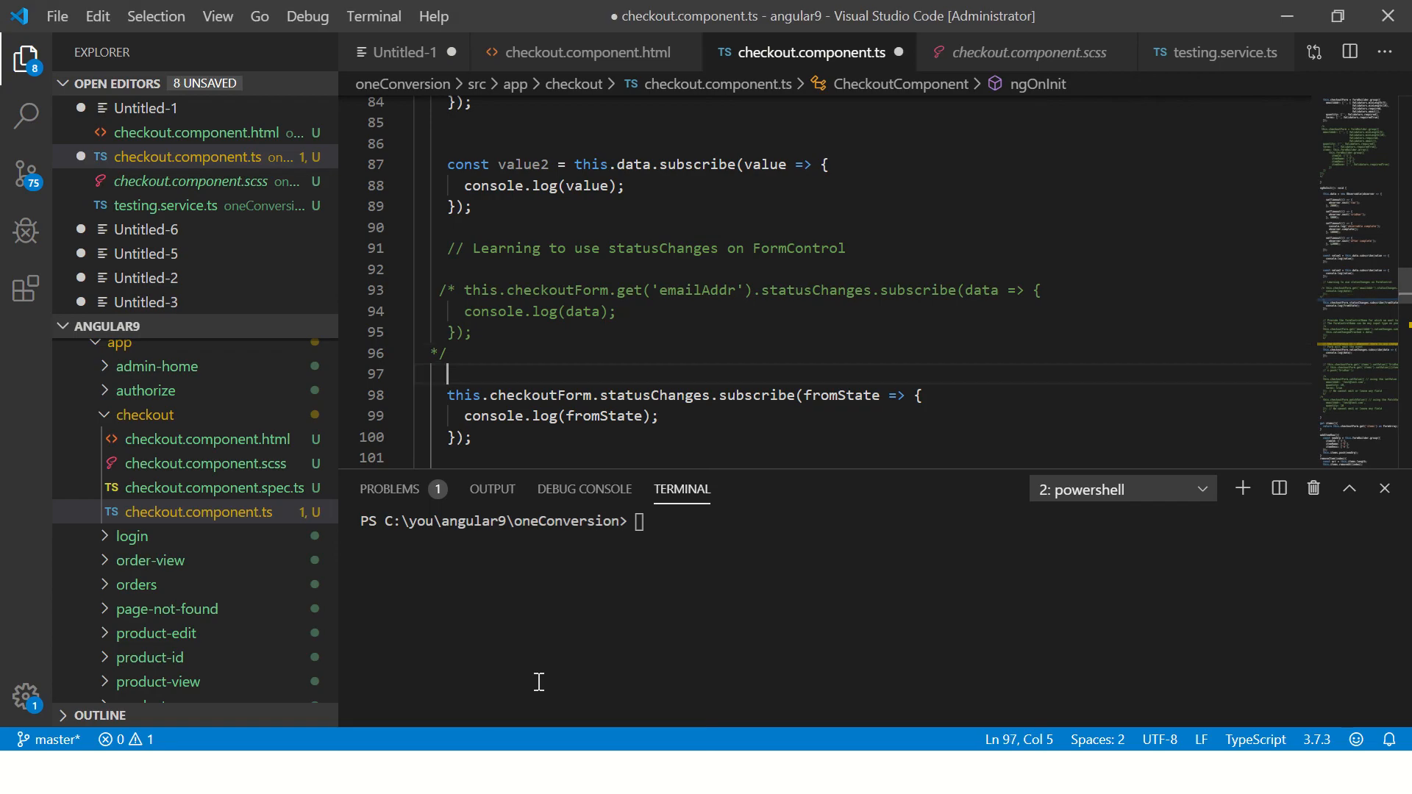
text(// dynamically)
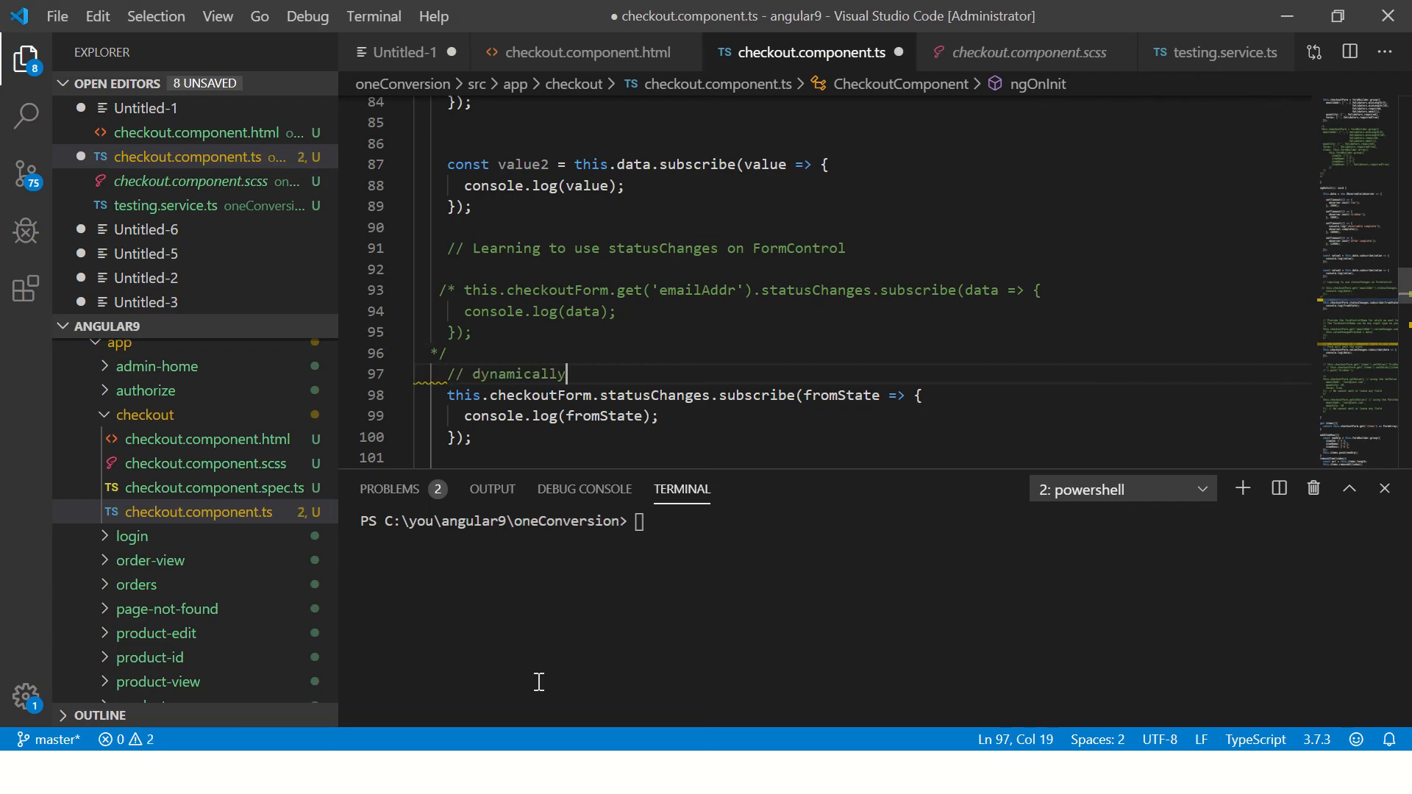
text(we can capt)
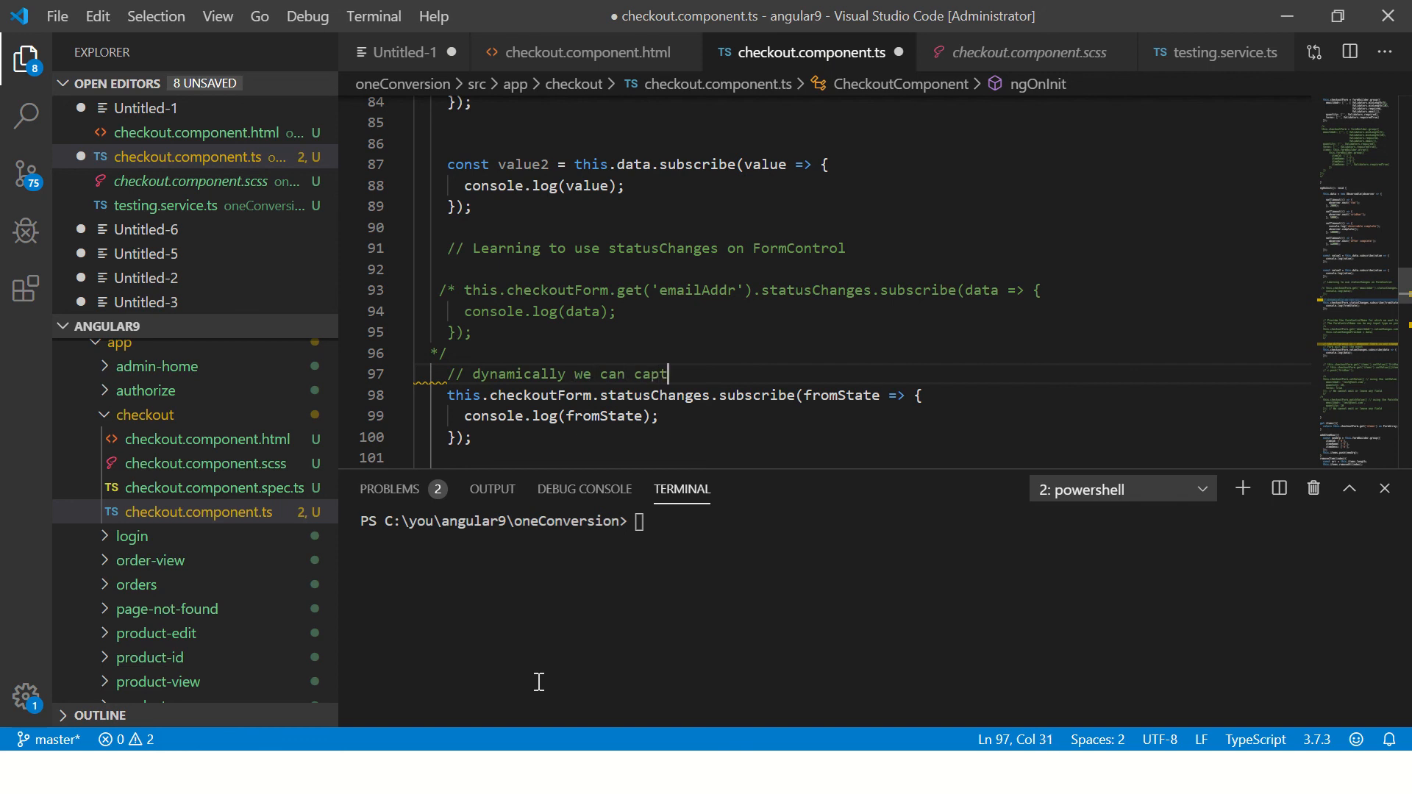
text(ure the state of)
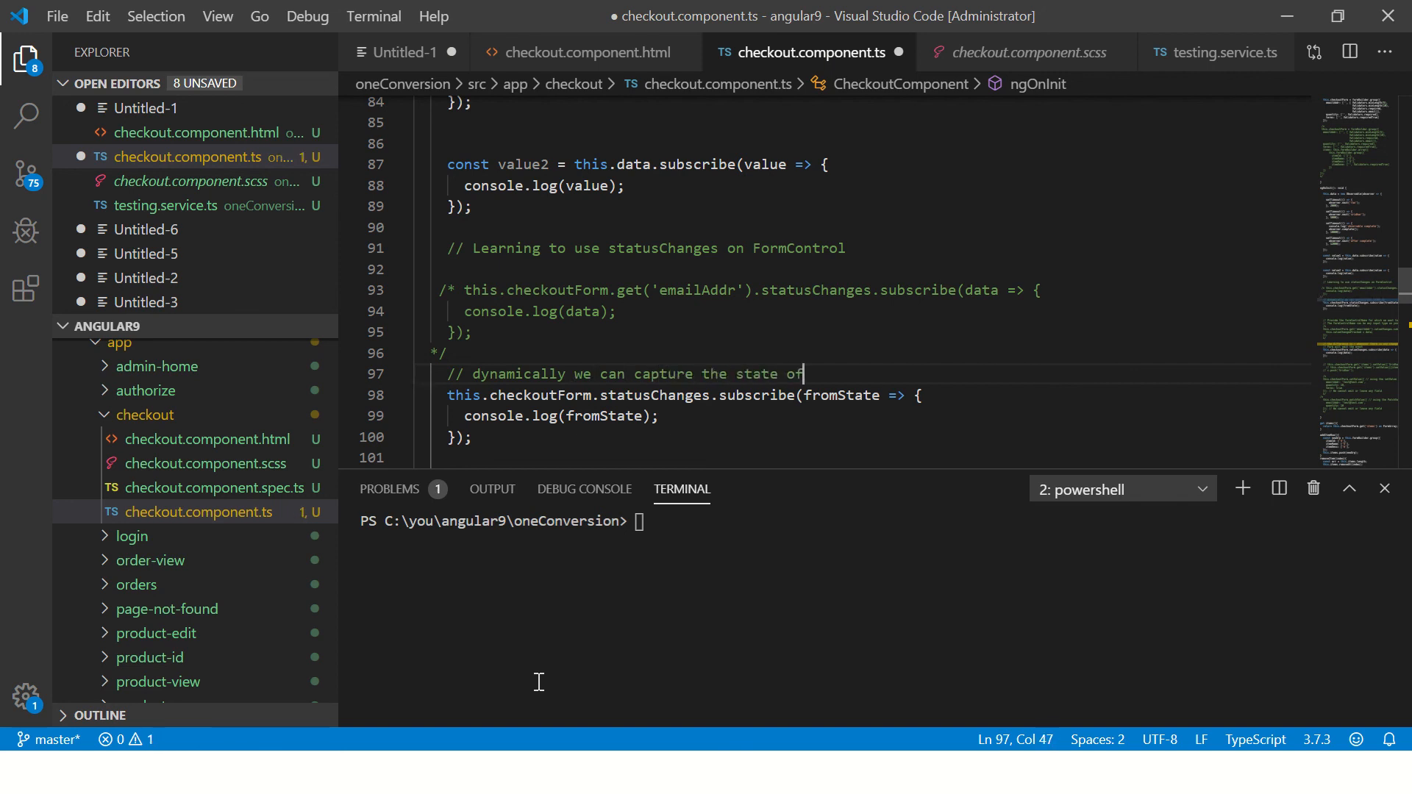
text(validation of t)
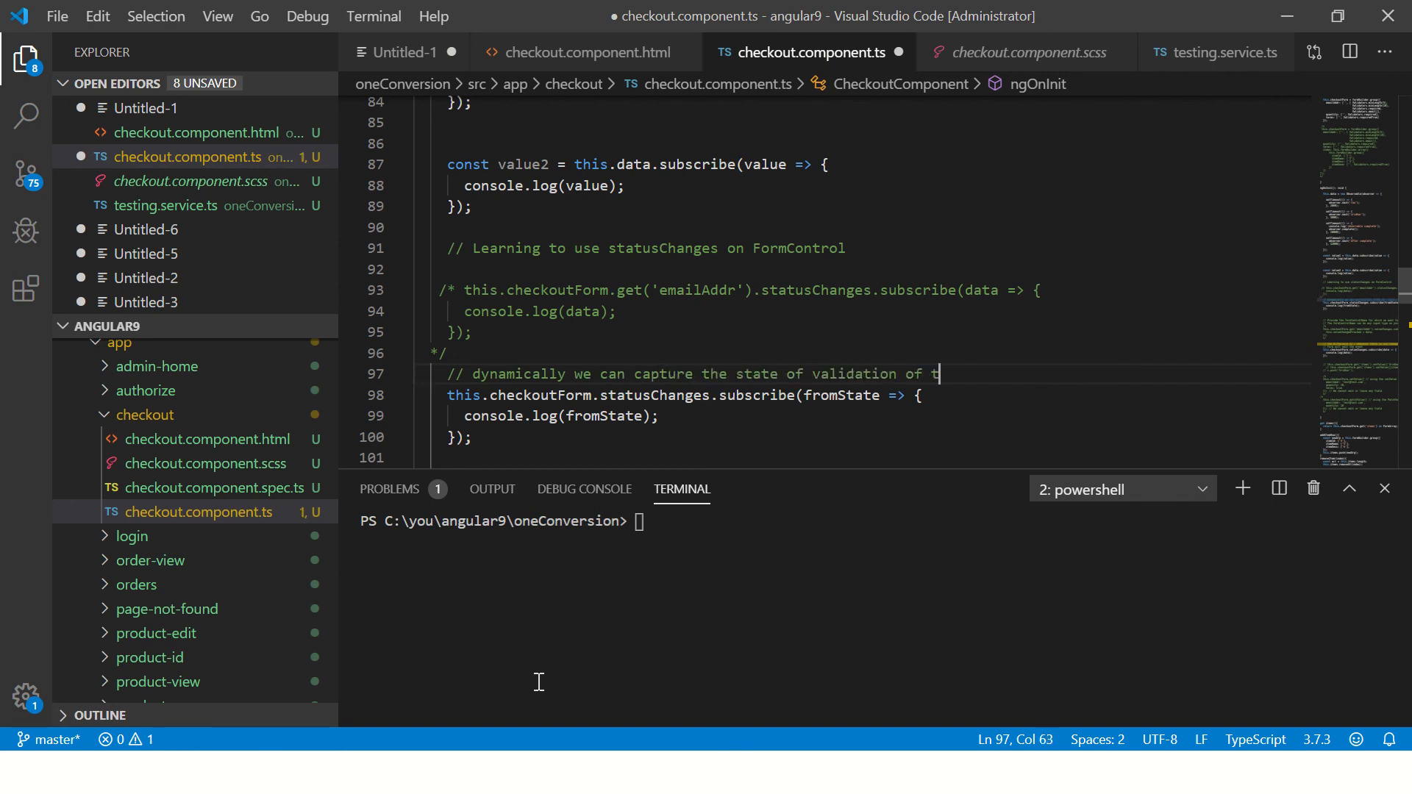
text(he form)
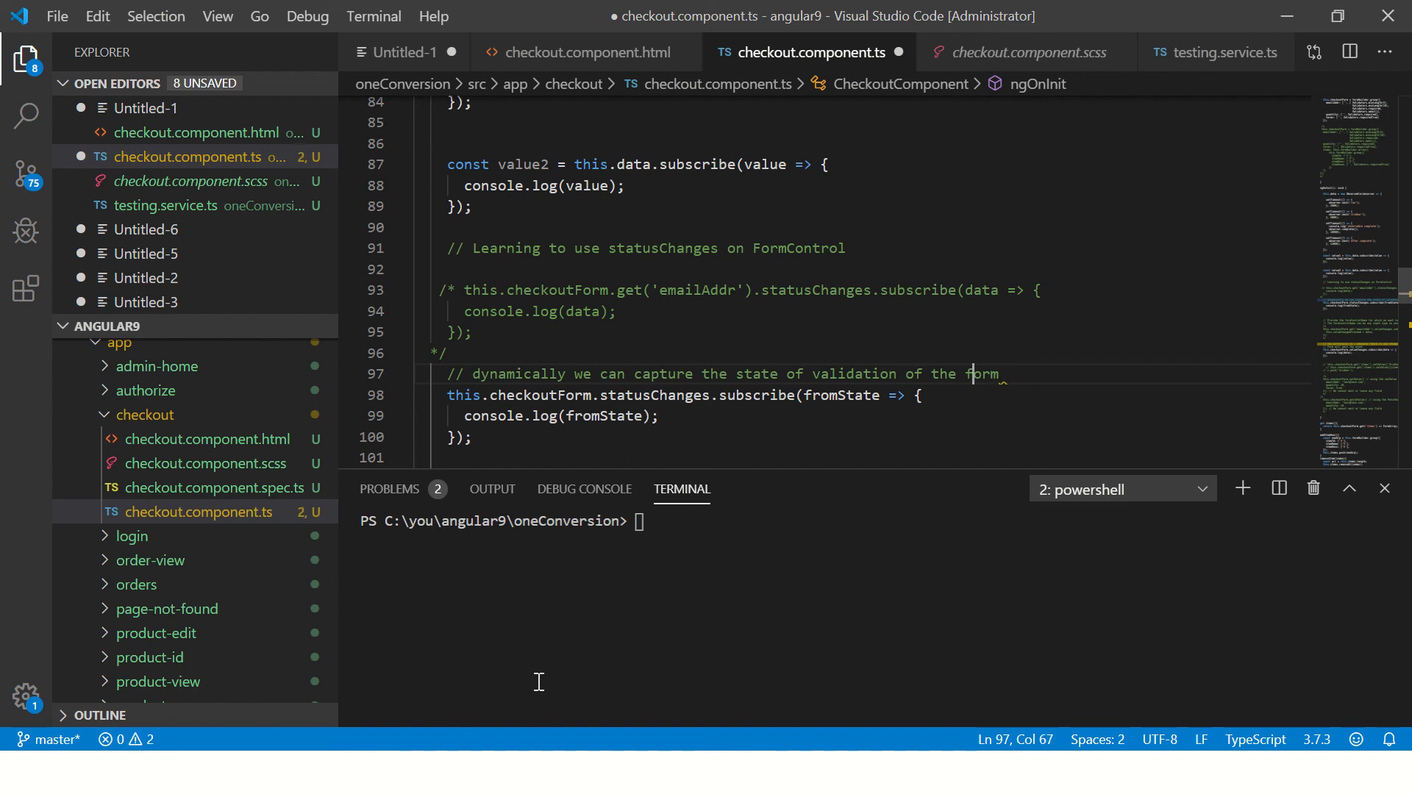
text("entire")
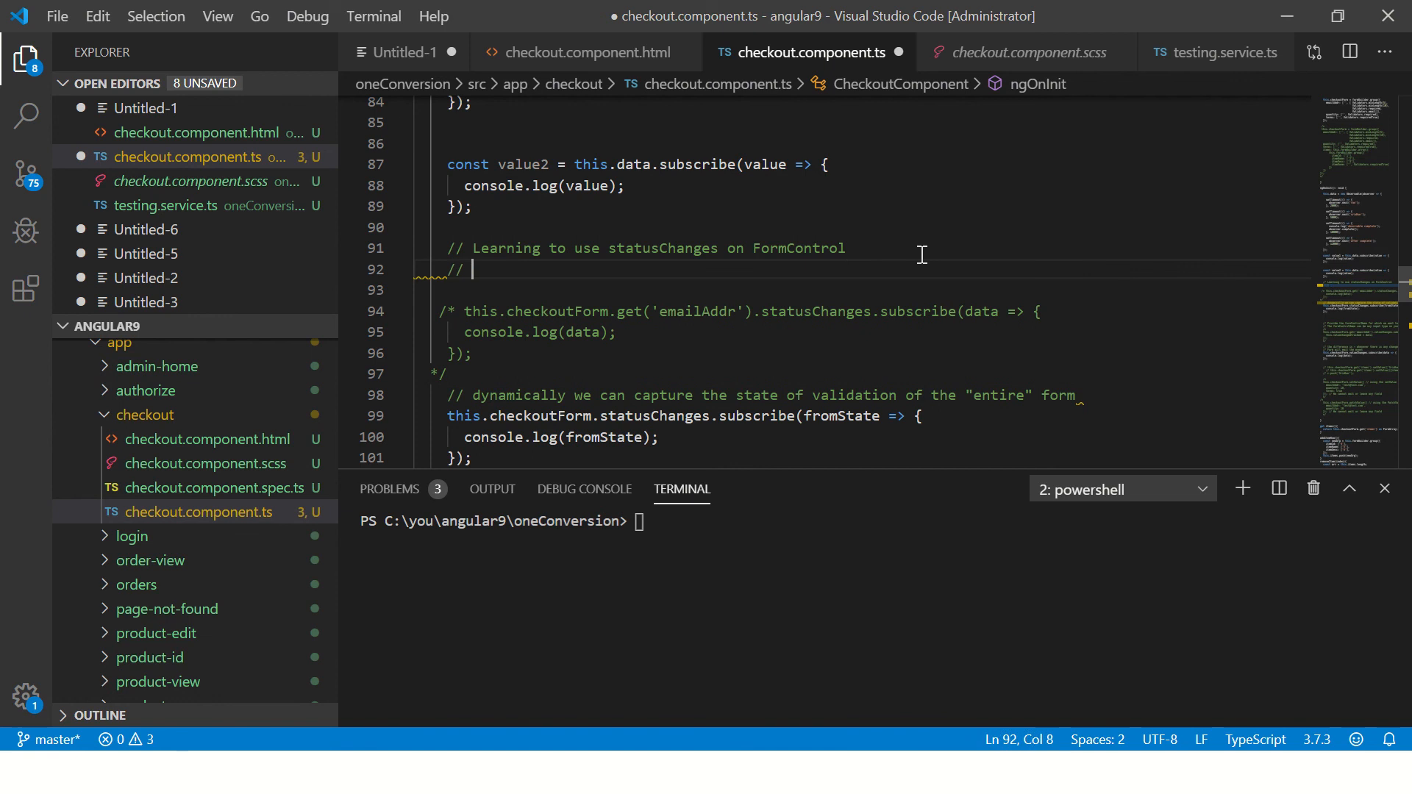
text(on a single)
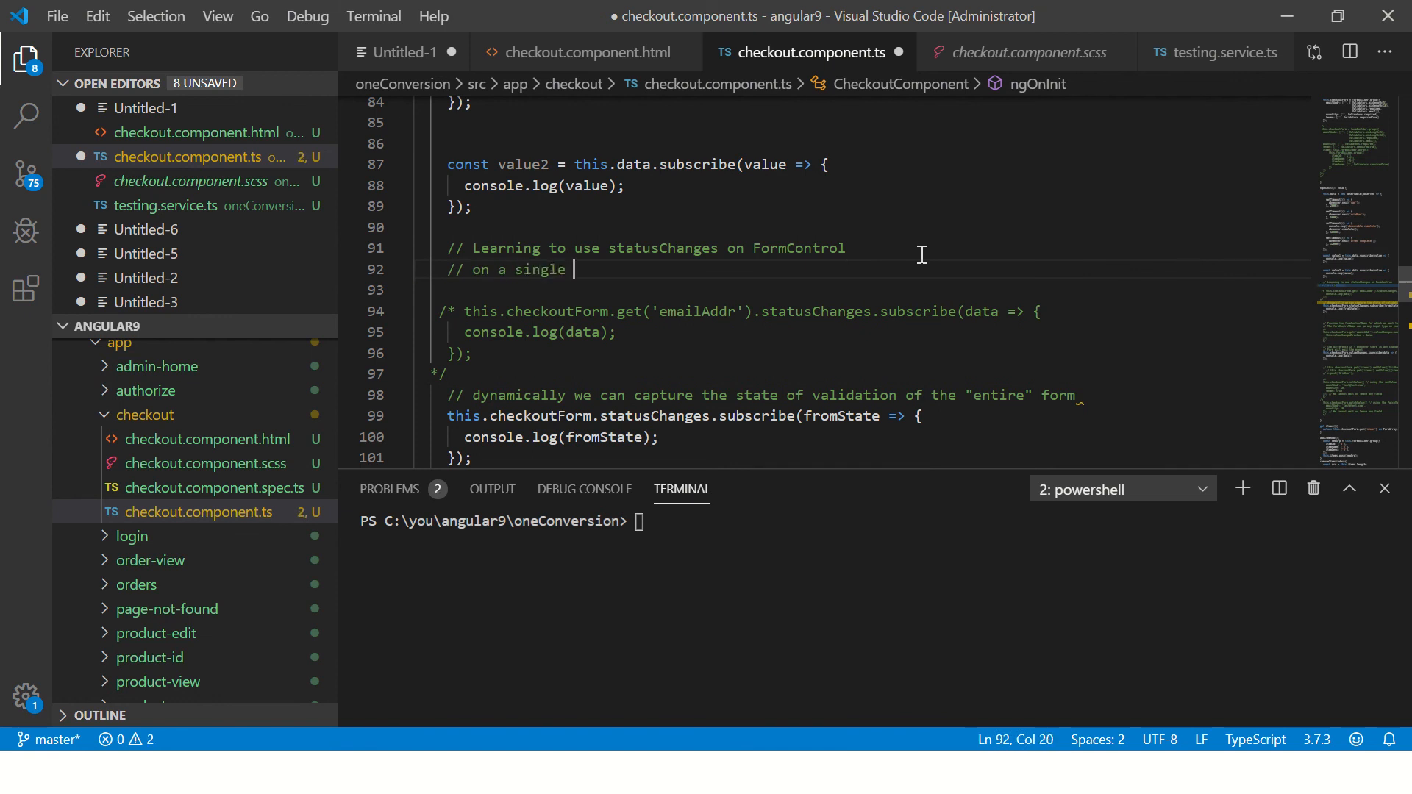
text(formControl)
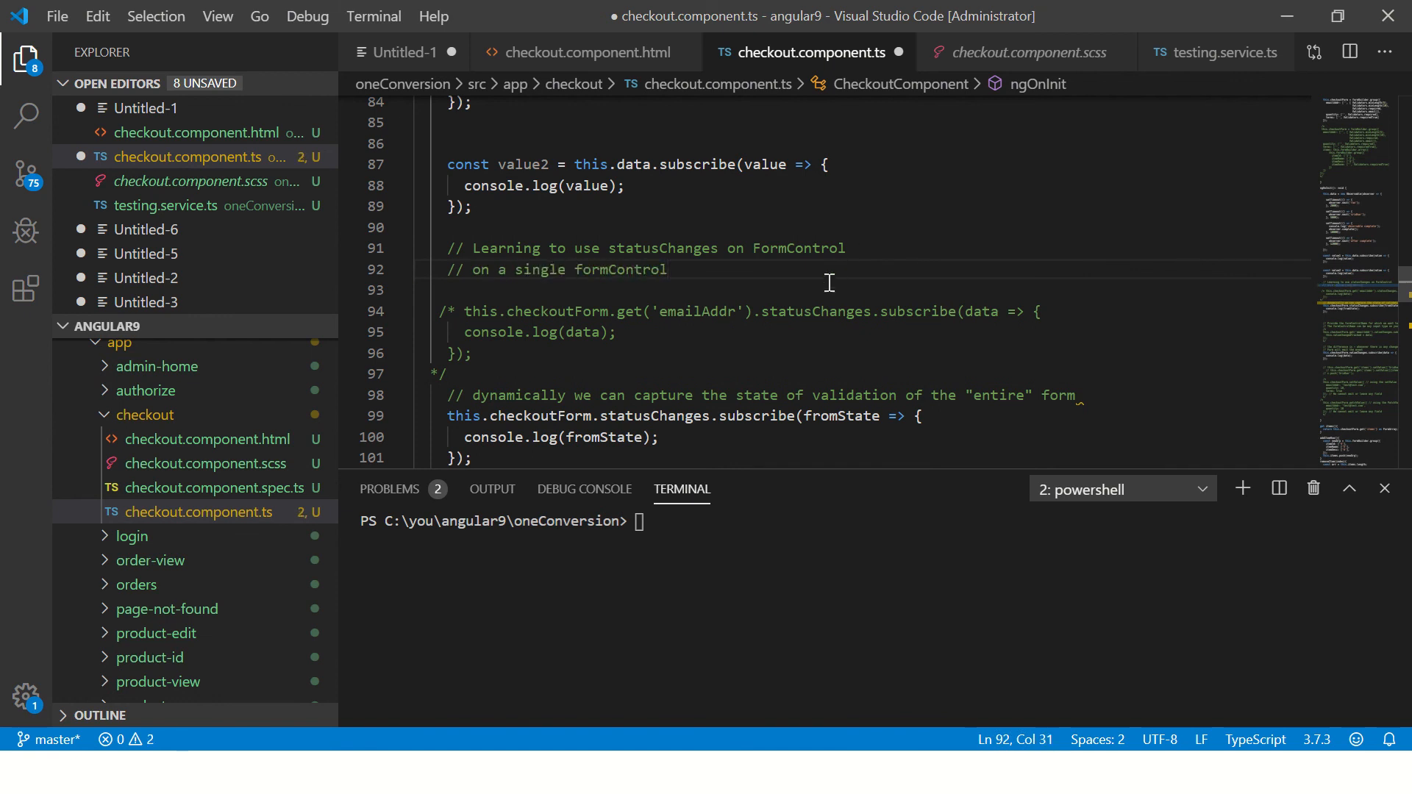
- Add a '// disable submit button' comment below the whole-form subscription
scroll(down, 3)
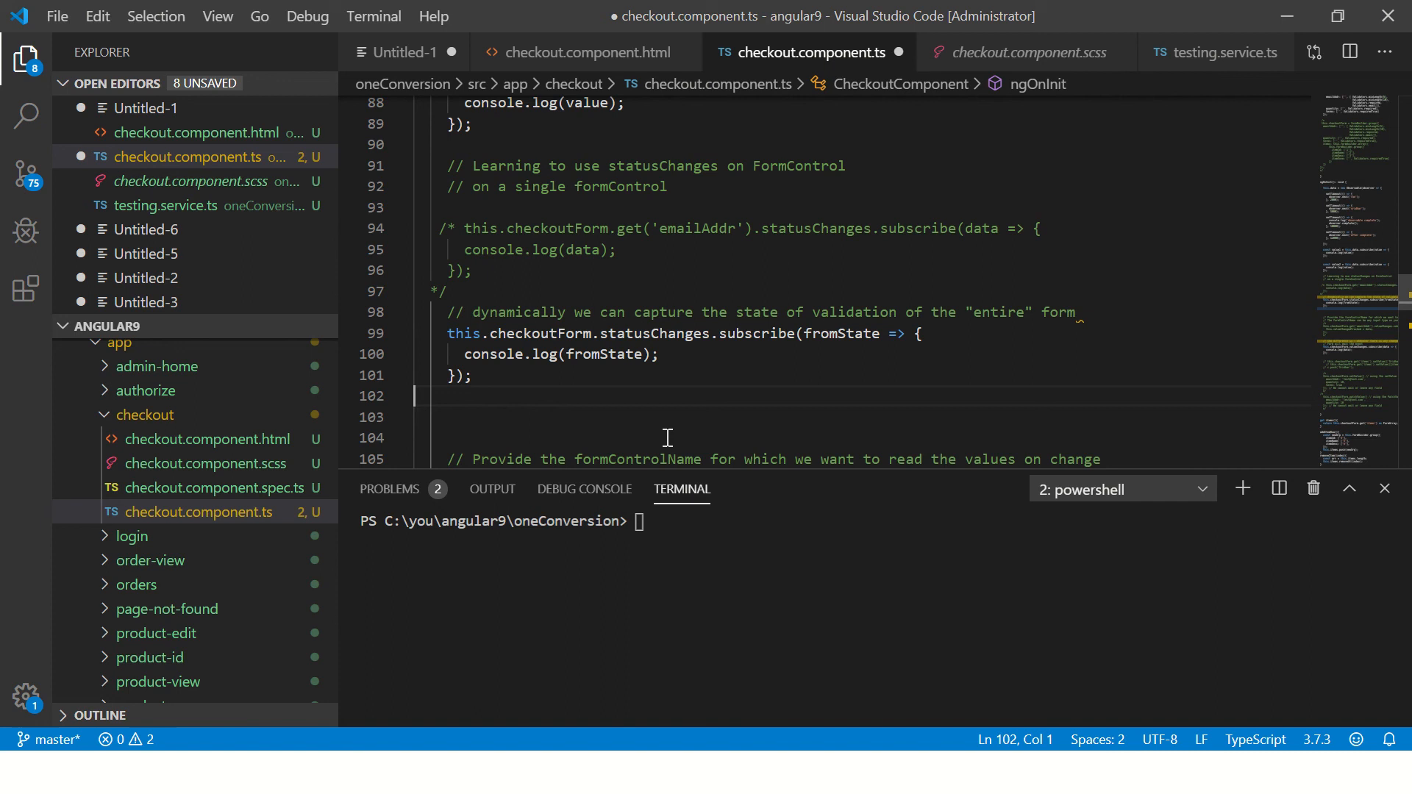
click(446, 416)
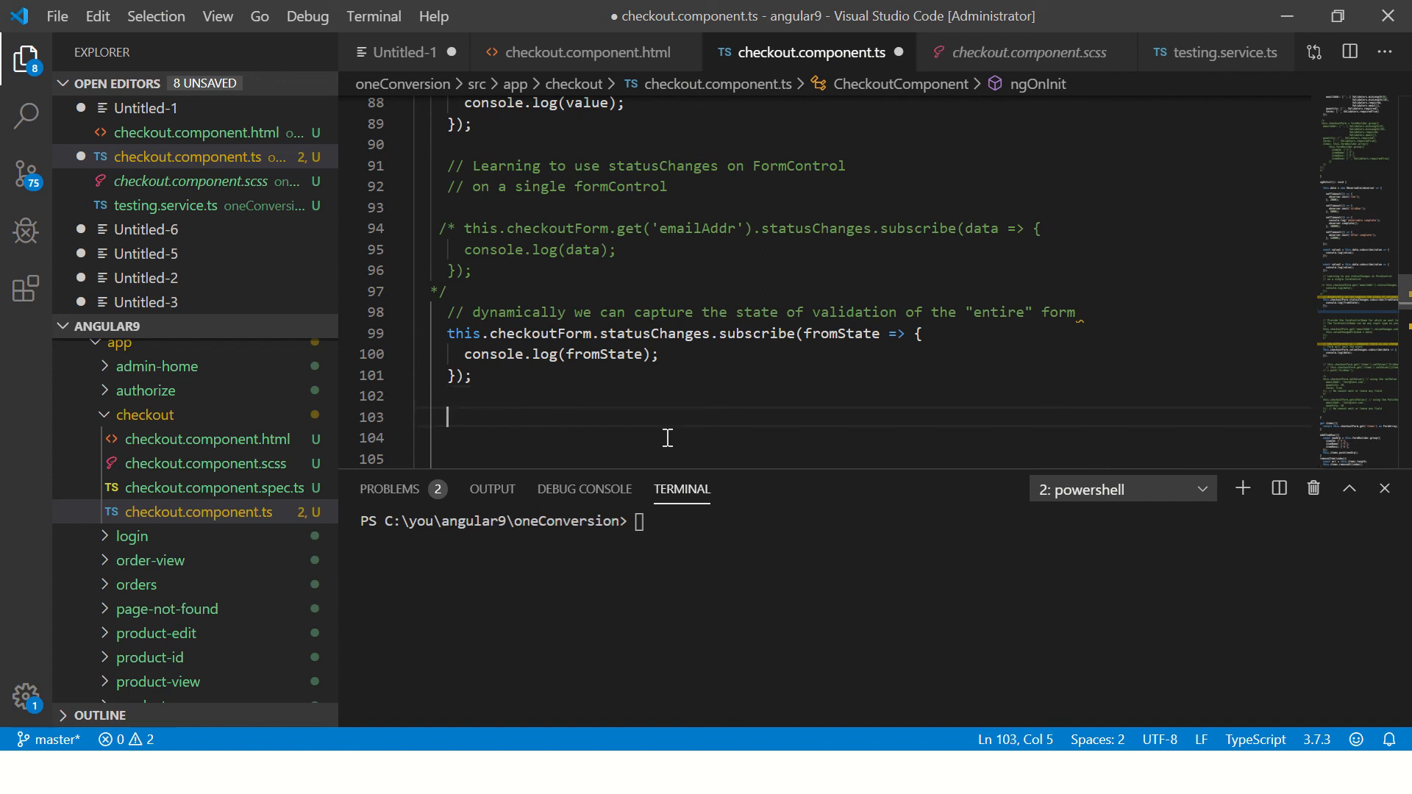
text(// disab;le)
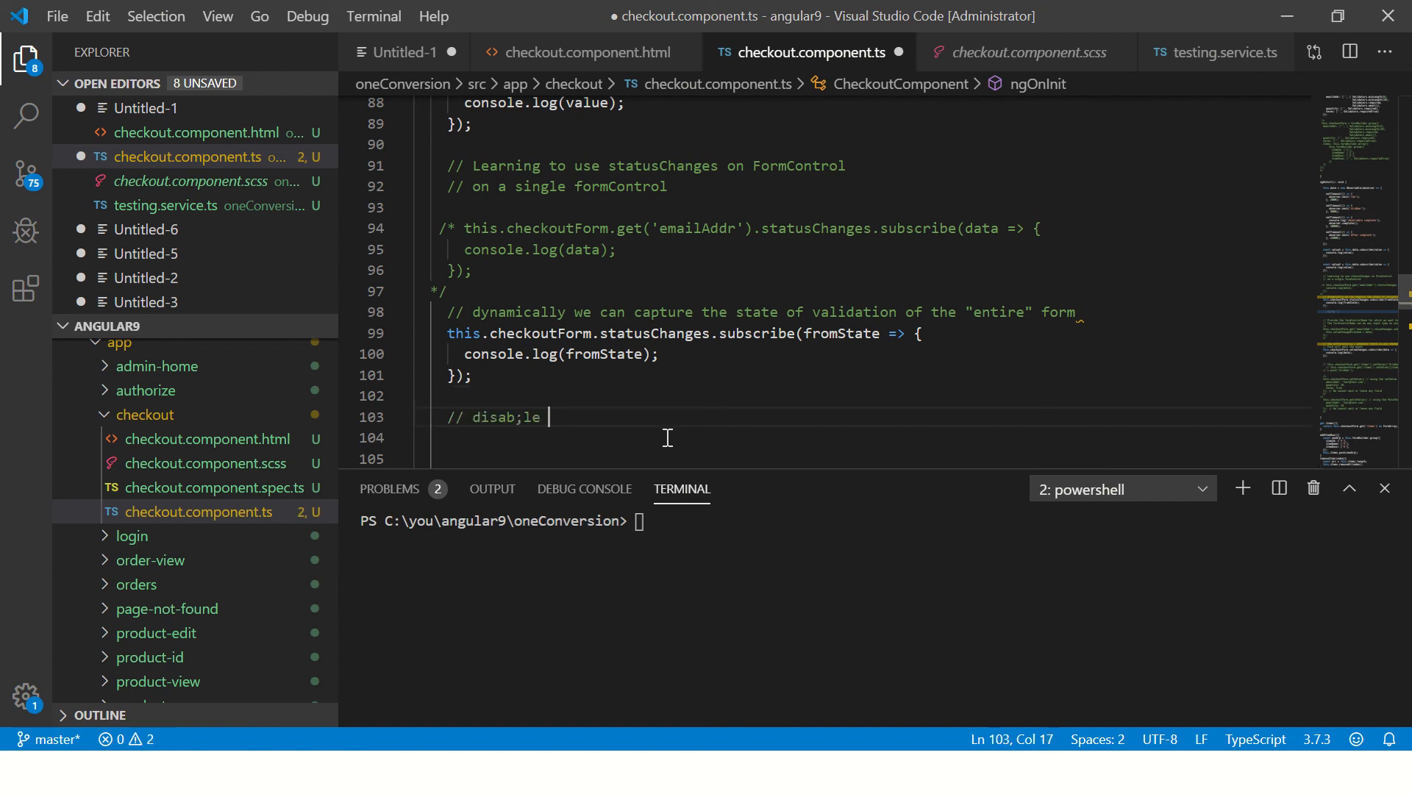
text(disable button)
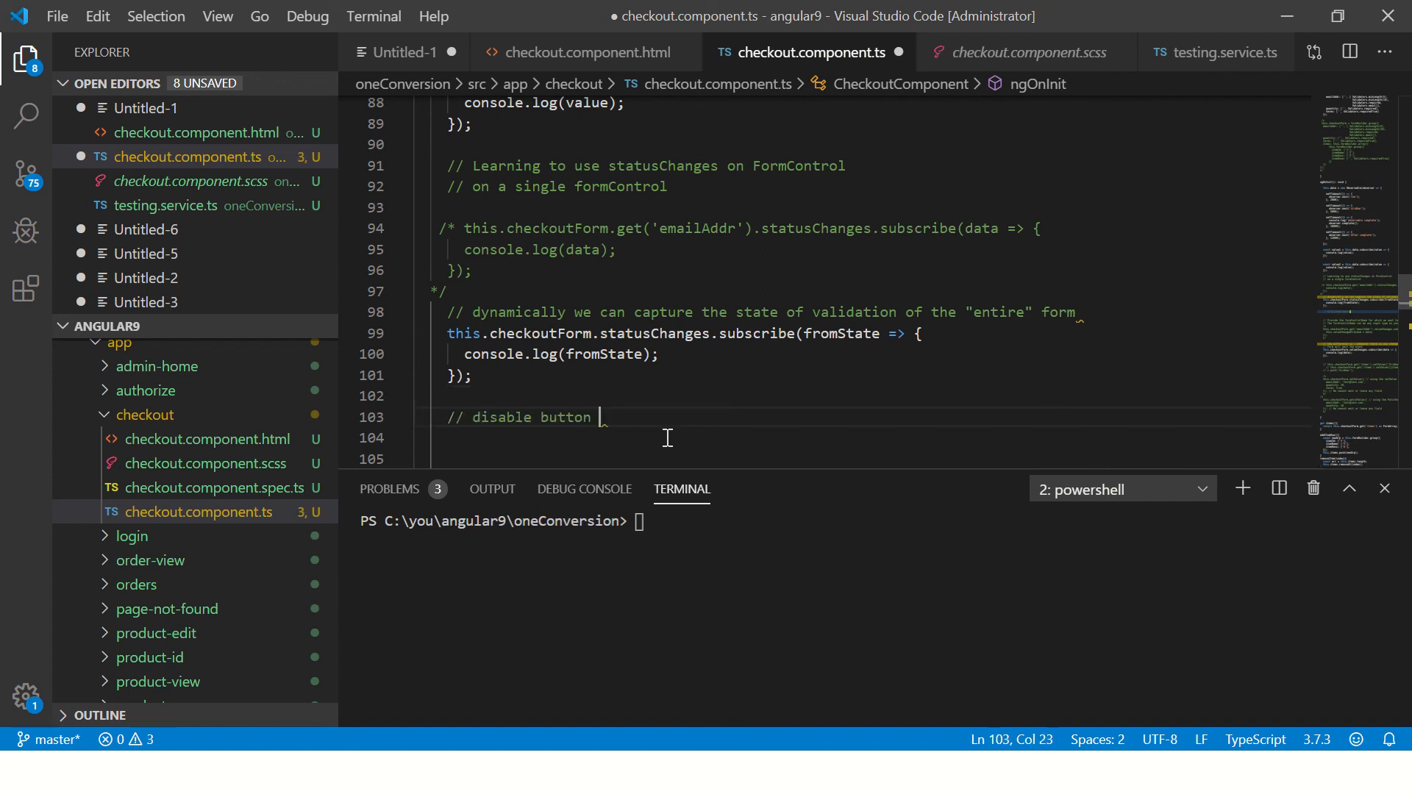
key(Backspace)
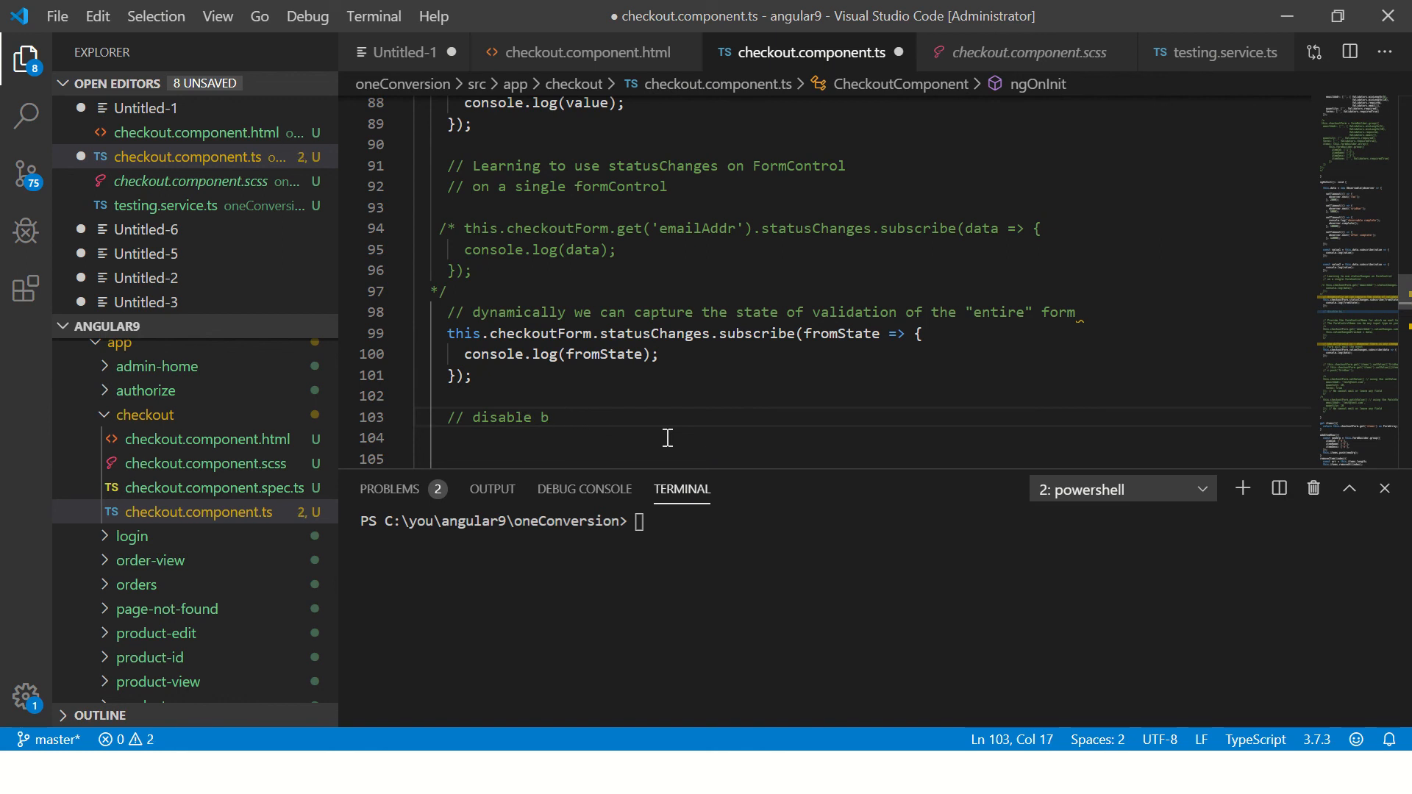
text(submit button)
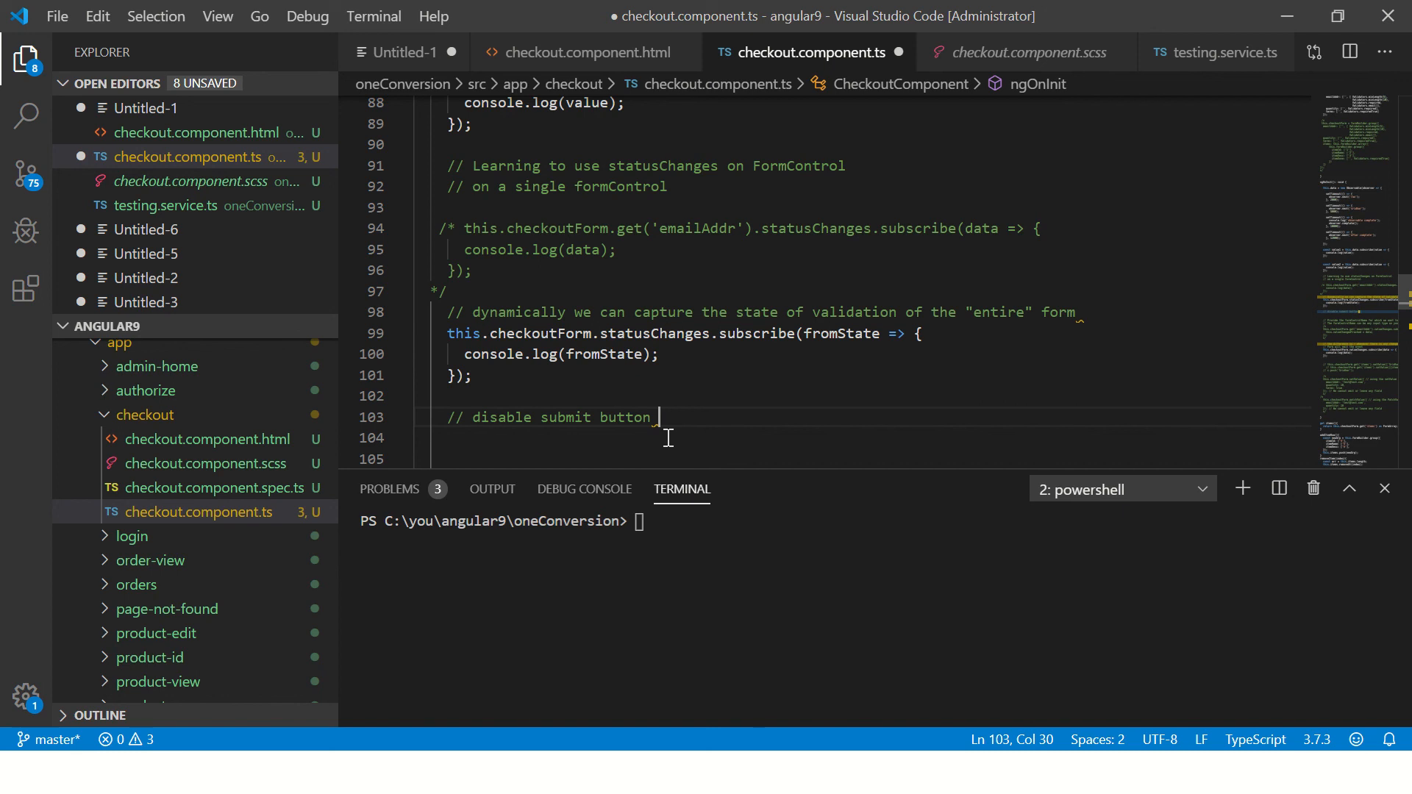
key(alt+tab)
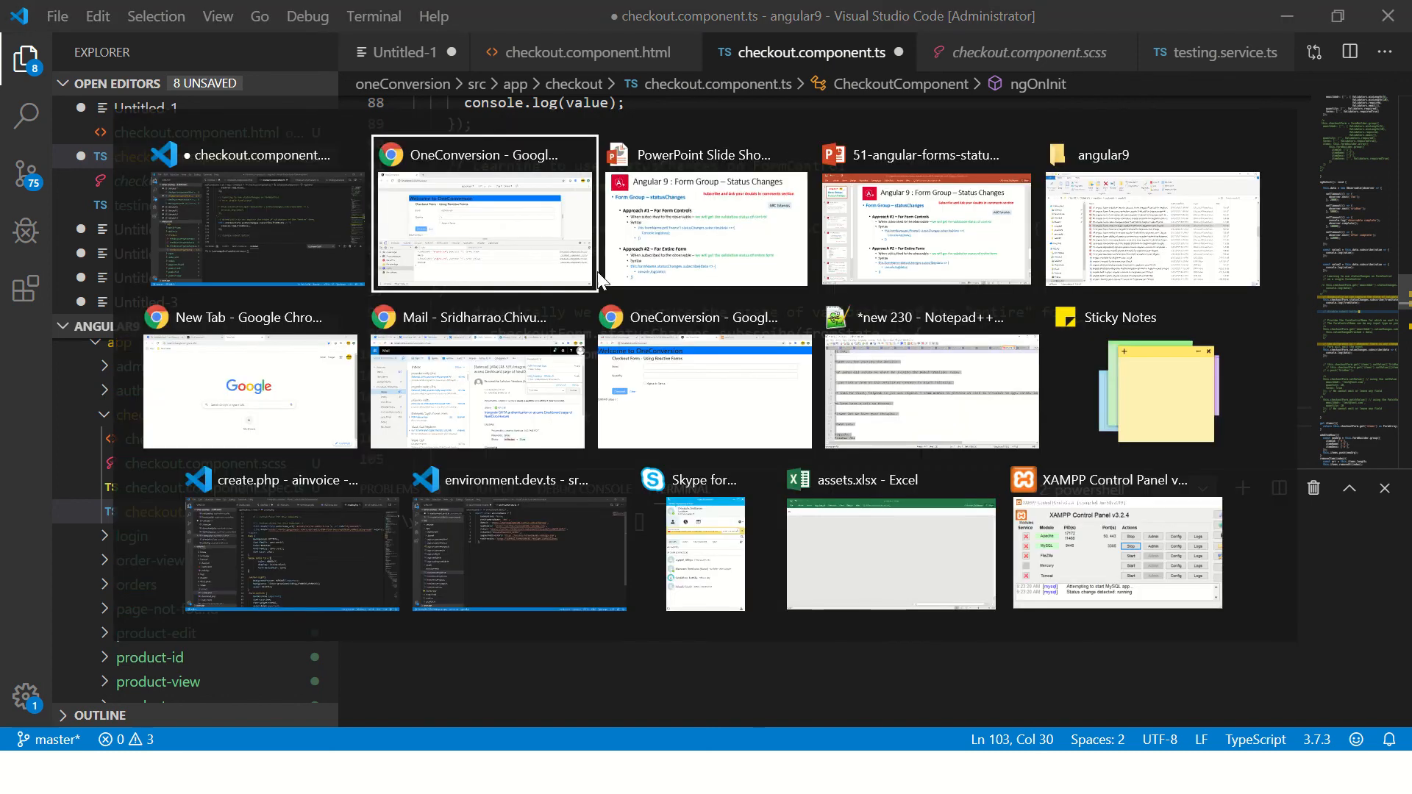
- Return to the checkout page in Chrome and untick Agree to Terms so the console logs INVALID
click(484, 214)
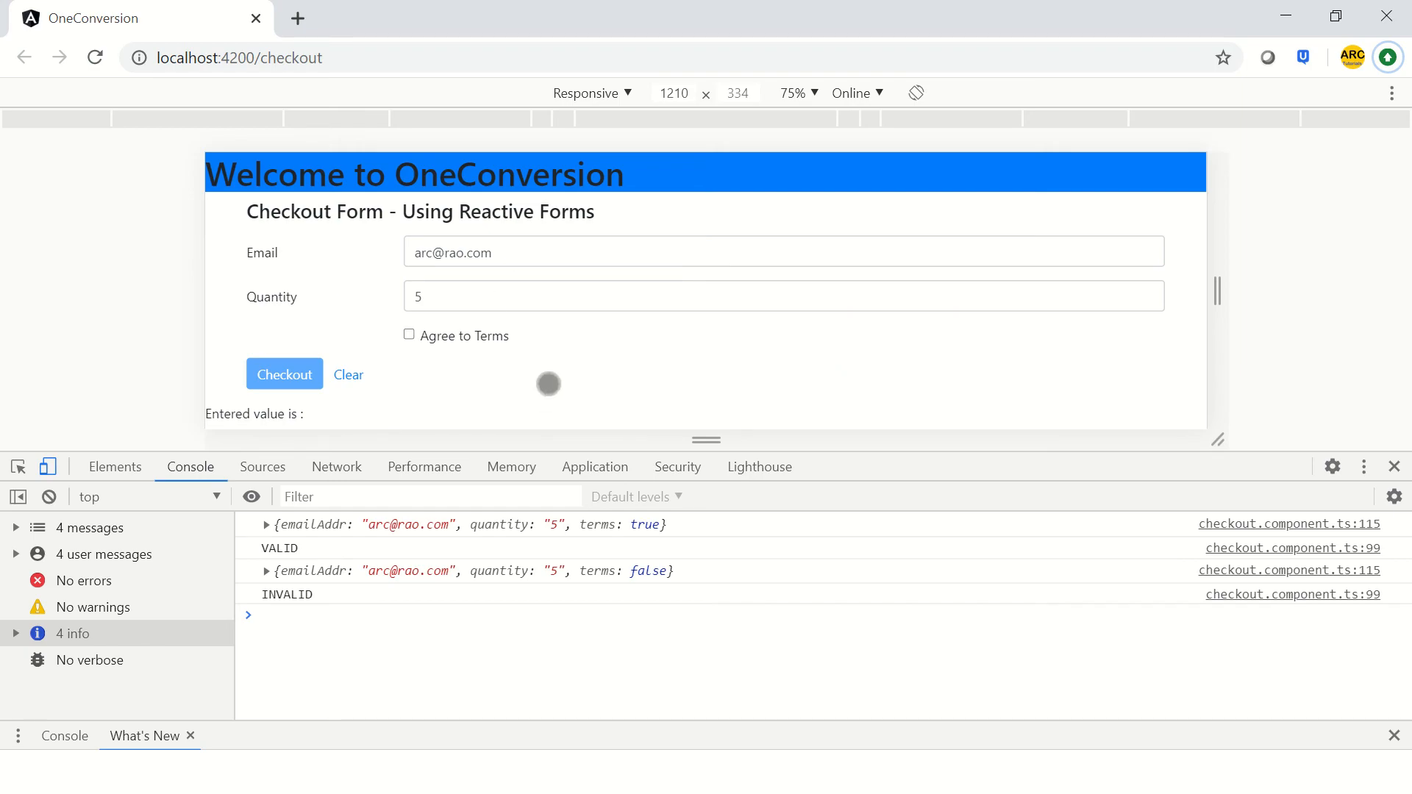